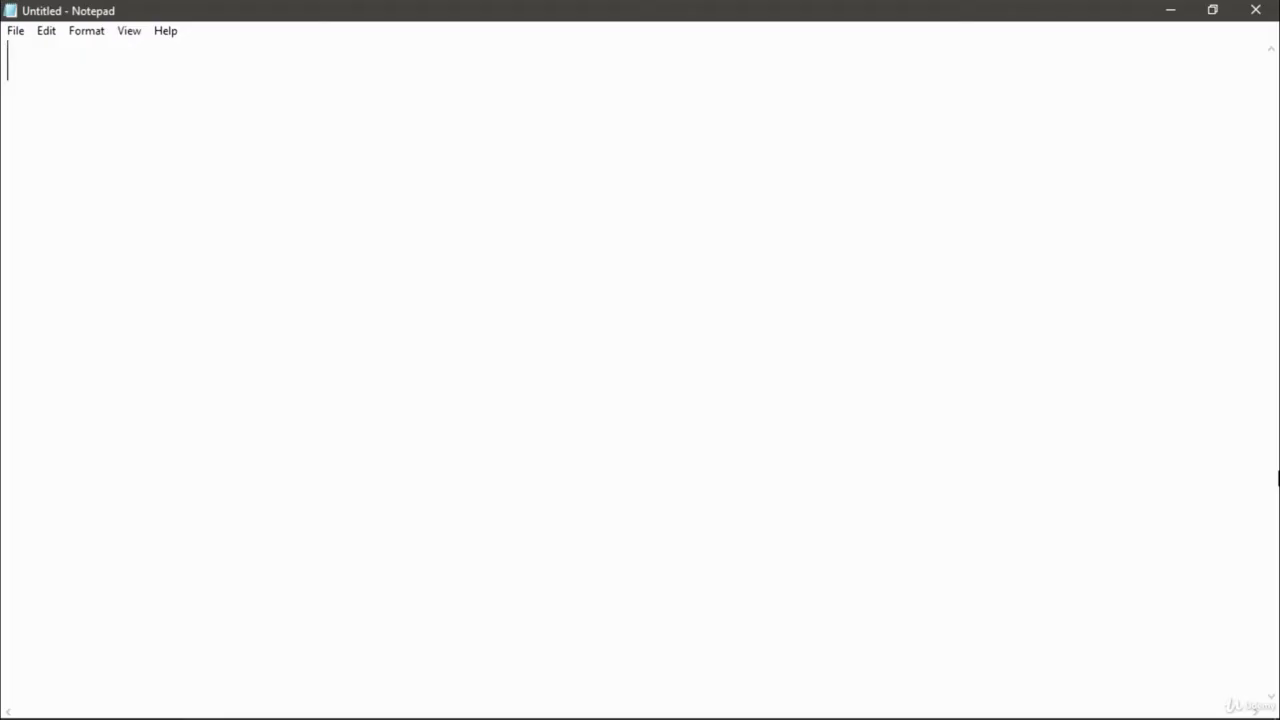
Write import javax.swing.*; followed by the public class ListExample declaration.
type("import ja")
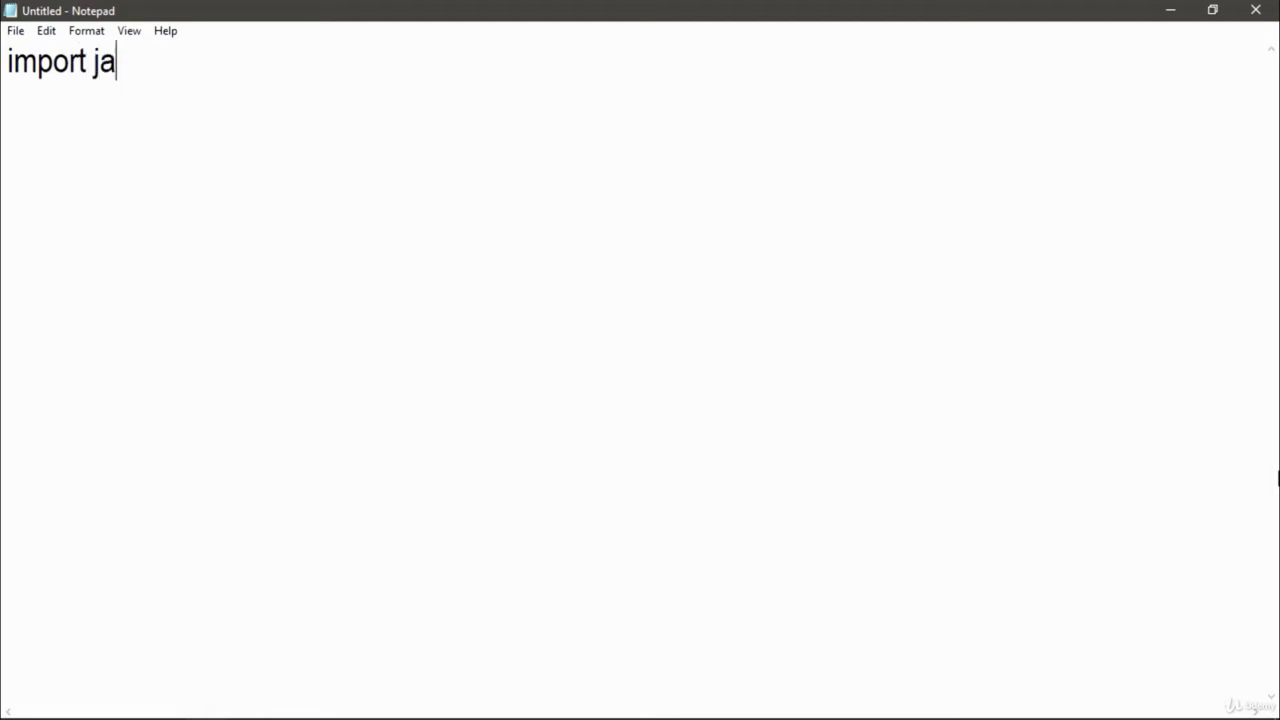
type("vax.swing.*;")
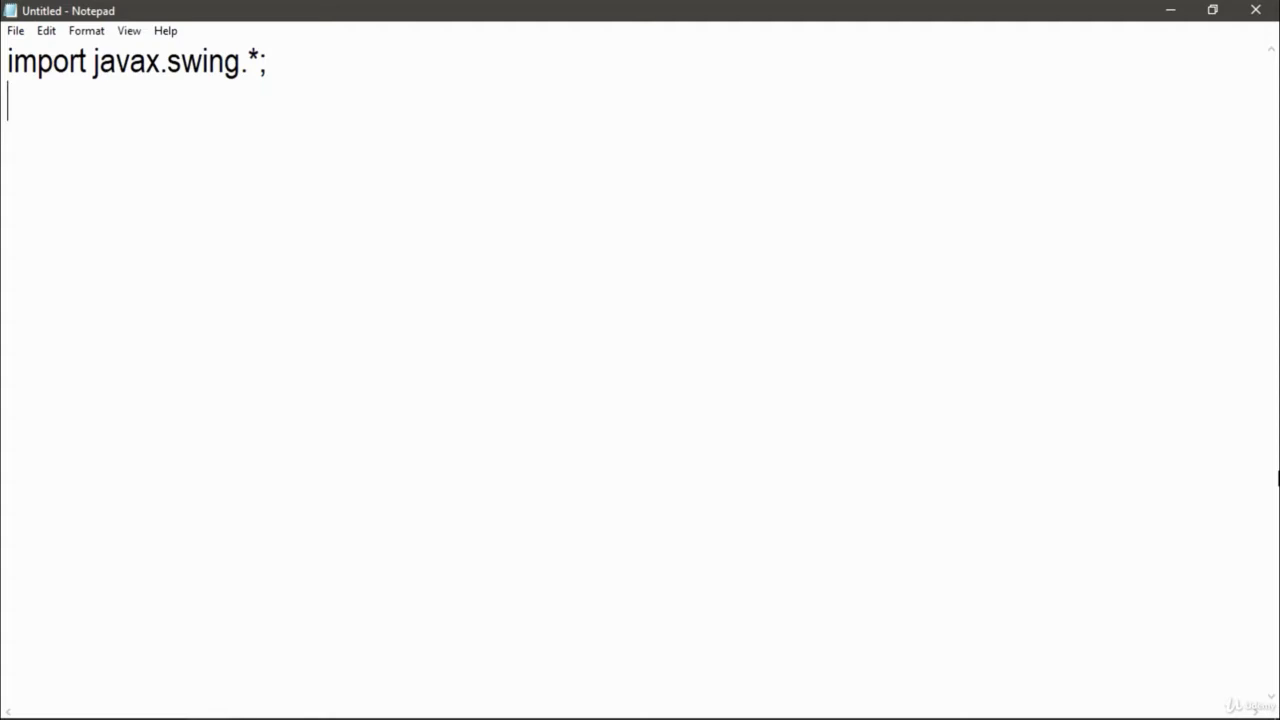
type("public")
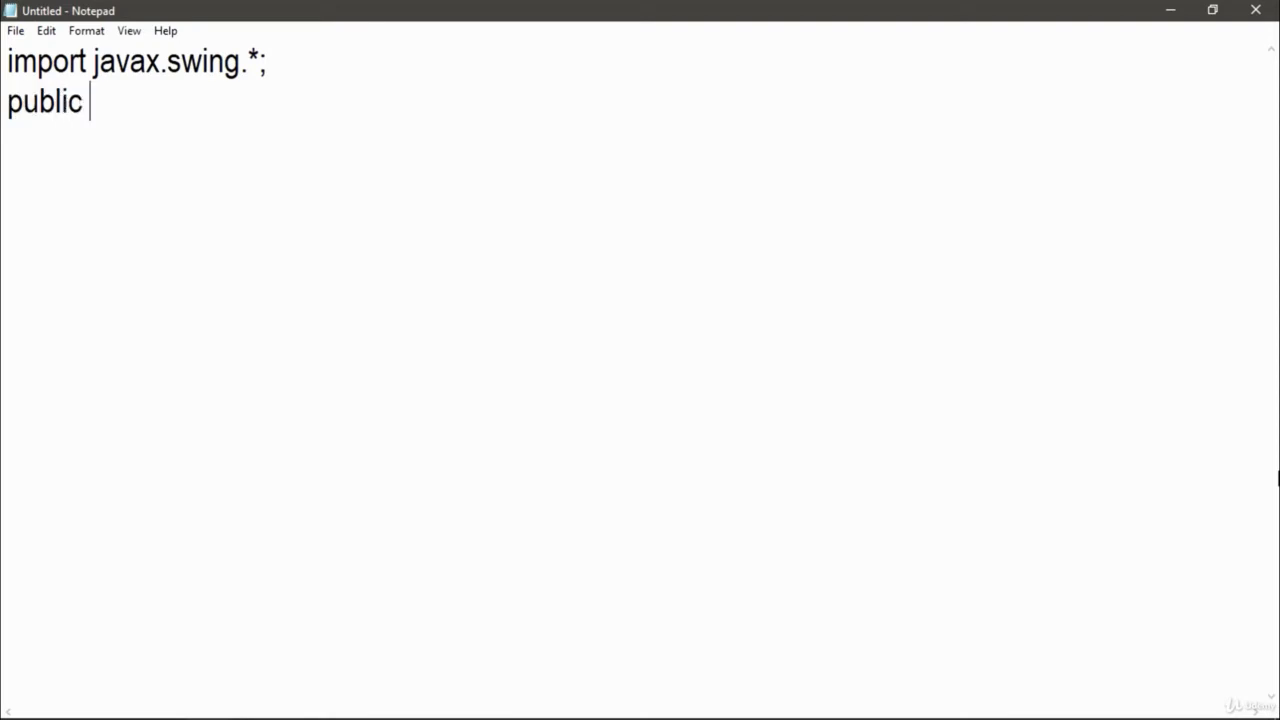
type("class Lis")
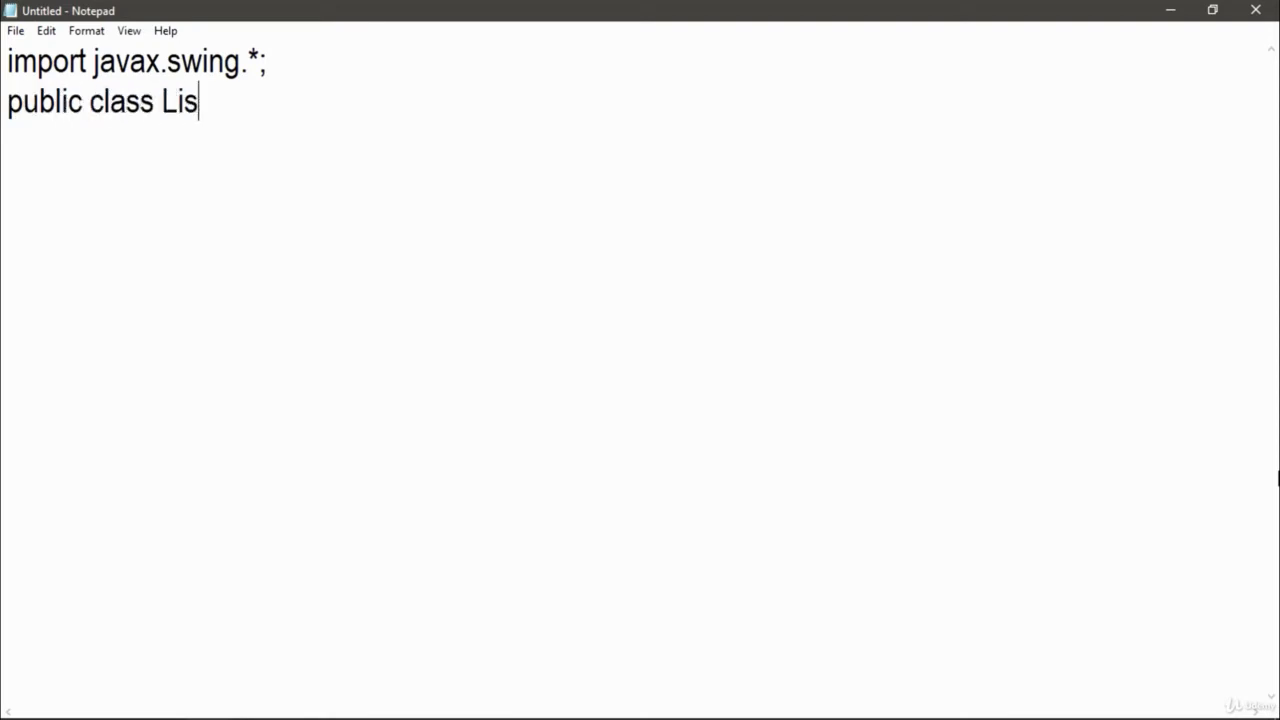
type("tExampl")
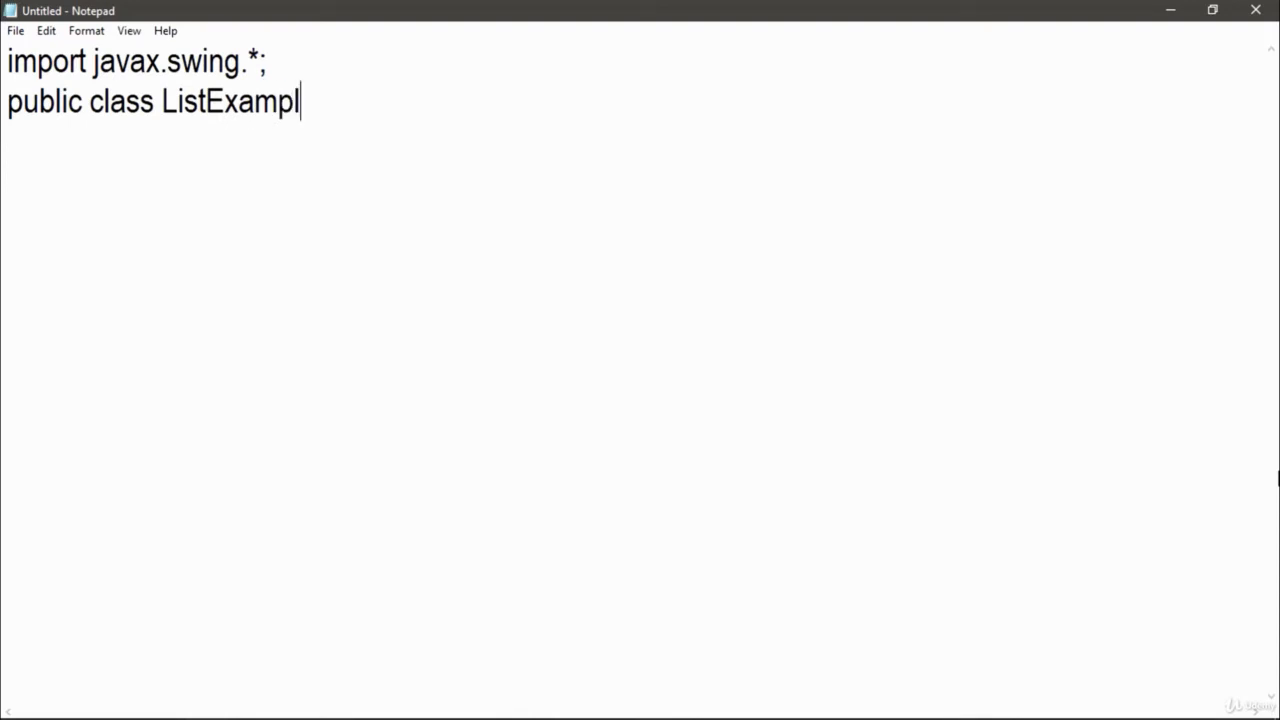
type("e")
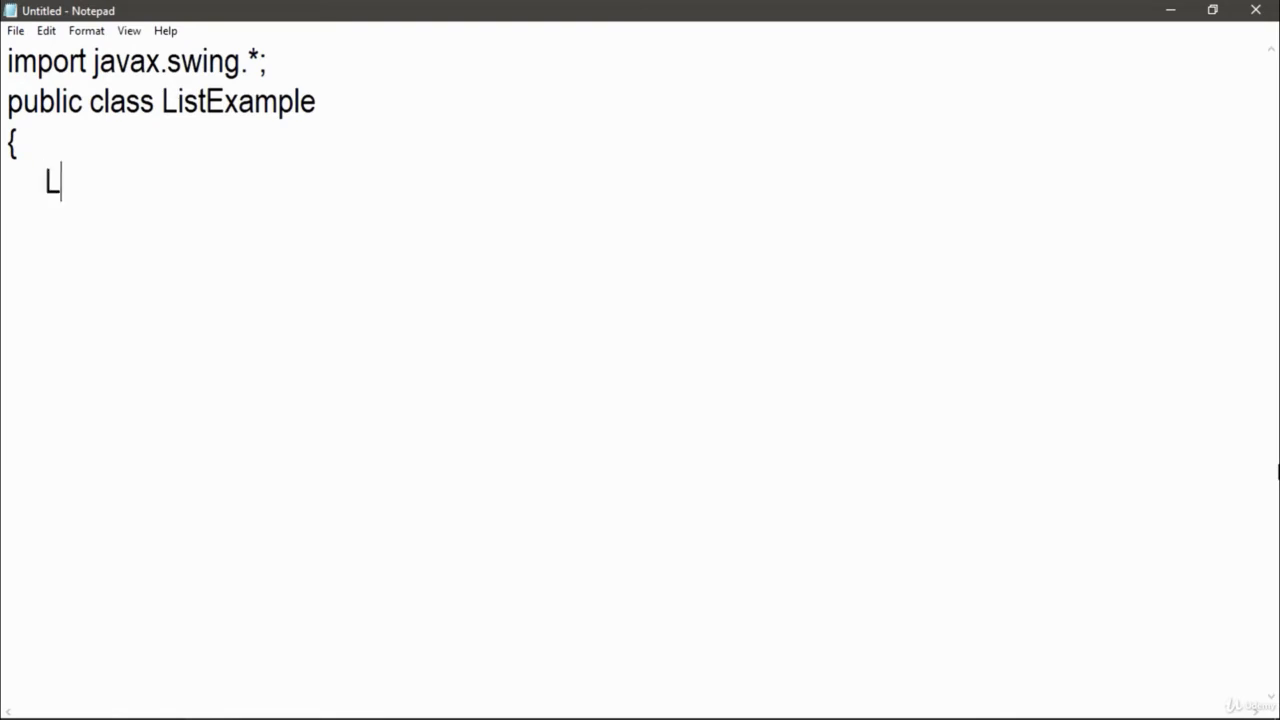
Write the ListExample() constructor header and its first line JFrame f= new JFrame();.
type("istExamp")
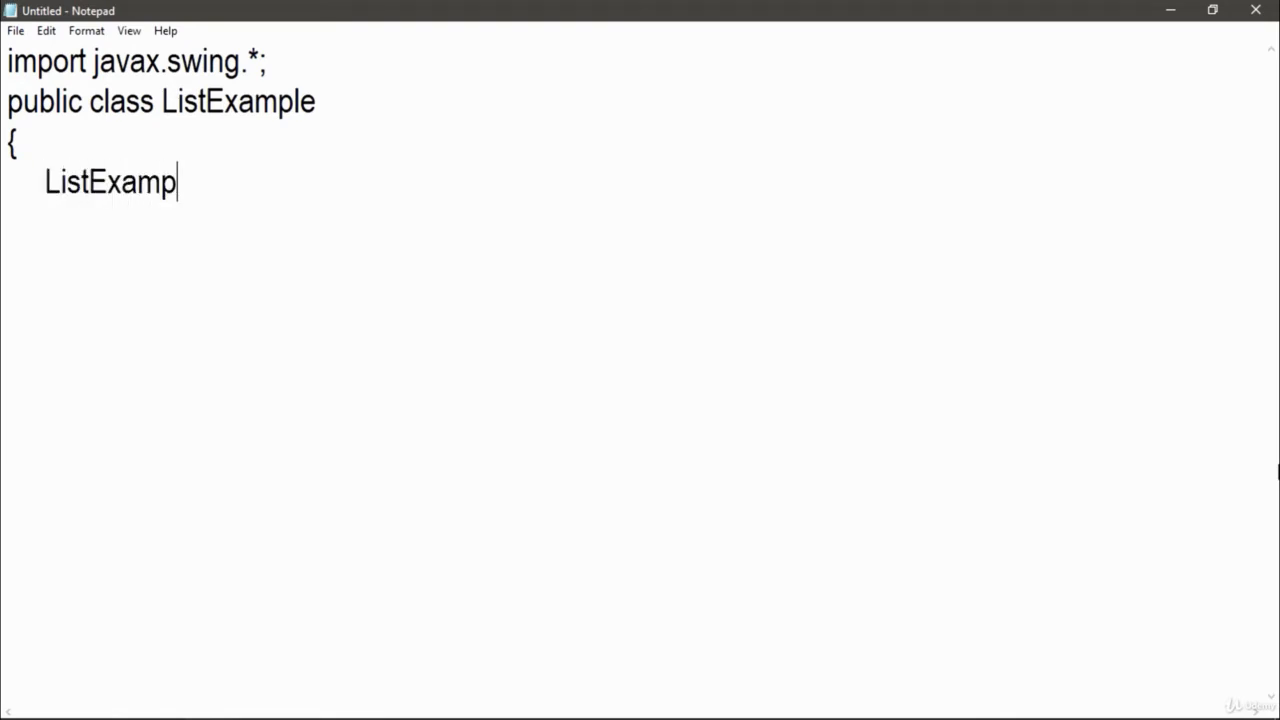
type("le(){")
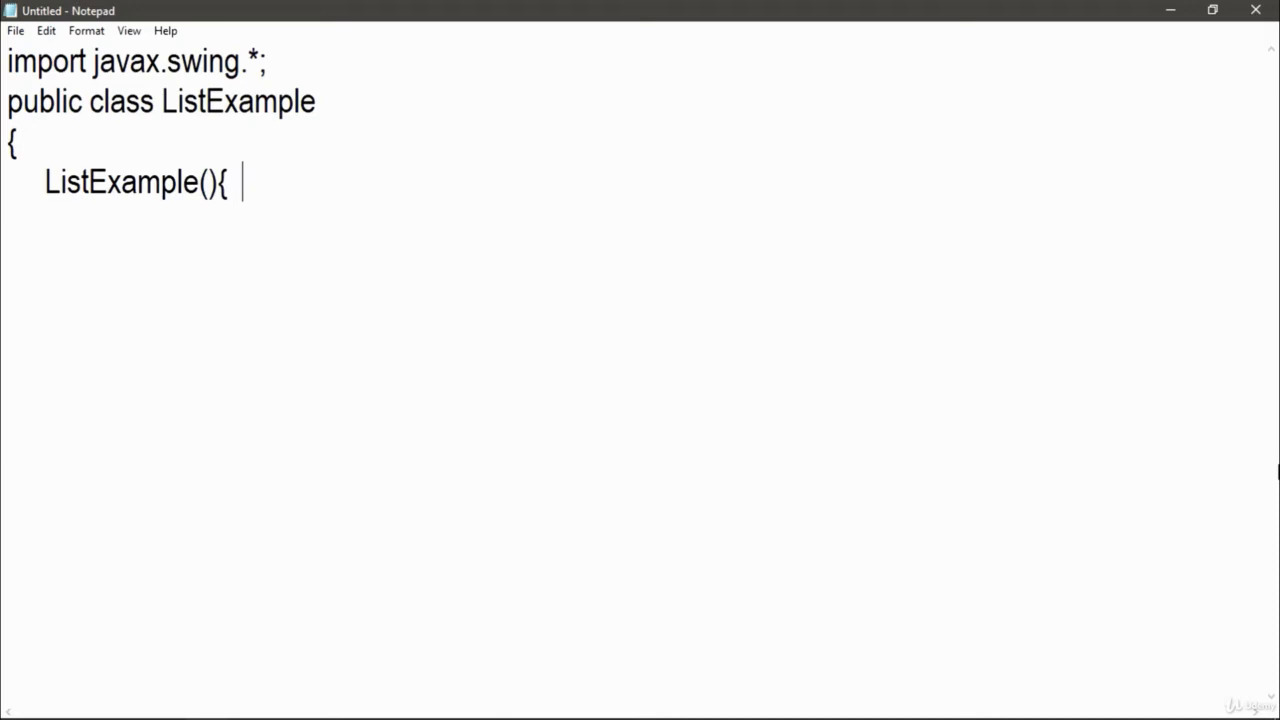
key("enter")
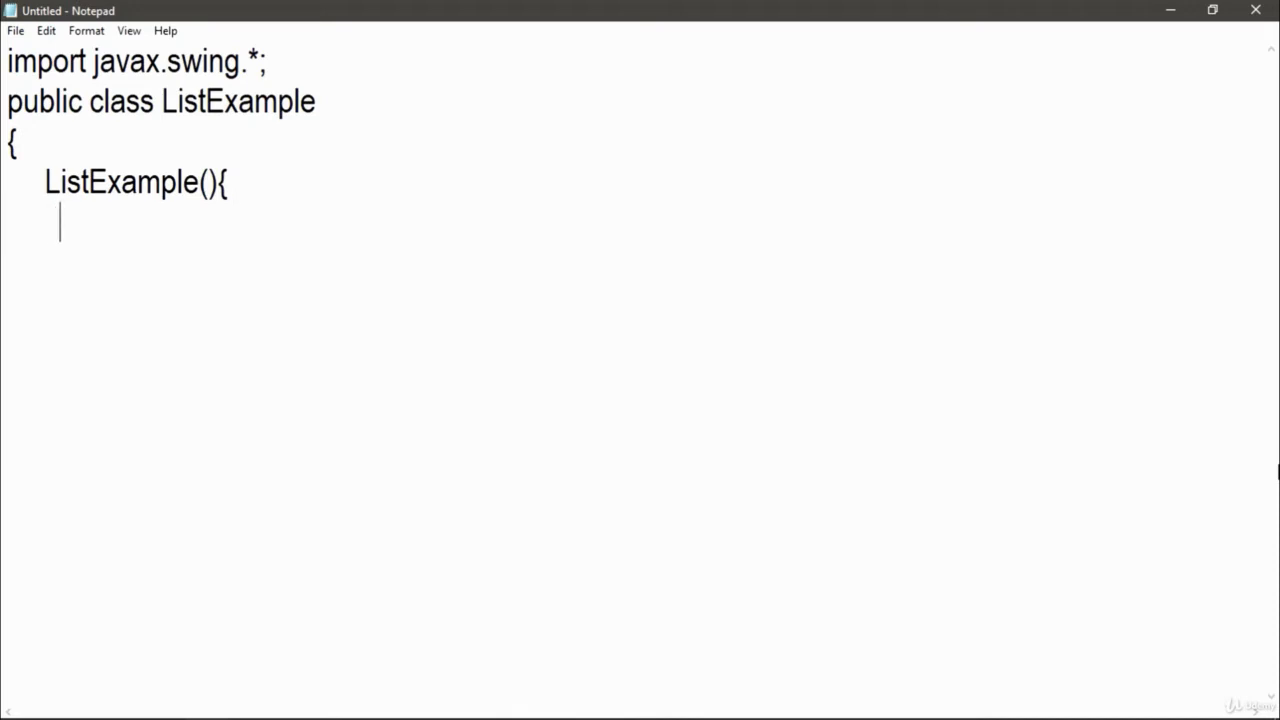
type("JFr")
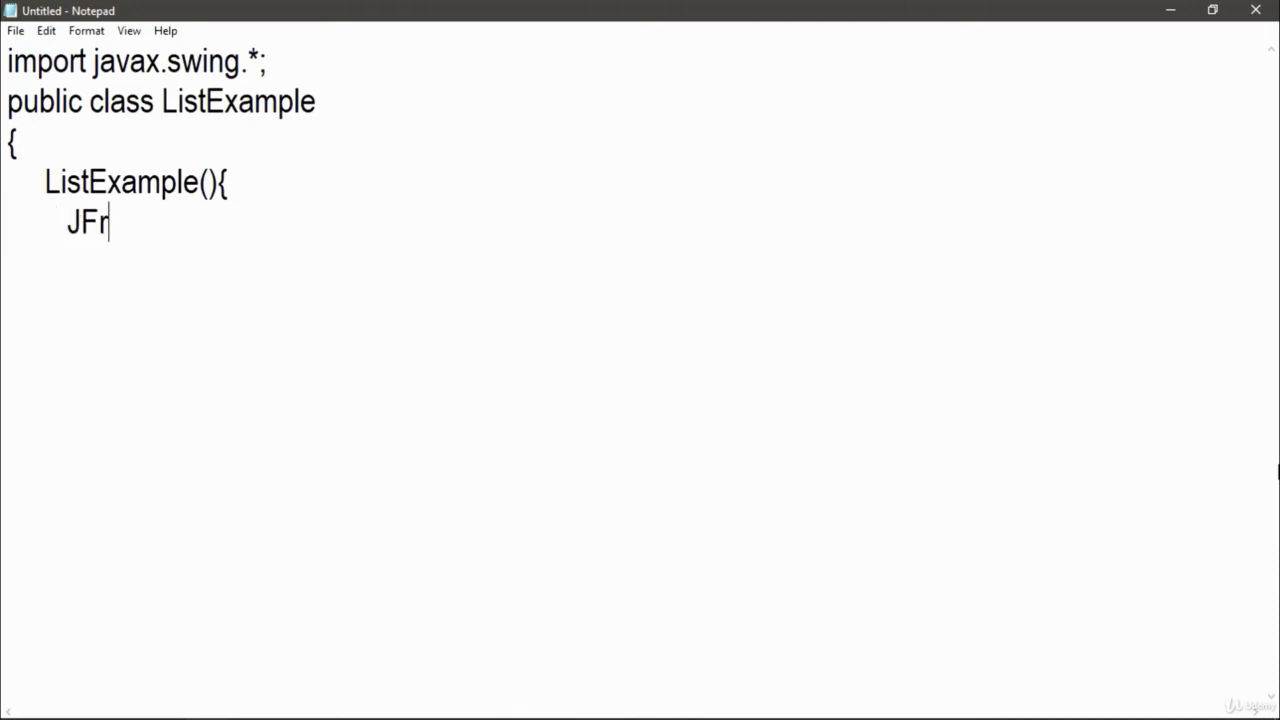
type("ame f= ne")
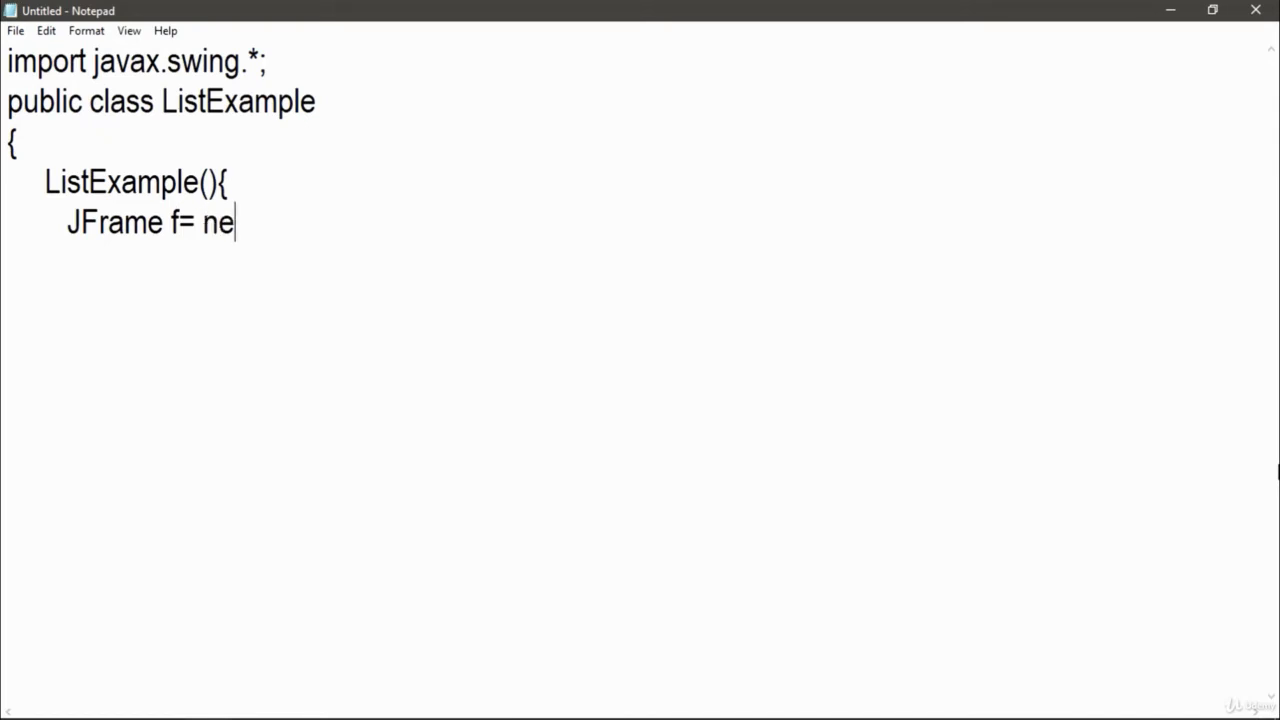
type("w JFrame")
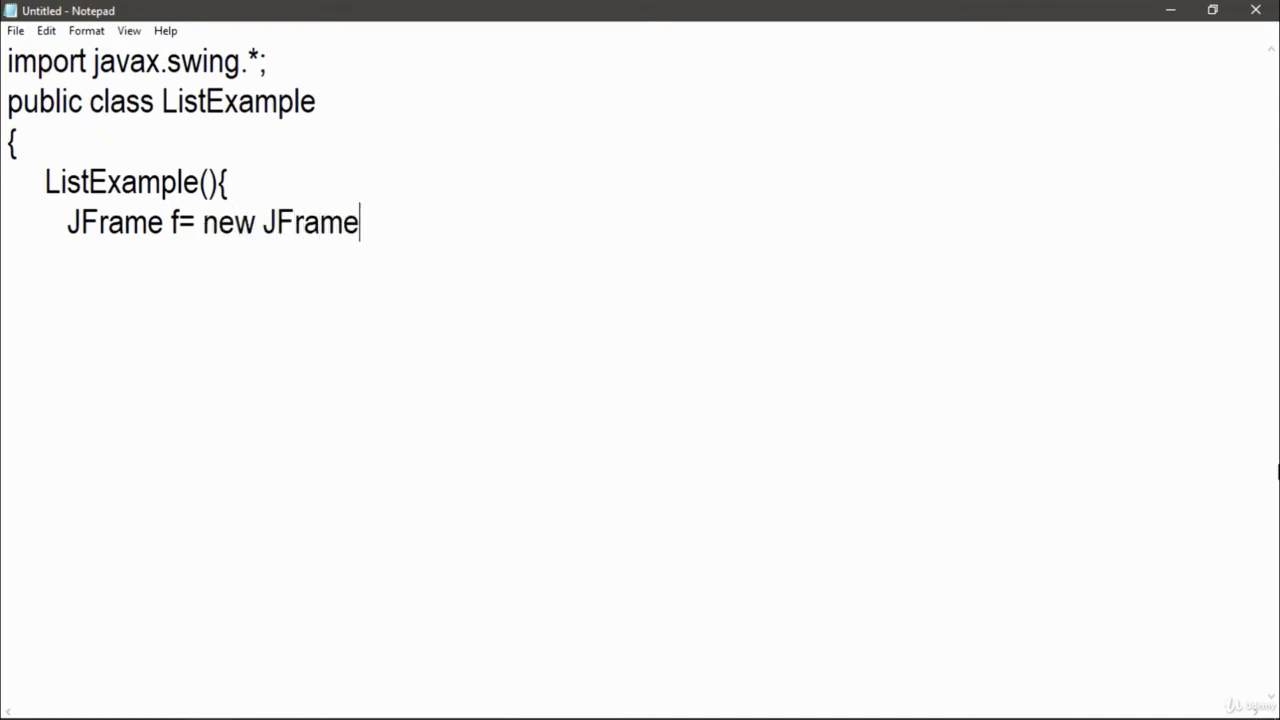
type("();")
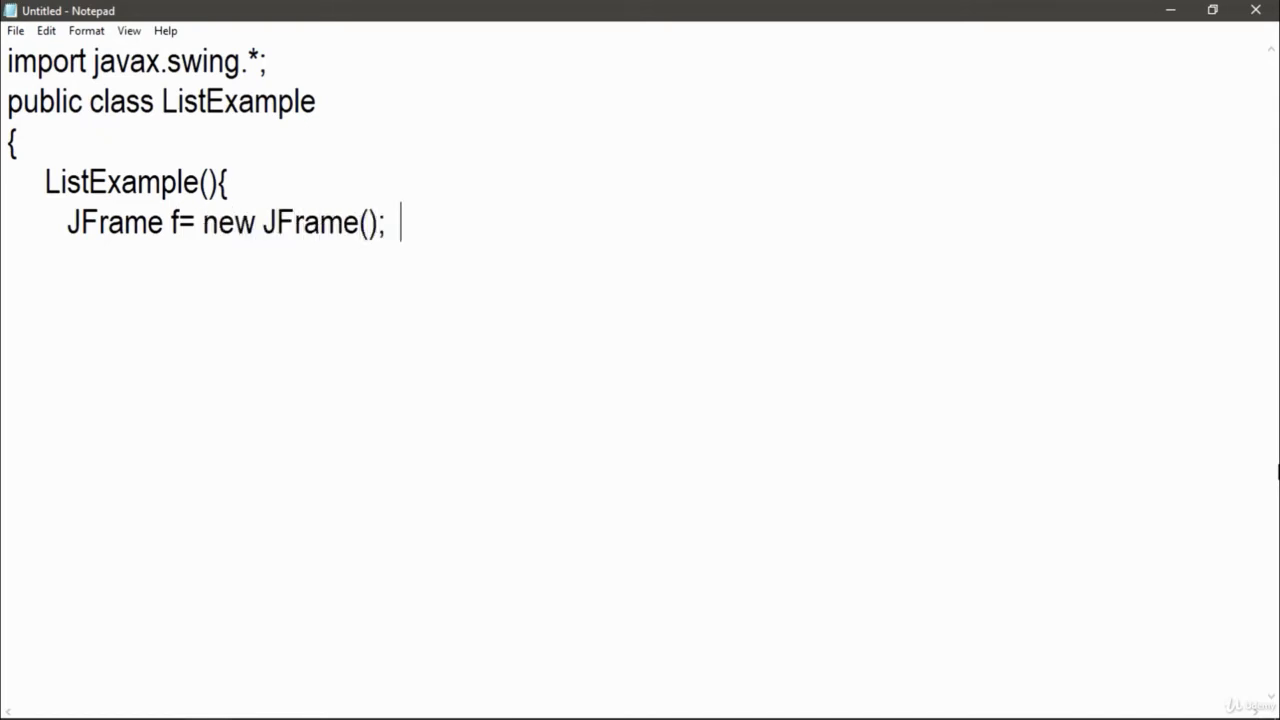
key("enter")
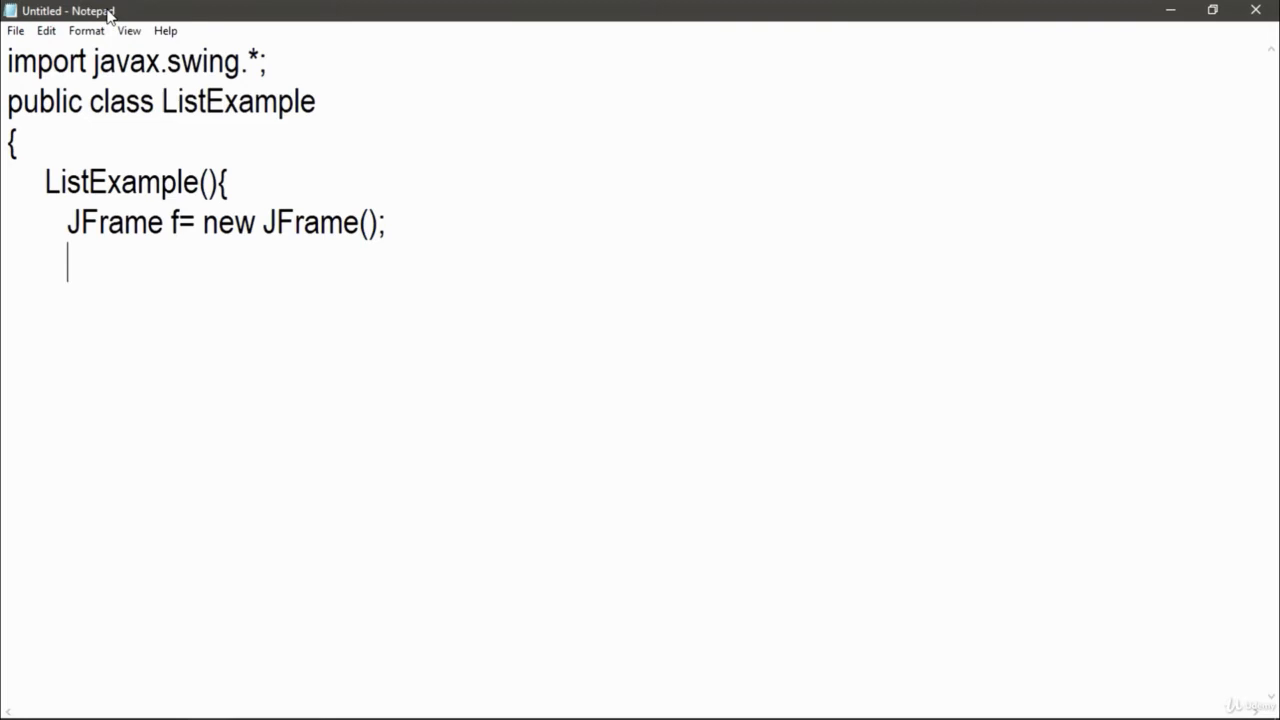
key("Backspace")
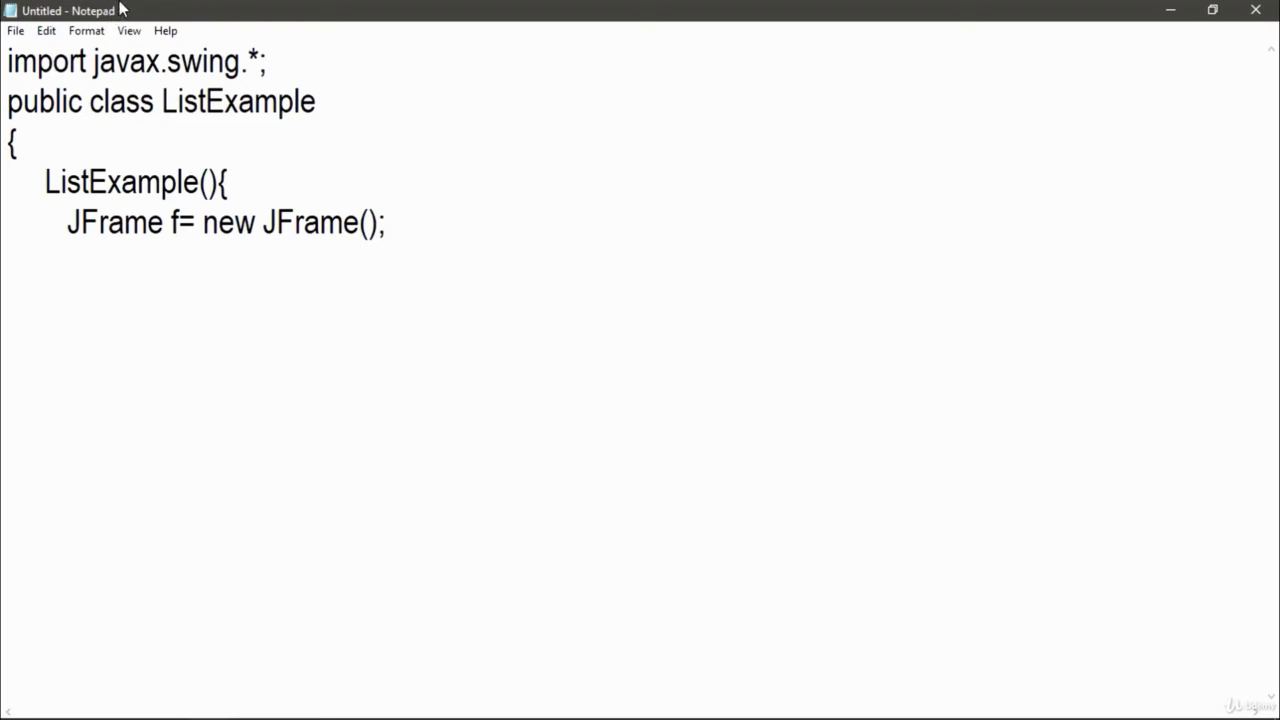
Write DefaultListModel<String> l1 = new DefaultListModel<>(); in the constructor.
type("De")
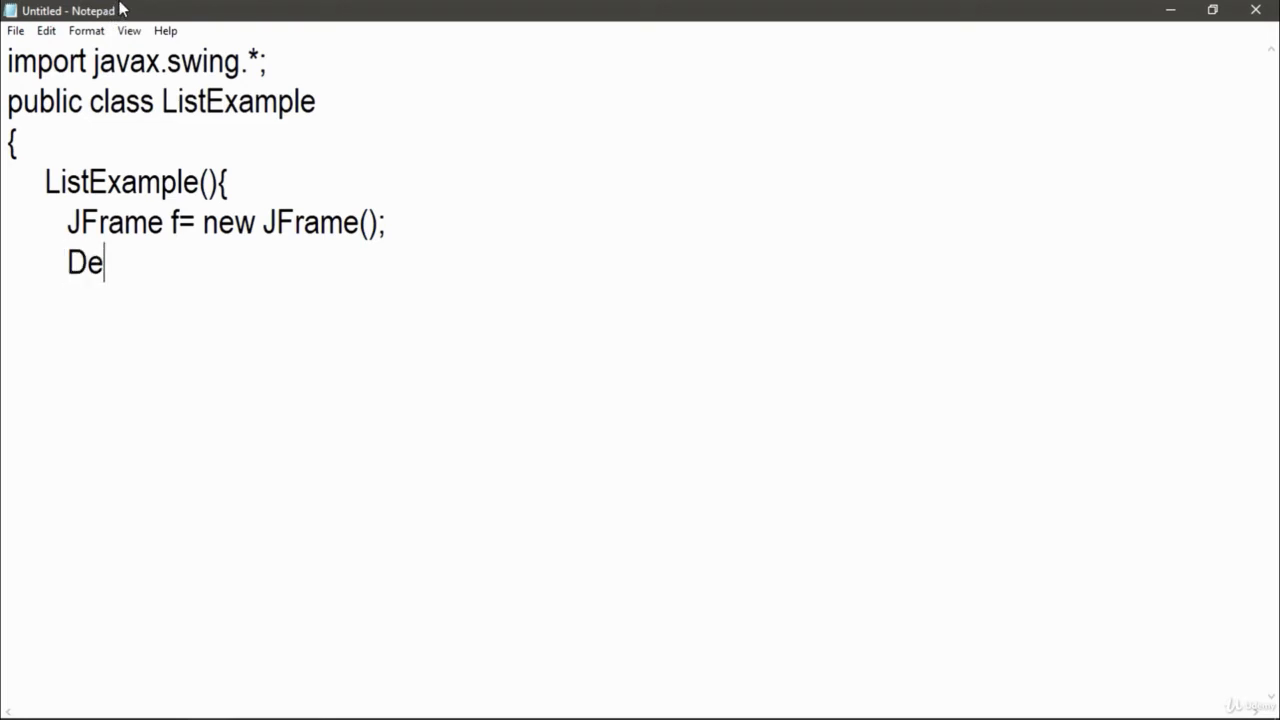
type("faultListM")
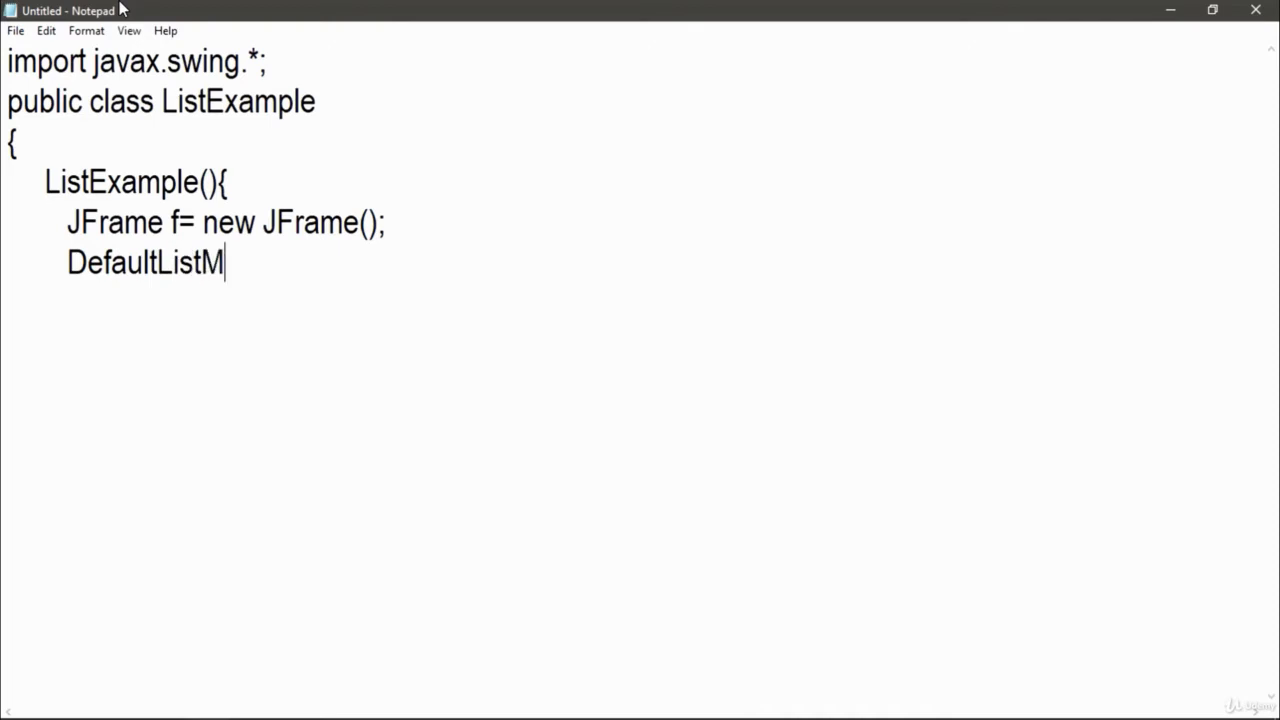
type("odel<St")
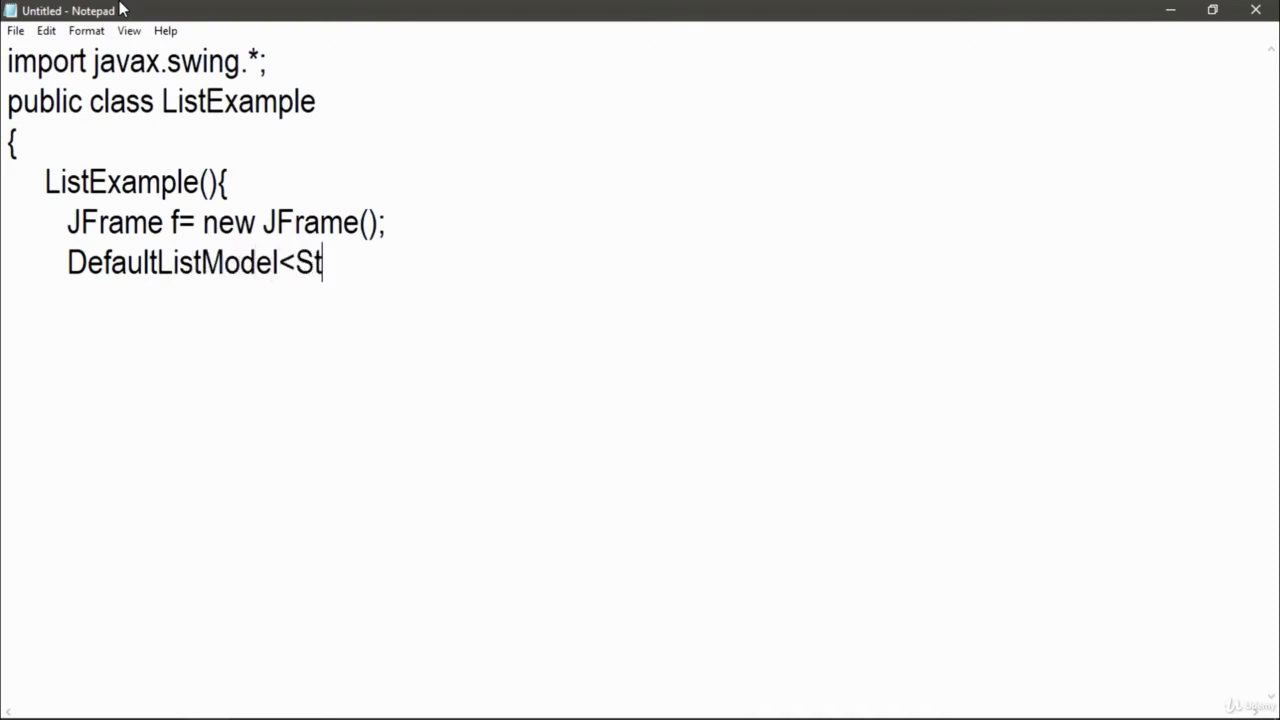
type("ring>")
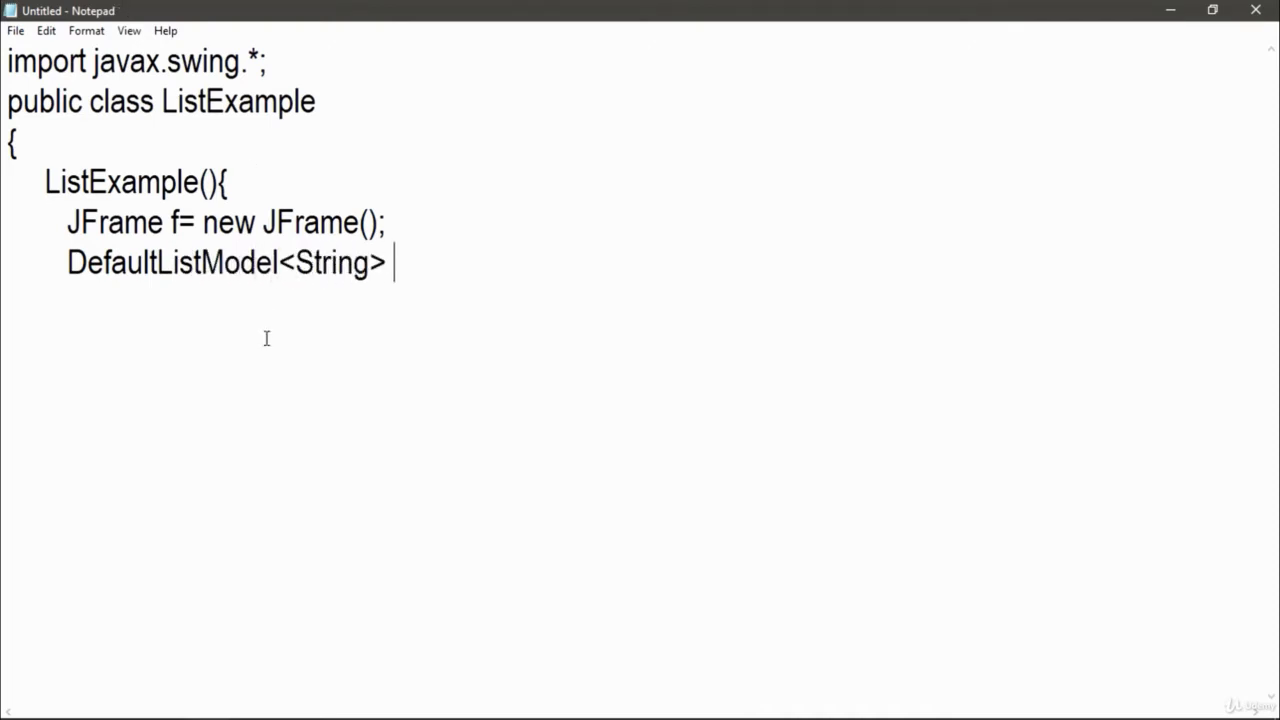
type("l1 = ne")
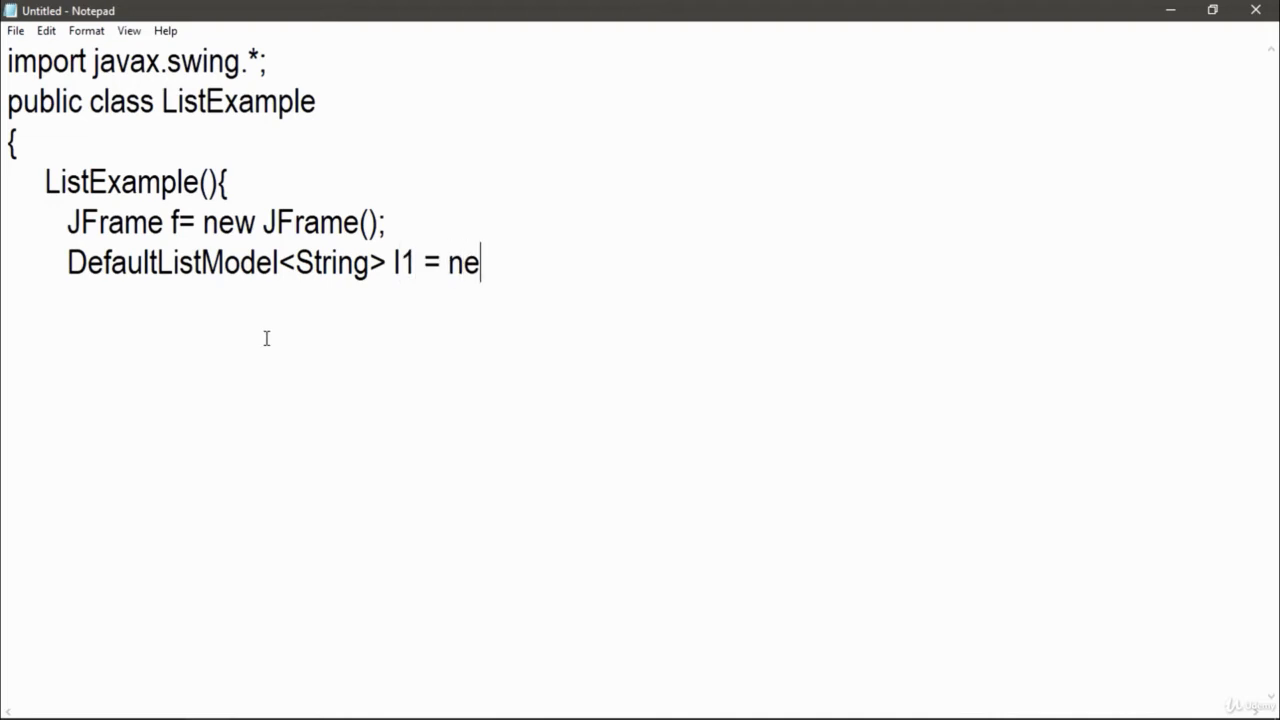
type("w Defau")
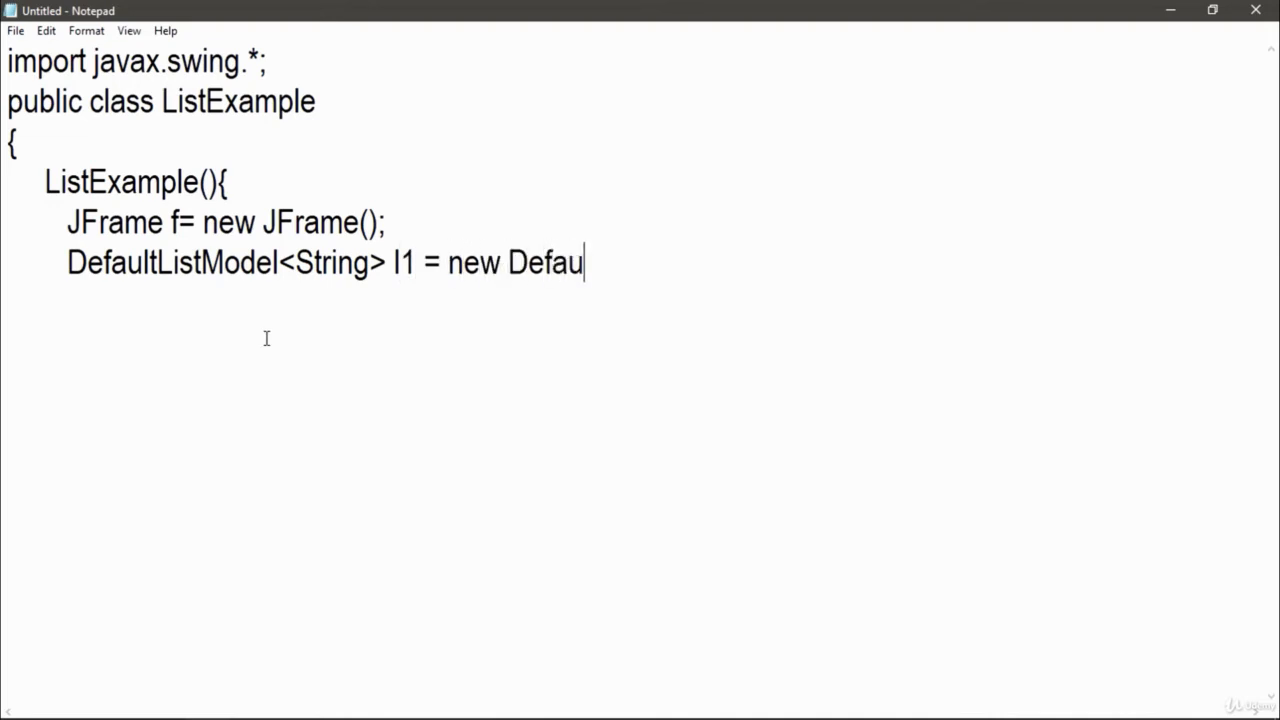
type("ltList")
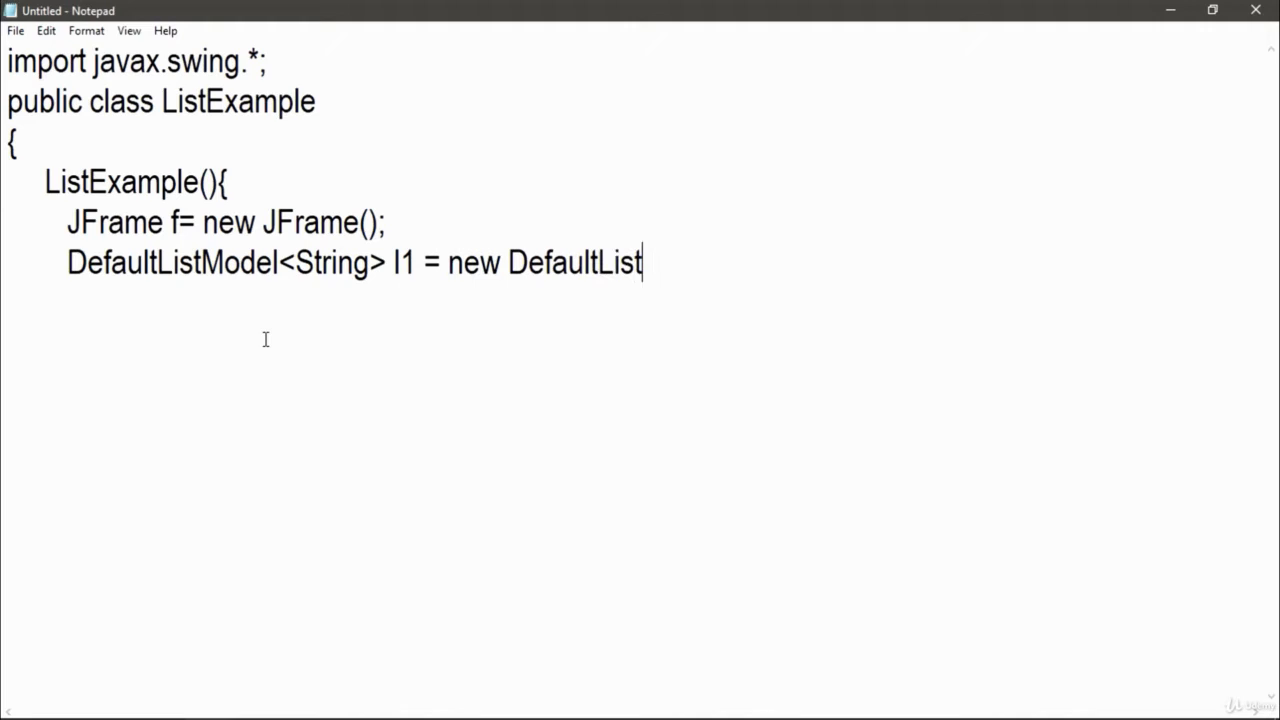
type("Model<>()")
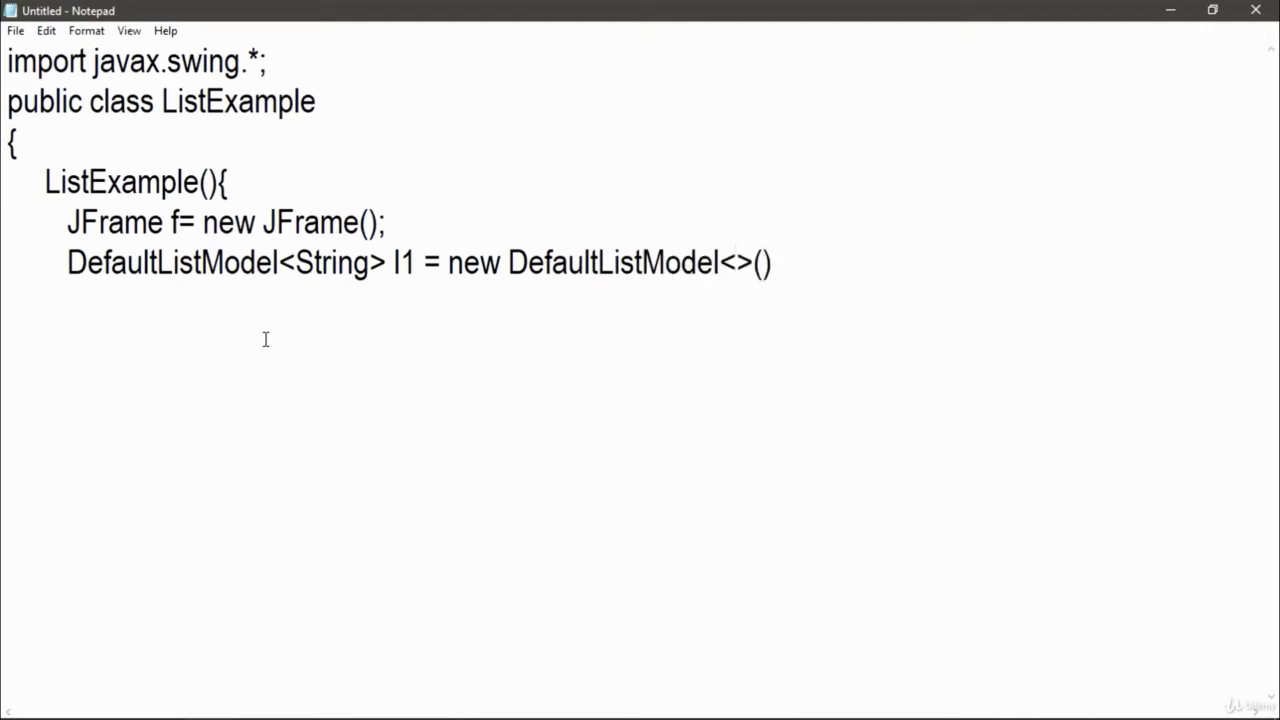
type(";")
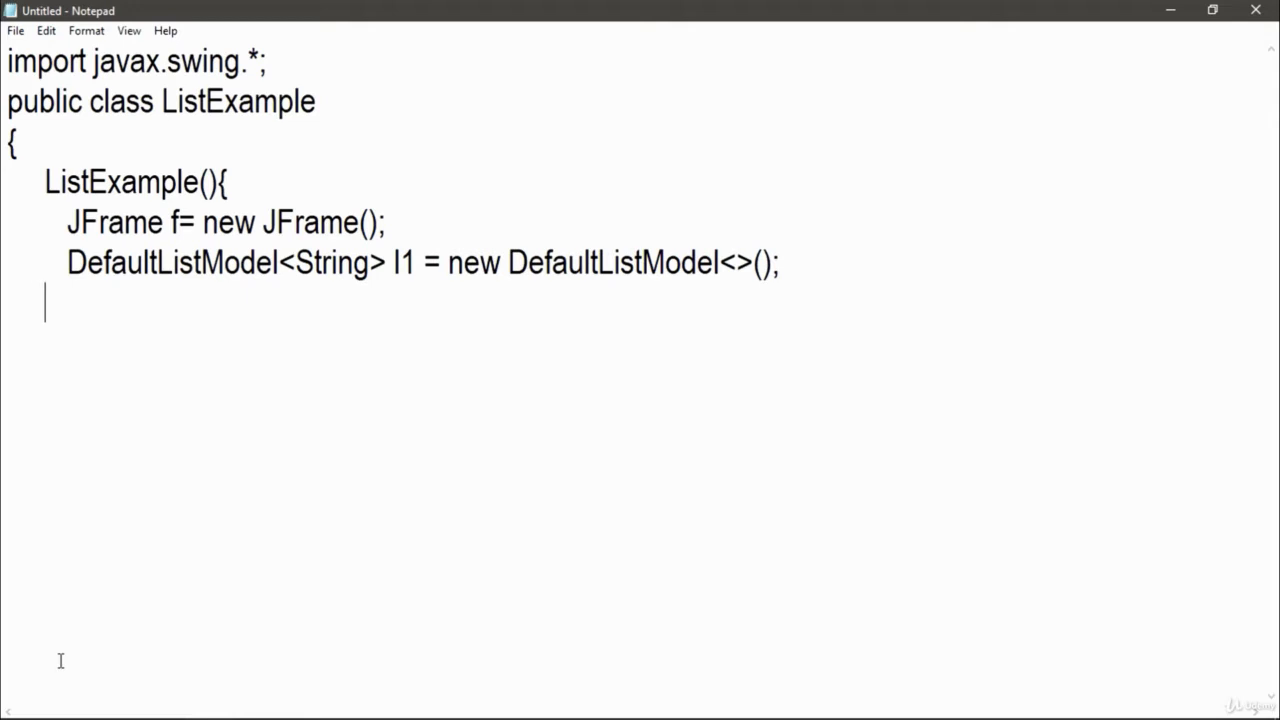
Add l1.addElement("Item1"); and l1.addElement("Item2"); on separate lines.
type("l1")
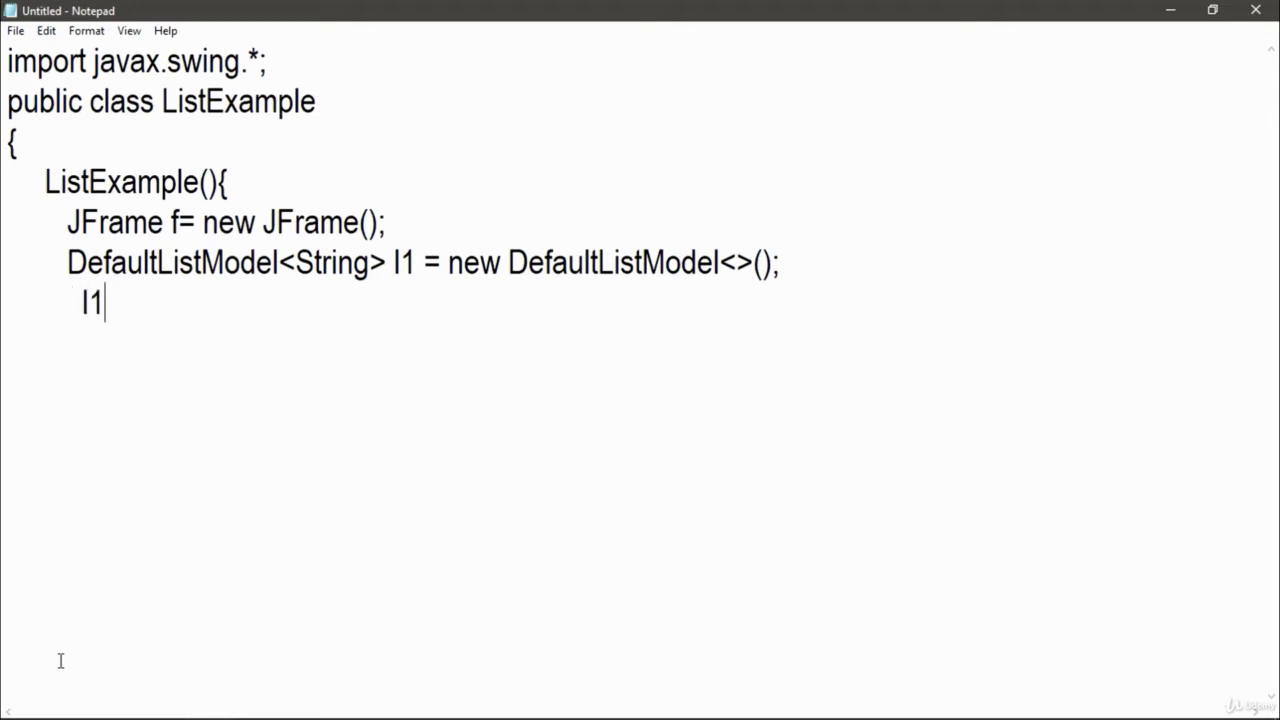
type(".add")
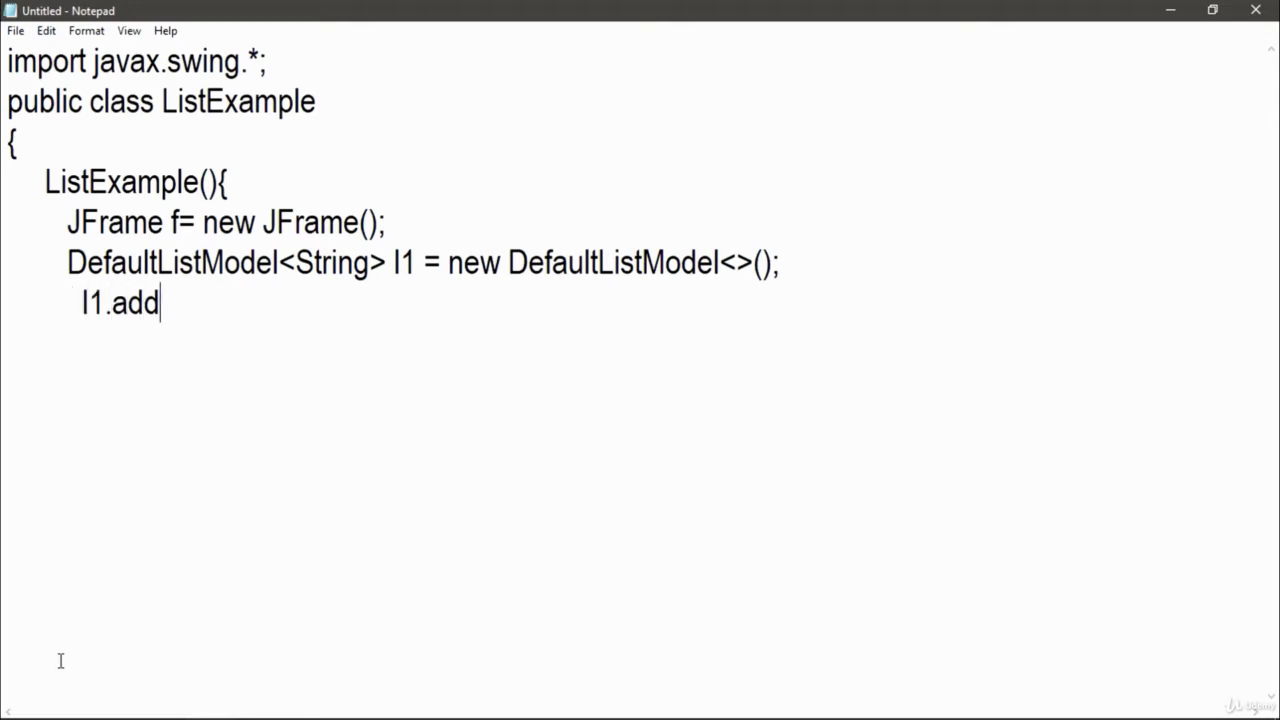
type("Elemen")
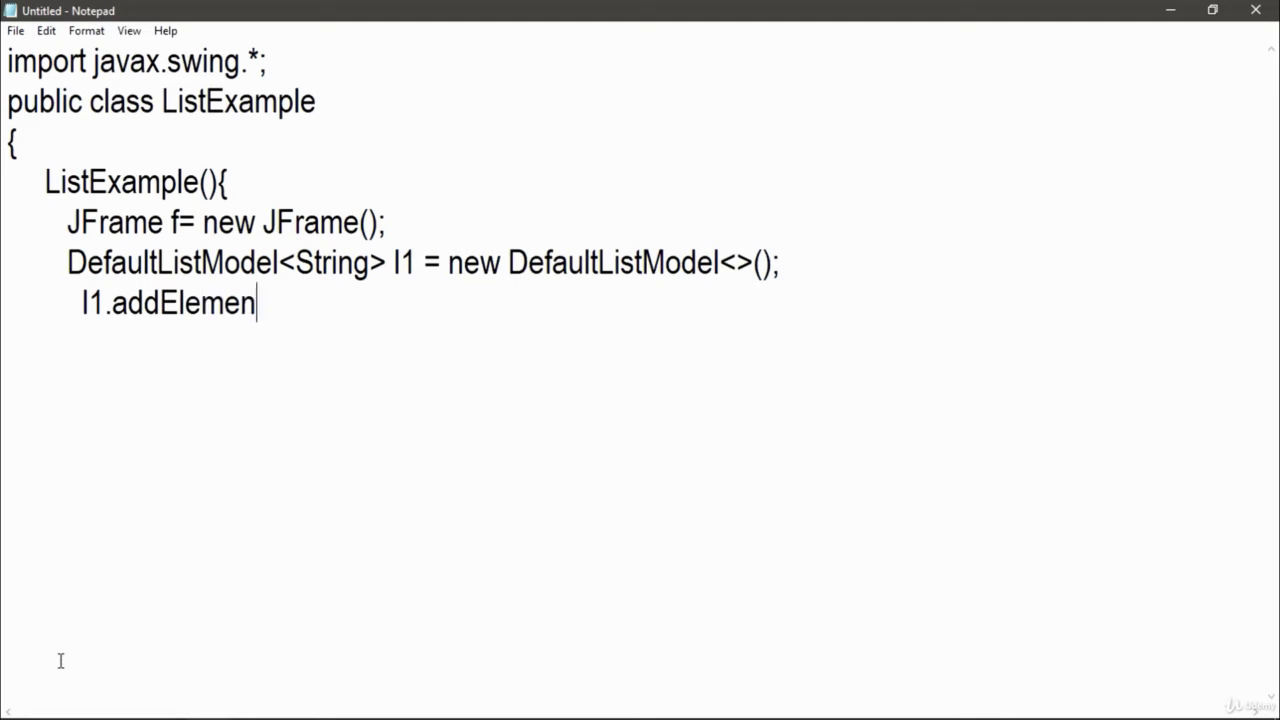
type("t(\"Item")
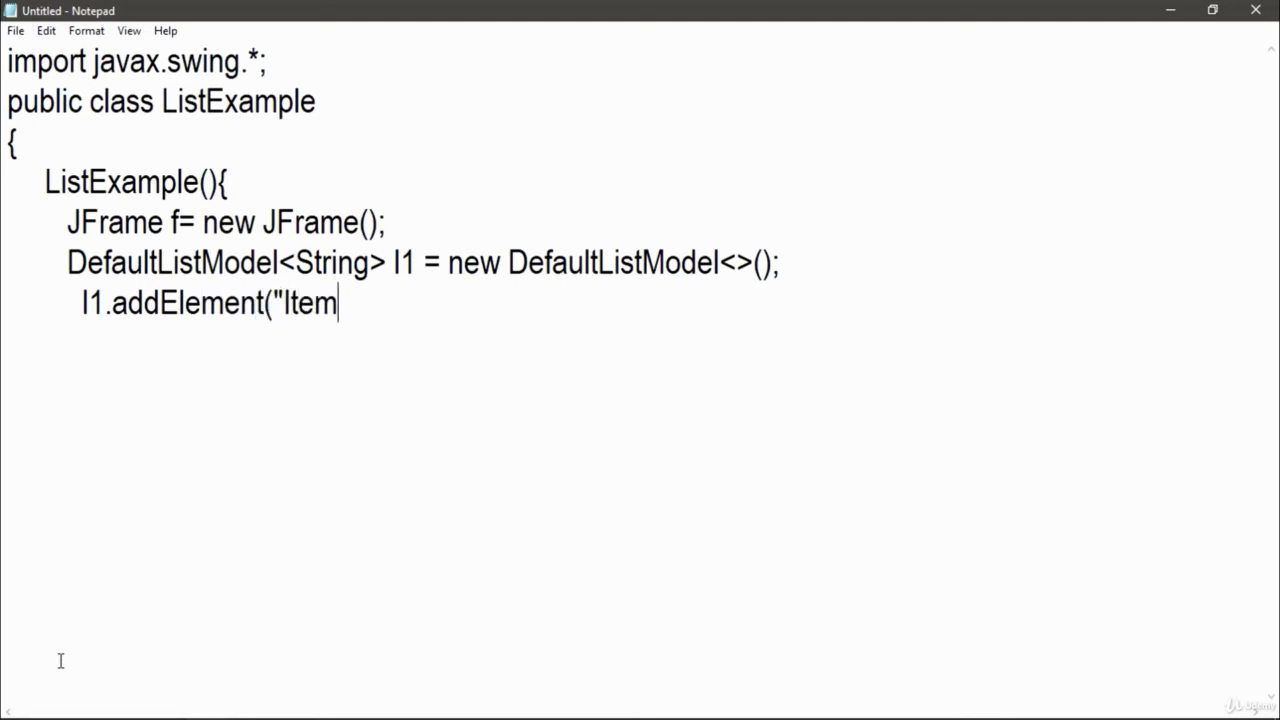
type("1\");")
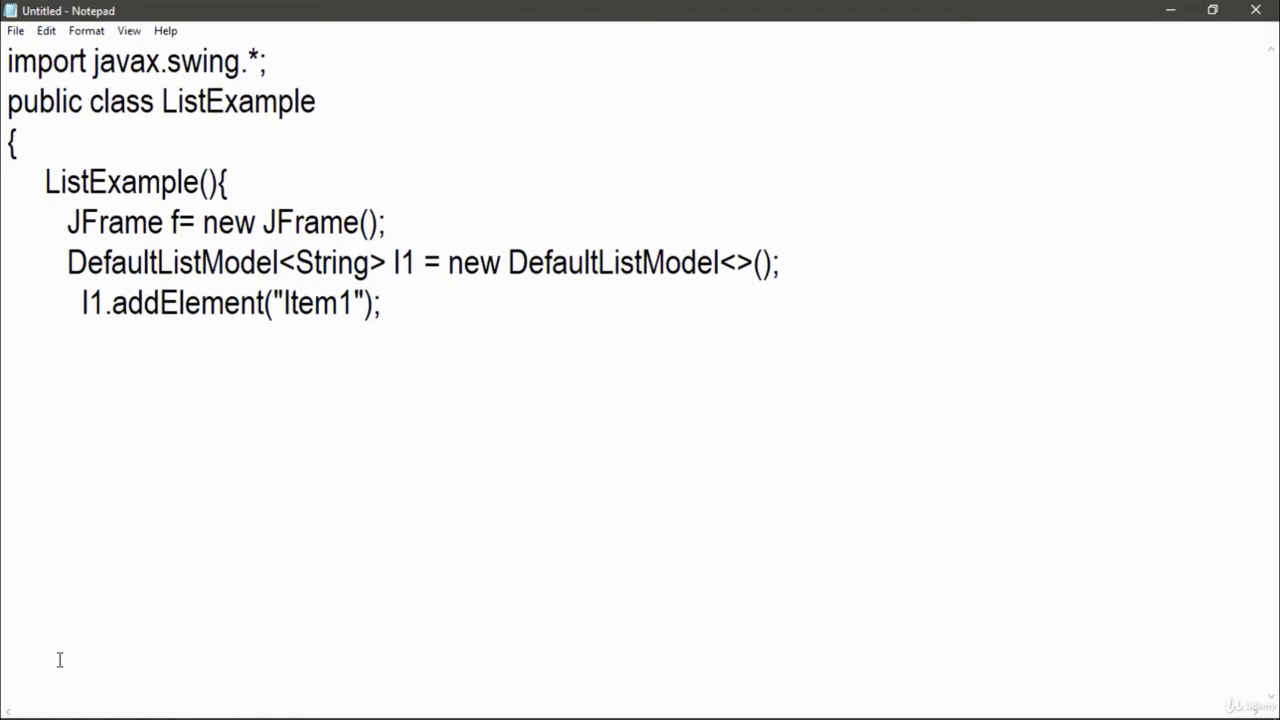
key("Enter")
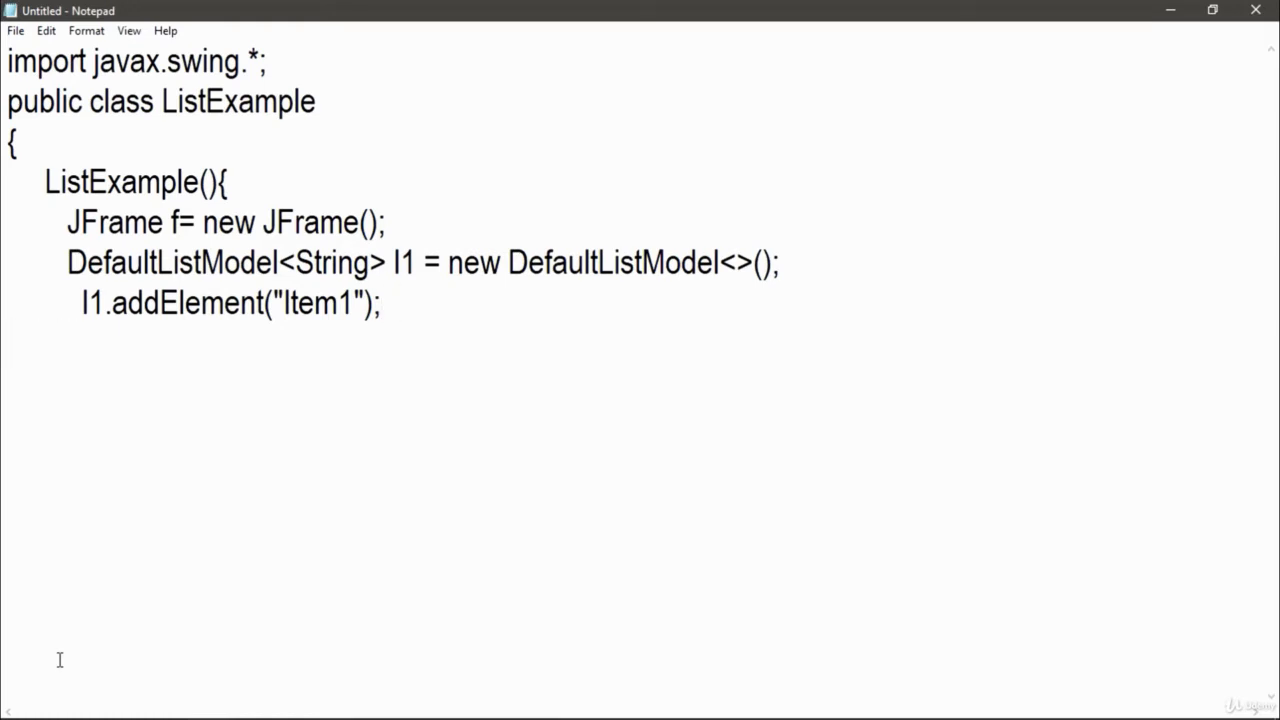
type("l1.ad")
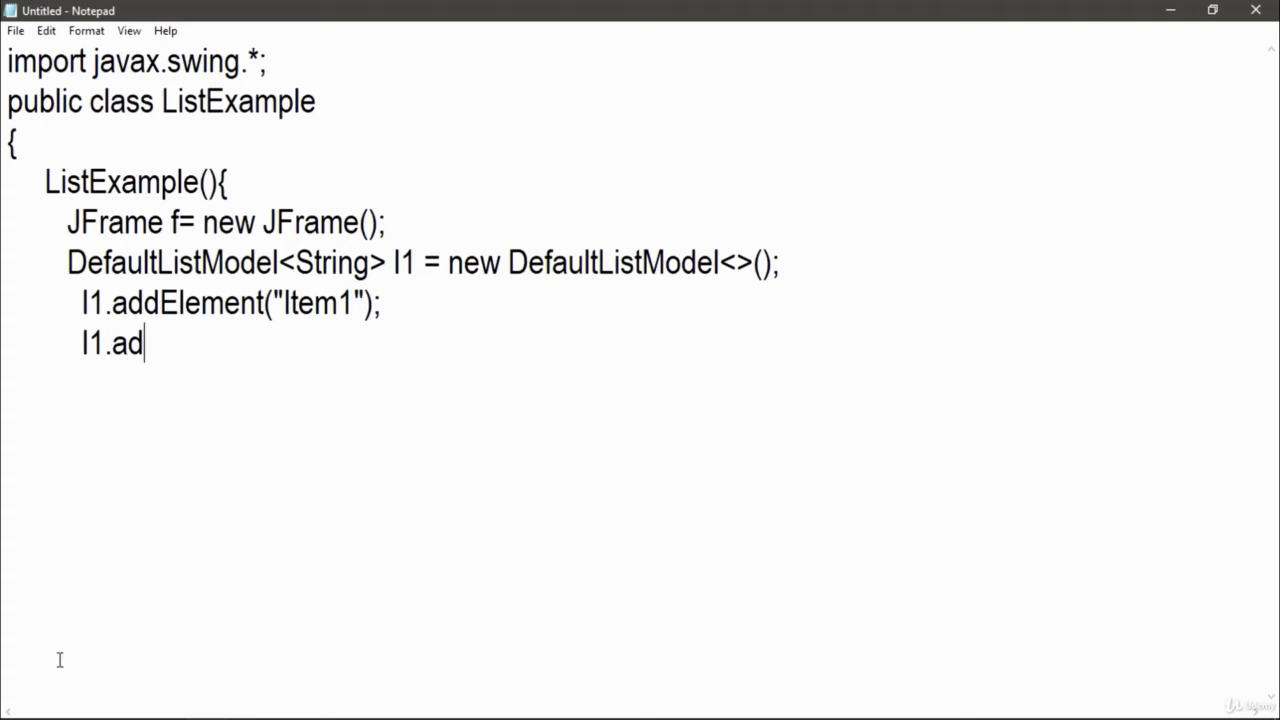
type("dElement(")
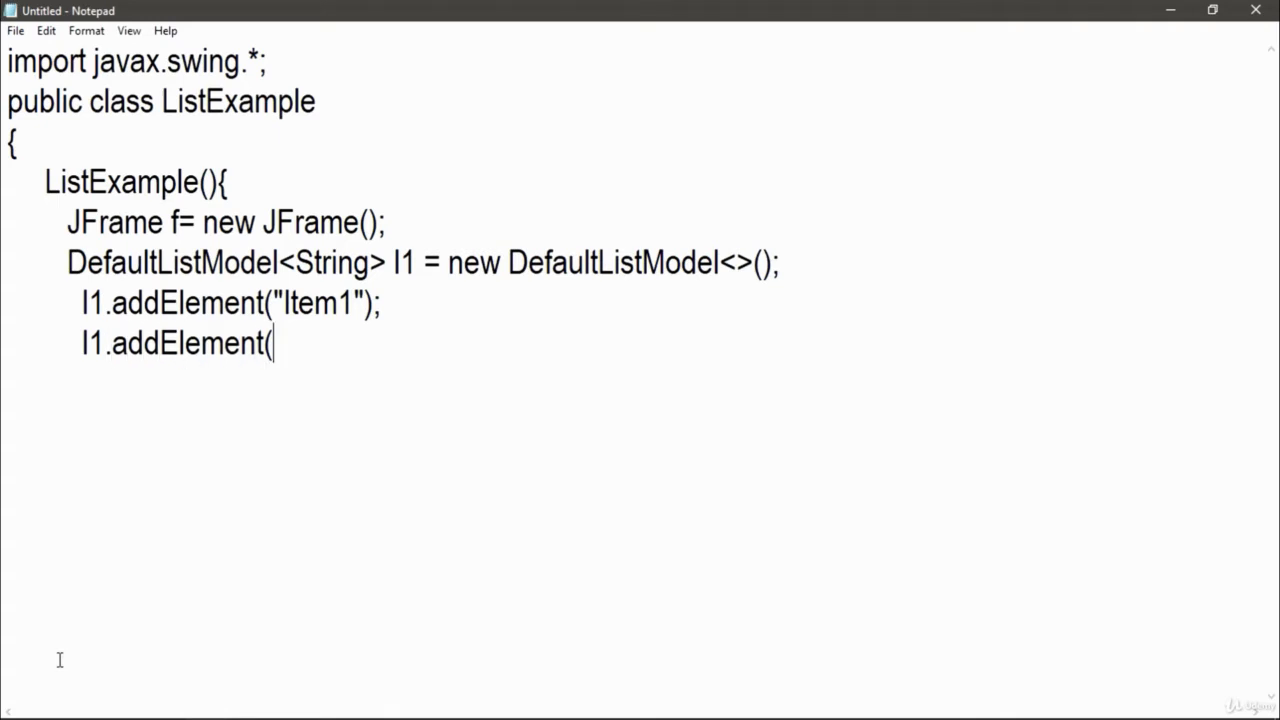
type("\"Item2\");")
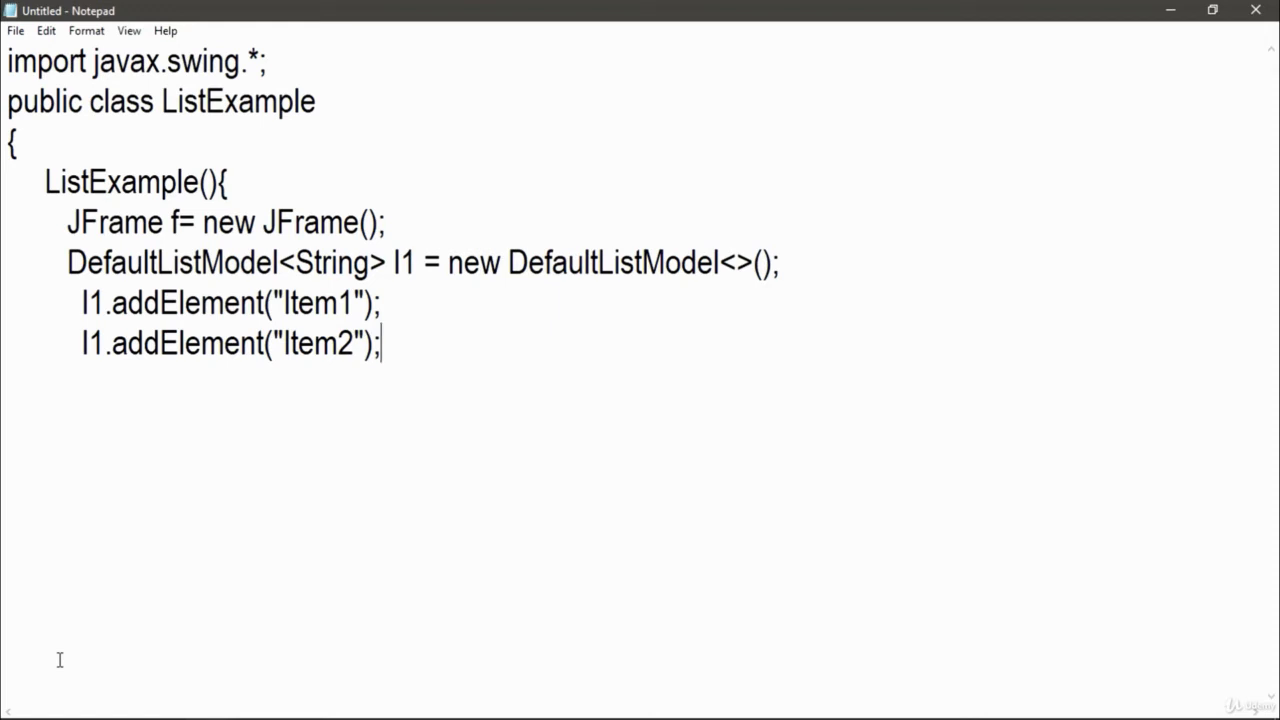
key("enter")
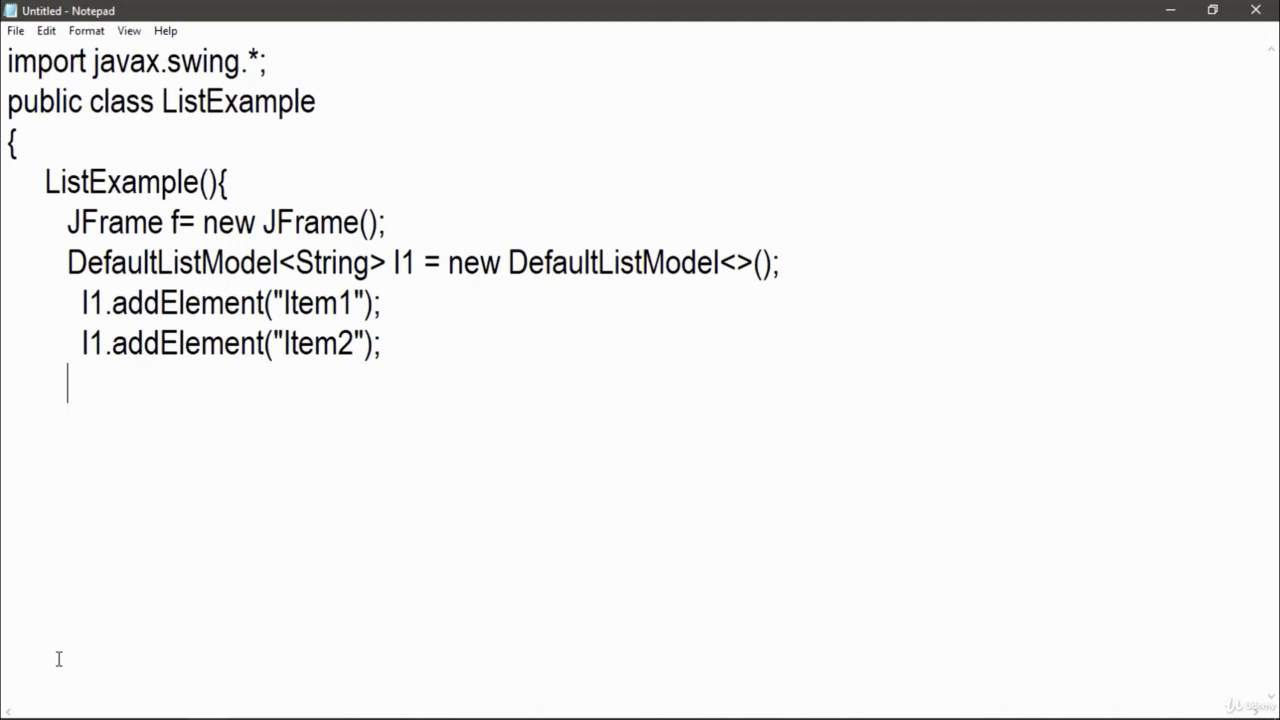
Add l1.addElement("Item3"); and l1.addElement("Item4"); on the following lines.
type("l1")
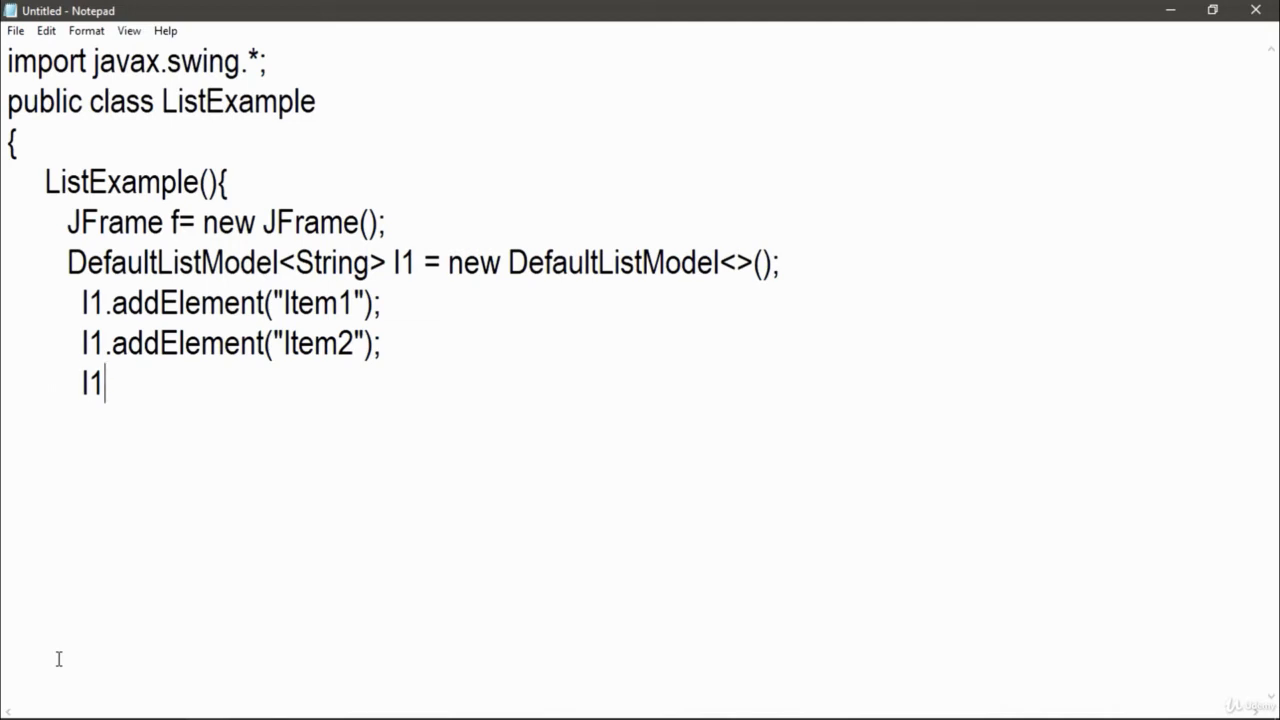
type(".addE")
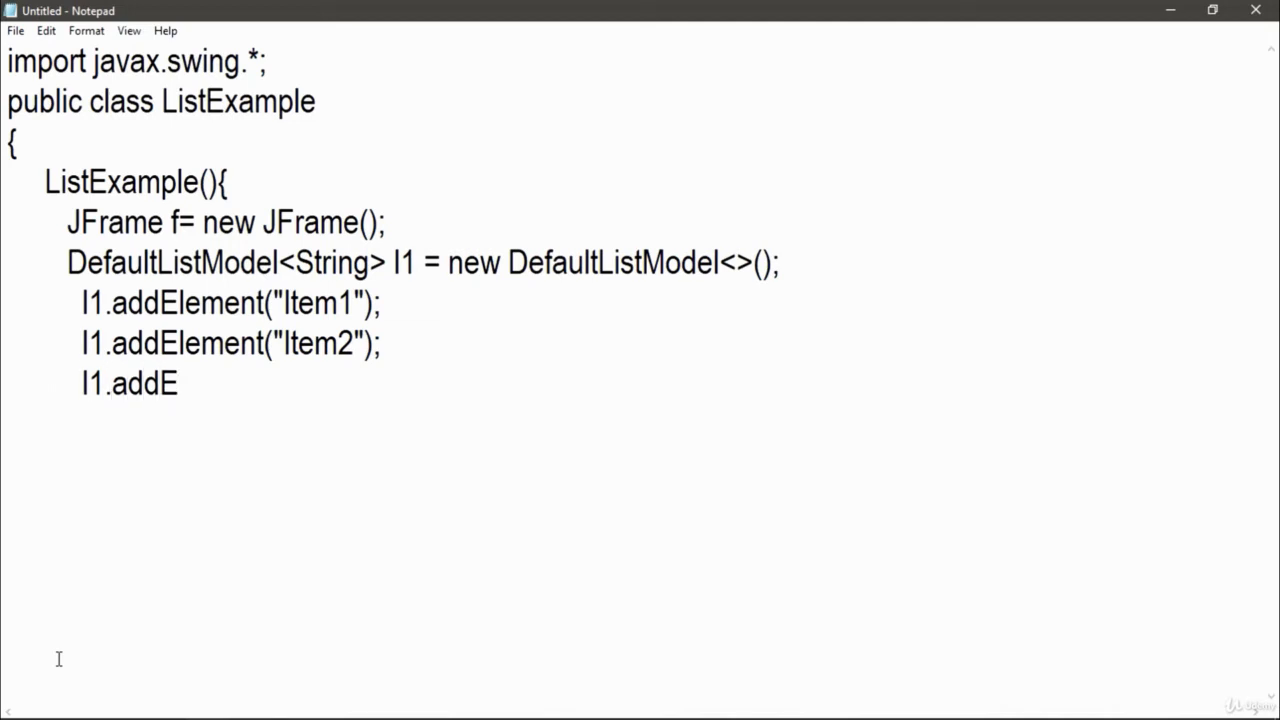
type("lement(\"")
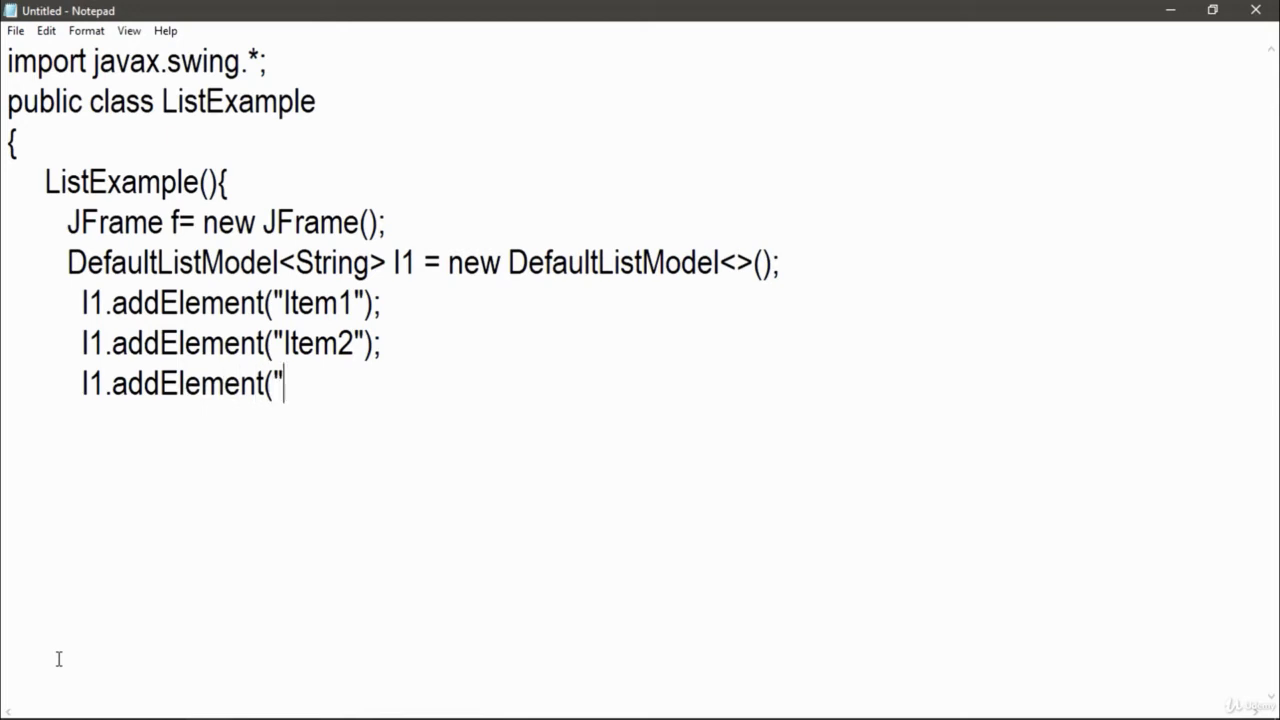
type("Item3\");")
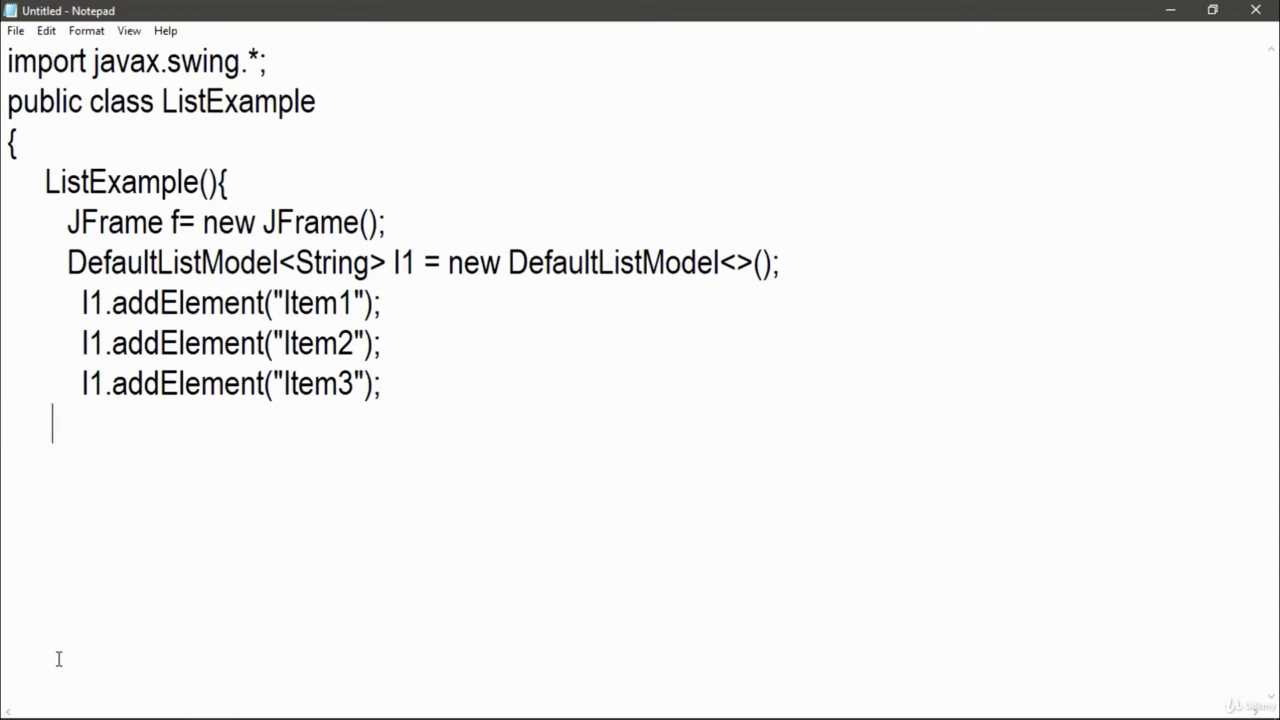
type("l1.")
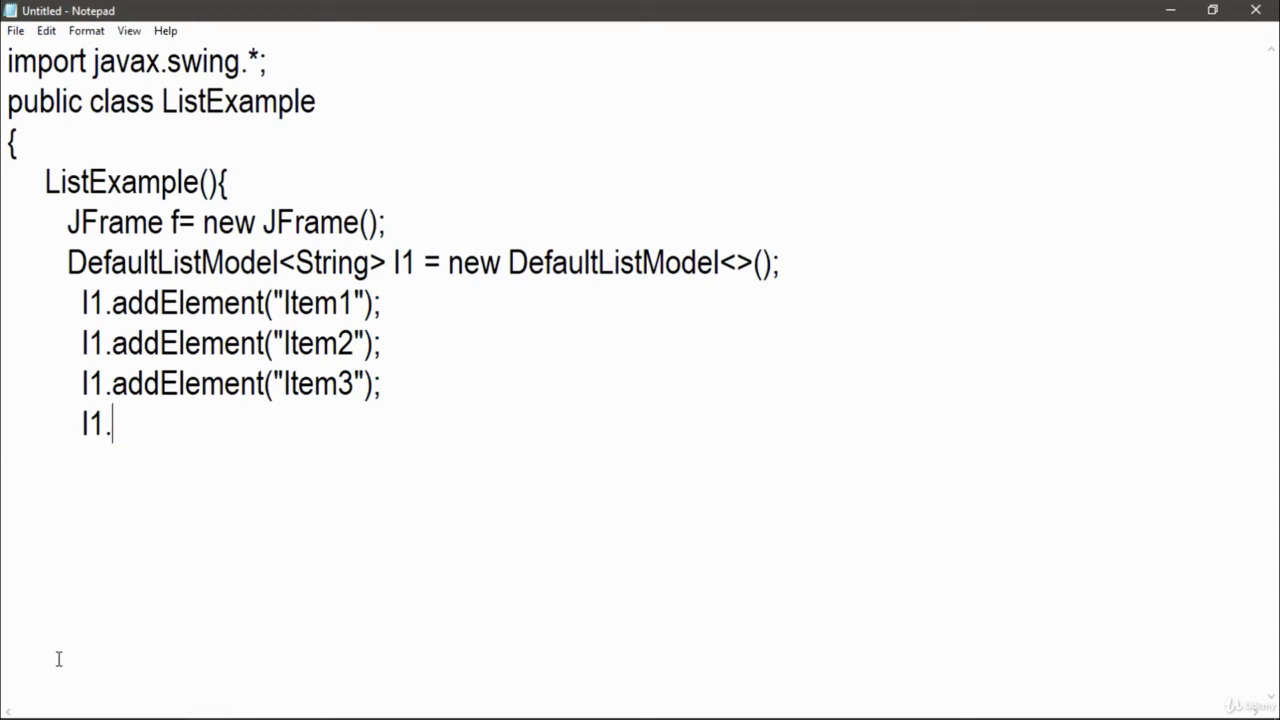
type("addElem")
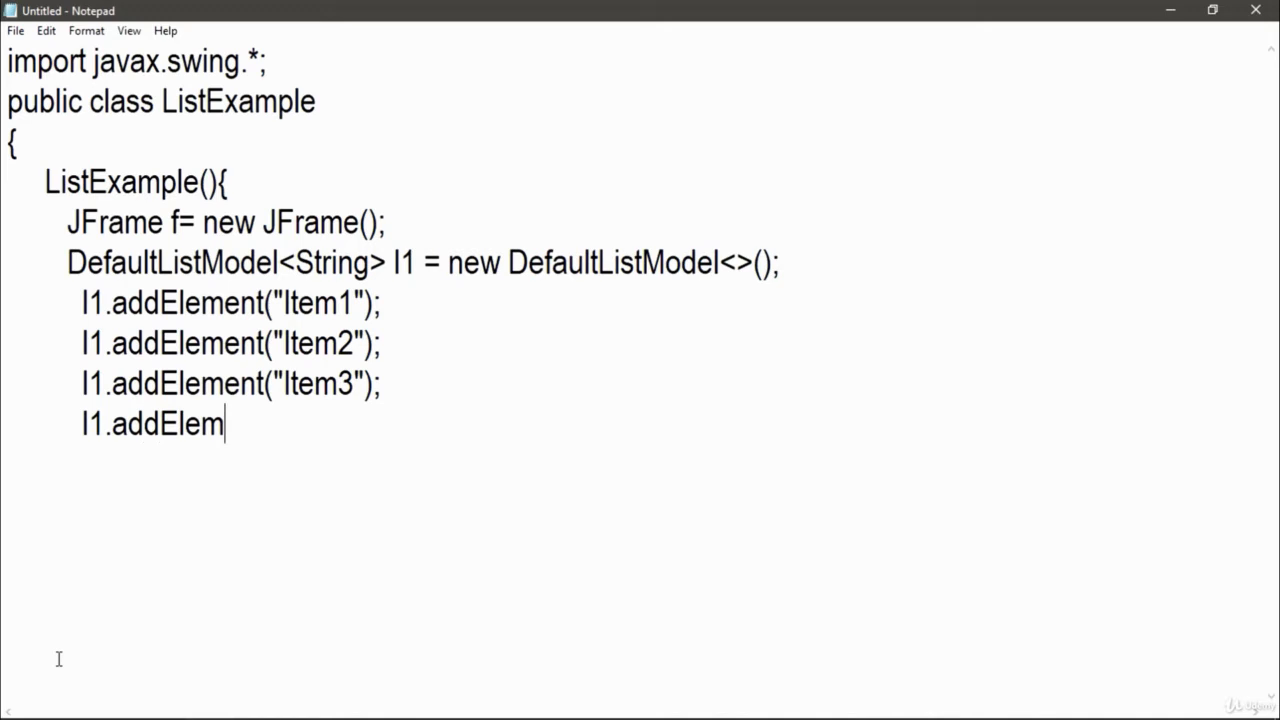
type("ent(")
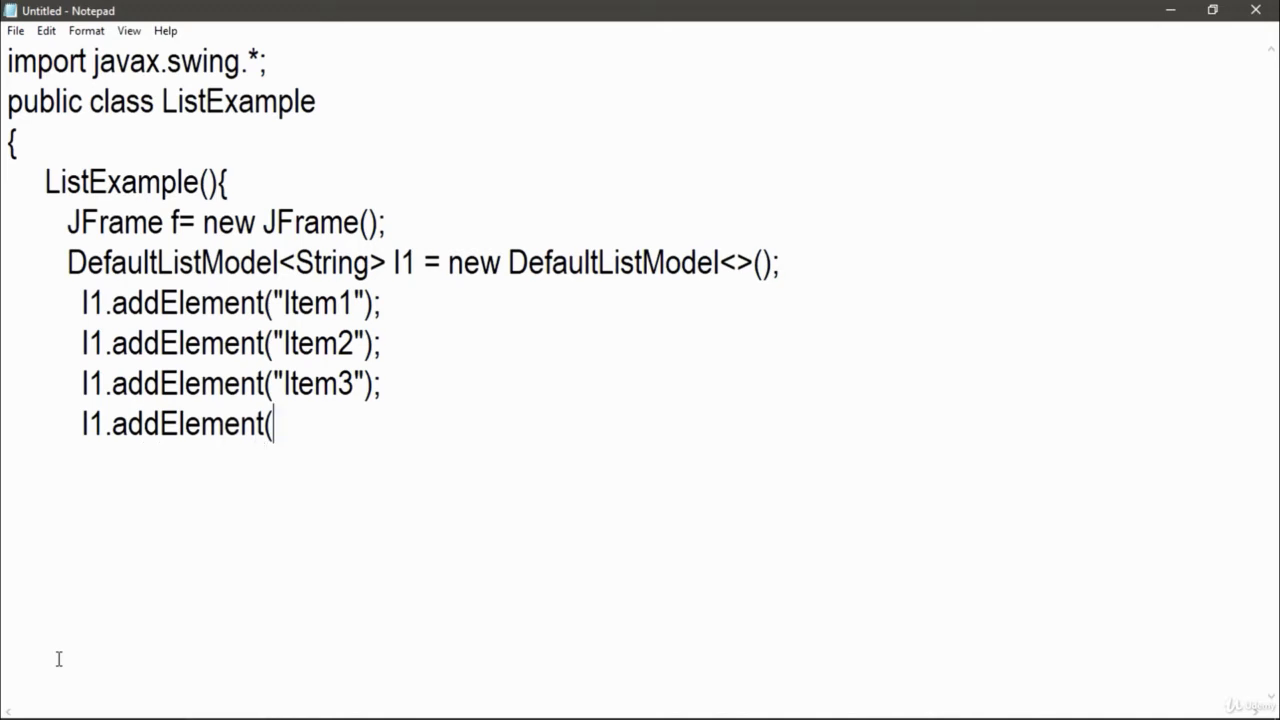
type("\"Item4\");")
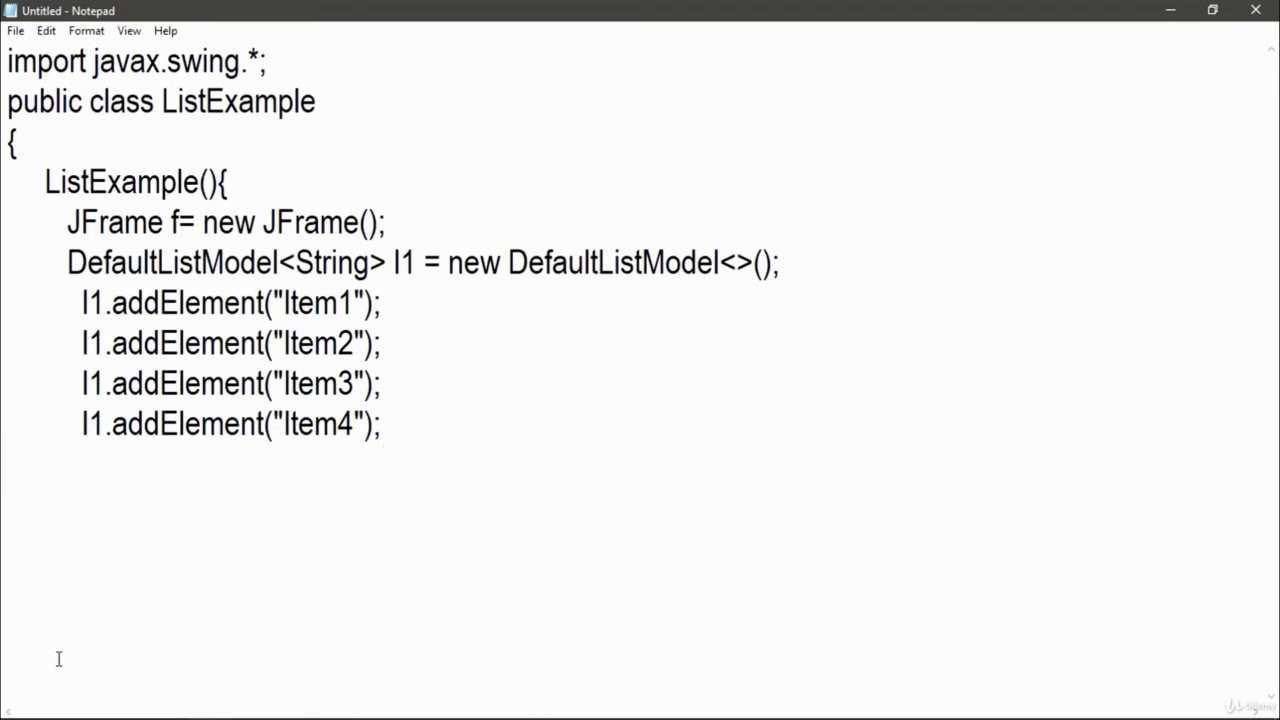
Declare JList<String> list = new JList<>(l1); in the constructor.
type("JLi")
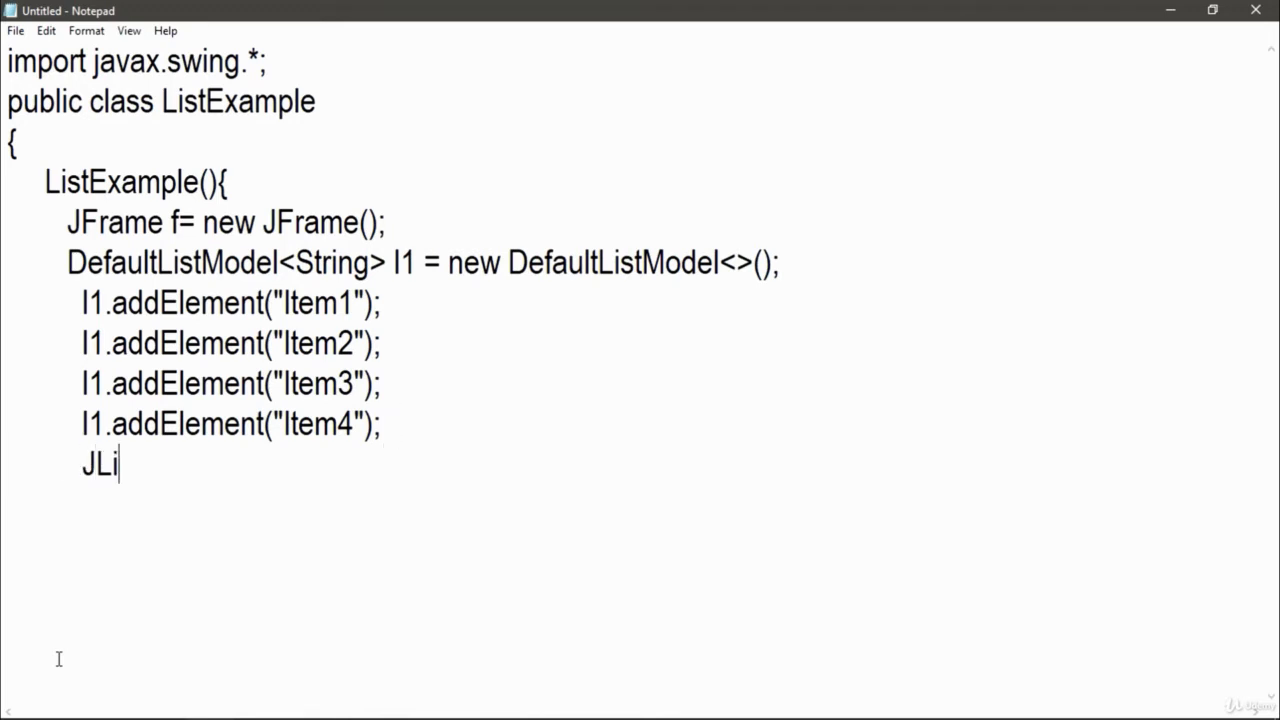
type("st<Str")
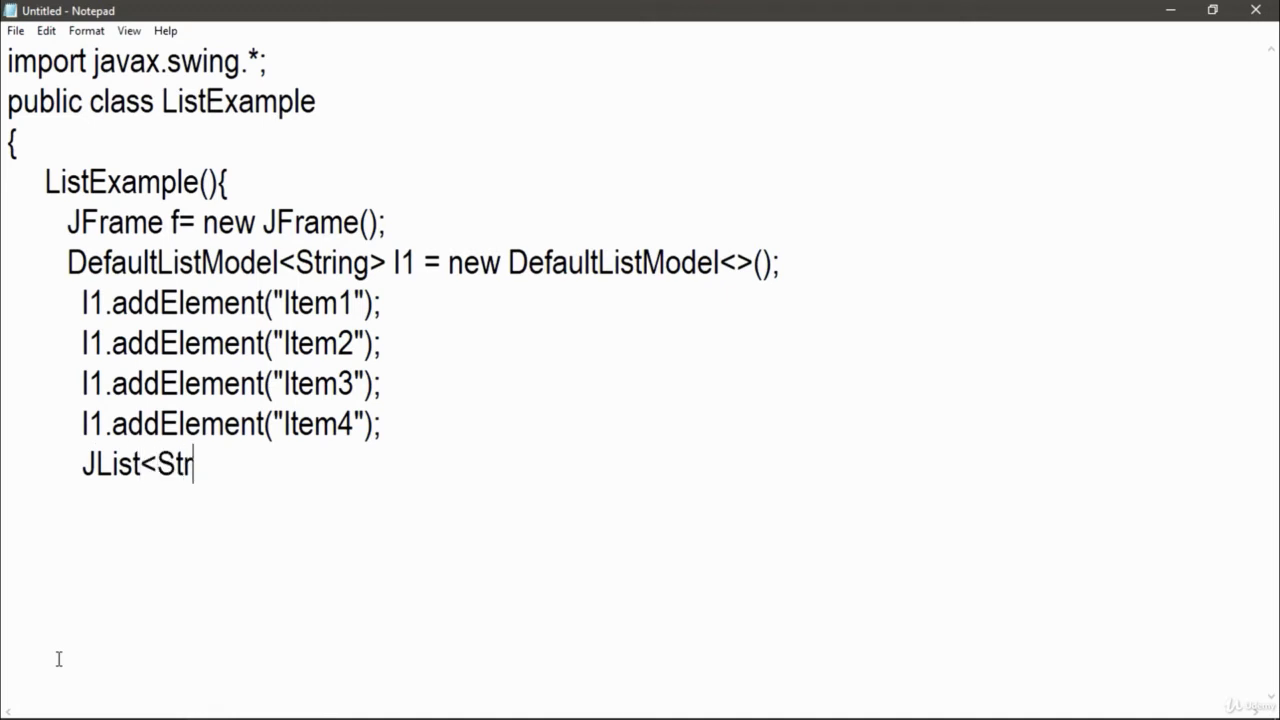
type("ing> l")
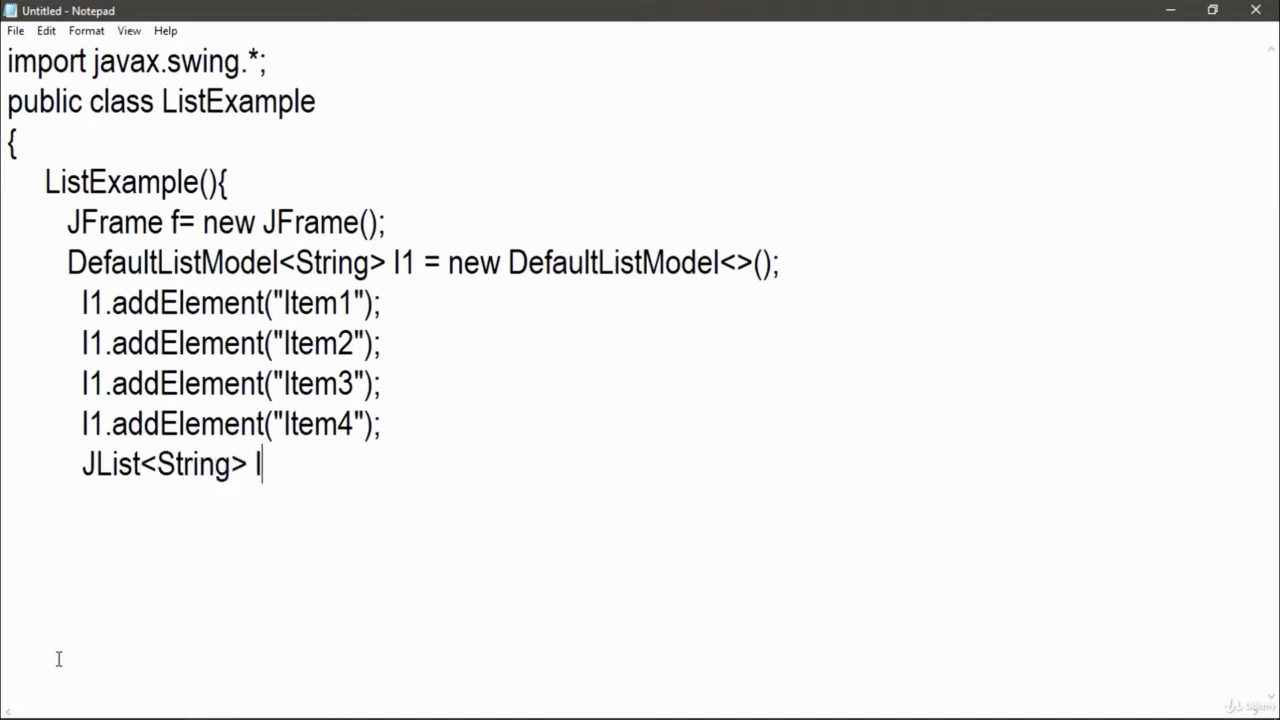
type("ist =")
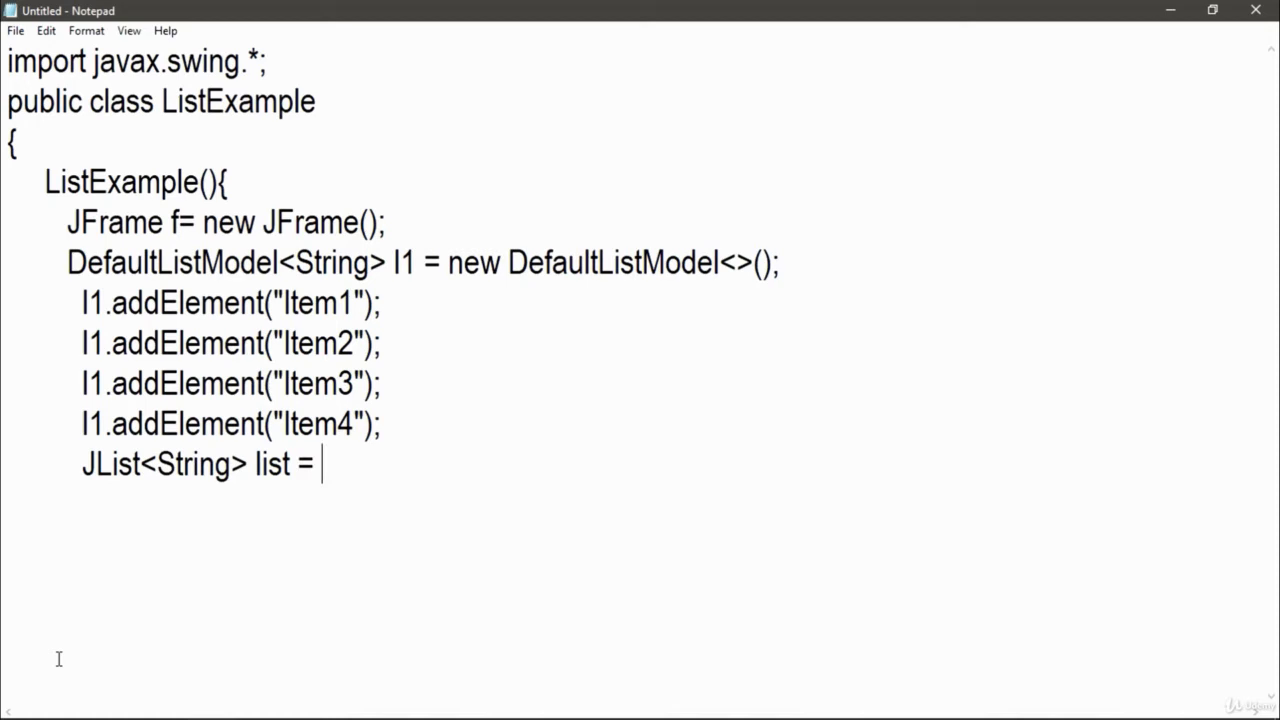
type("new J")
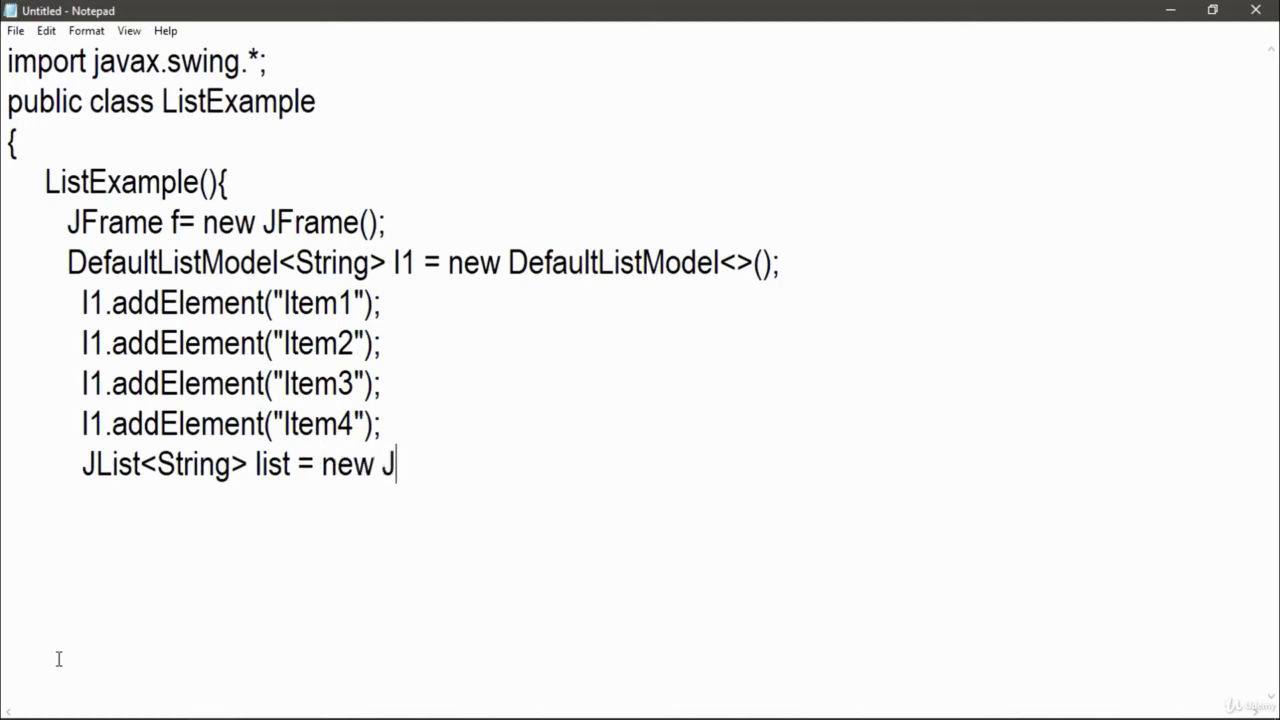
type("List<>")
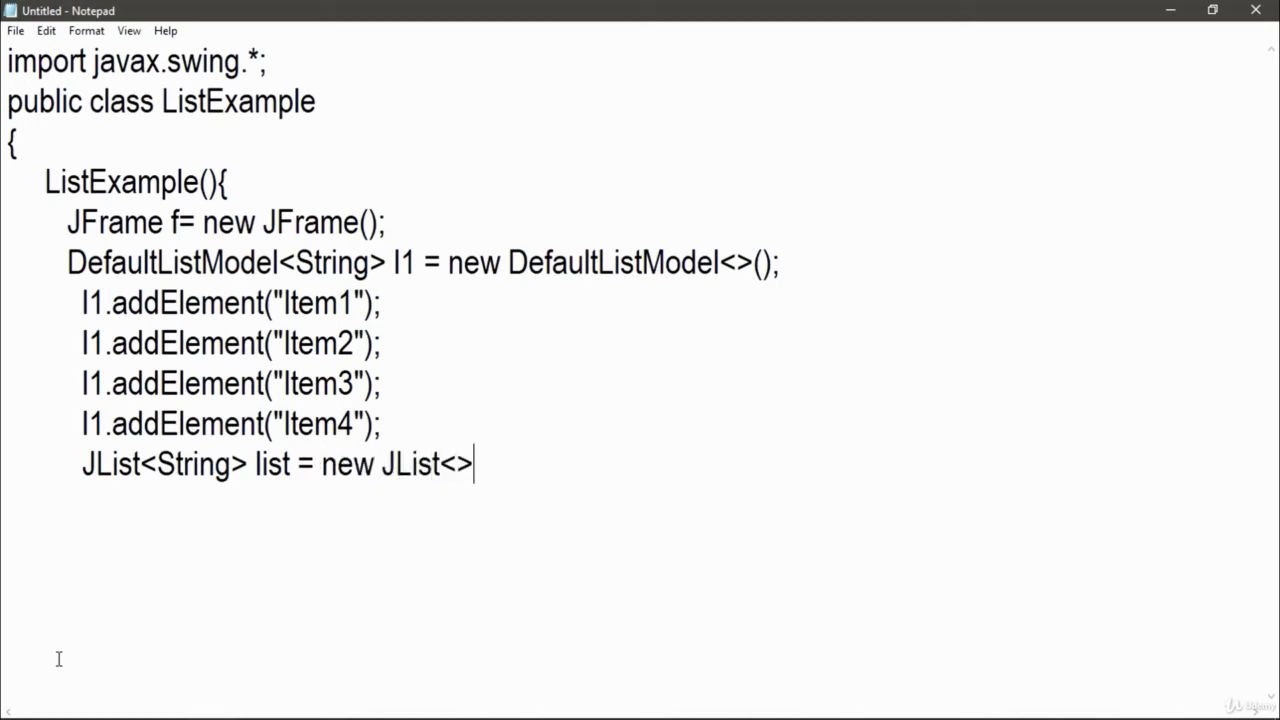
type("(l1);")
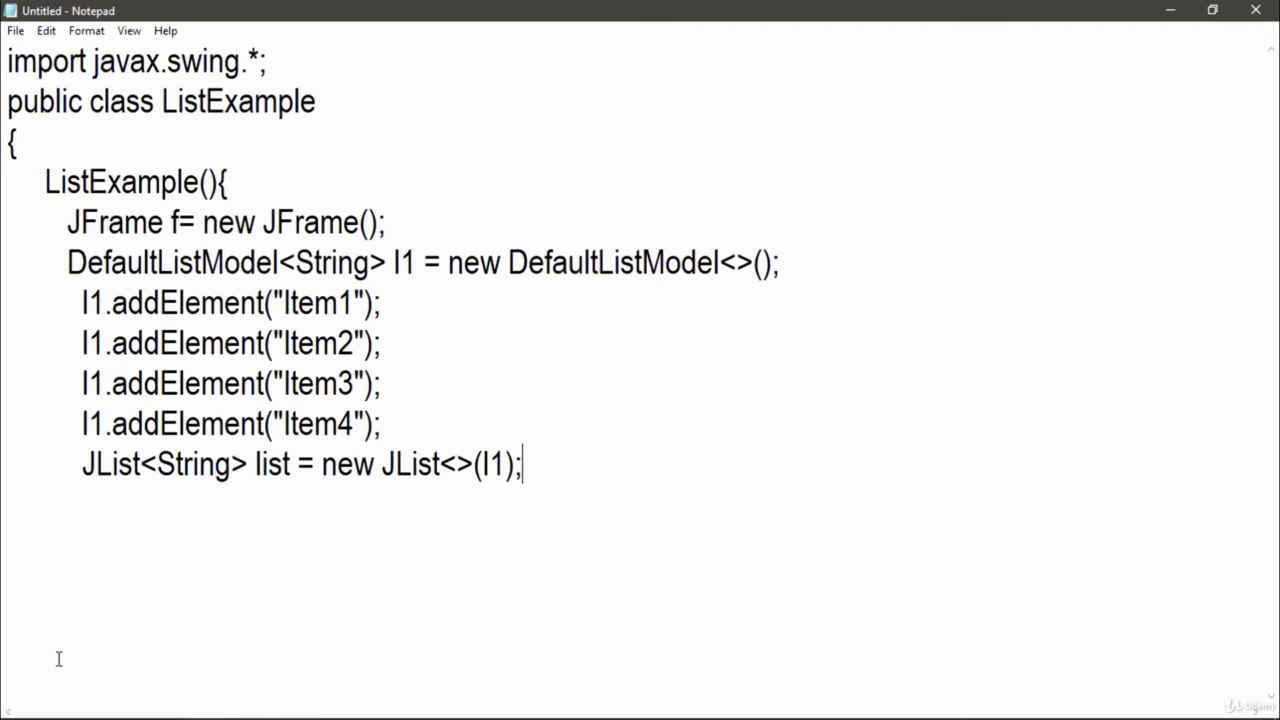
key("enter")
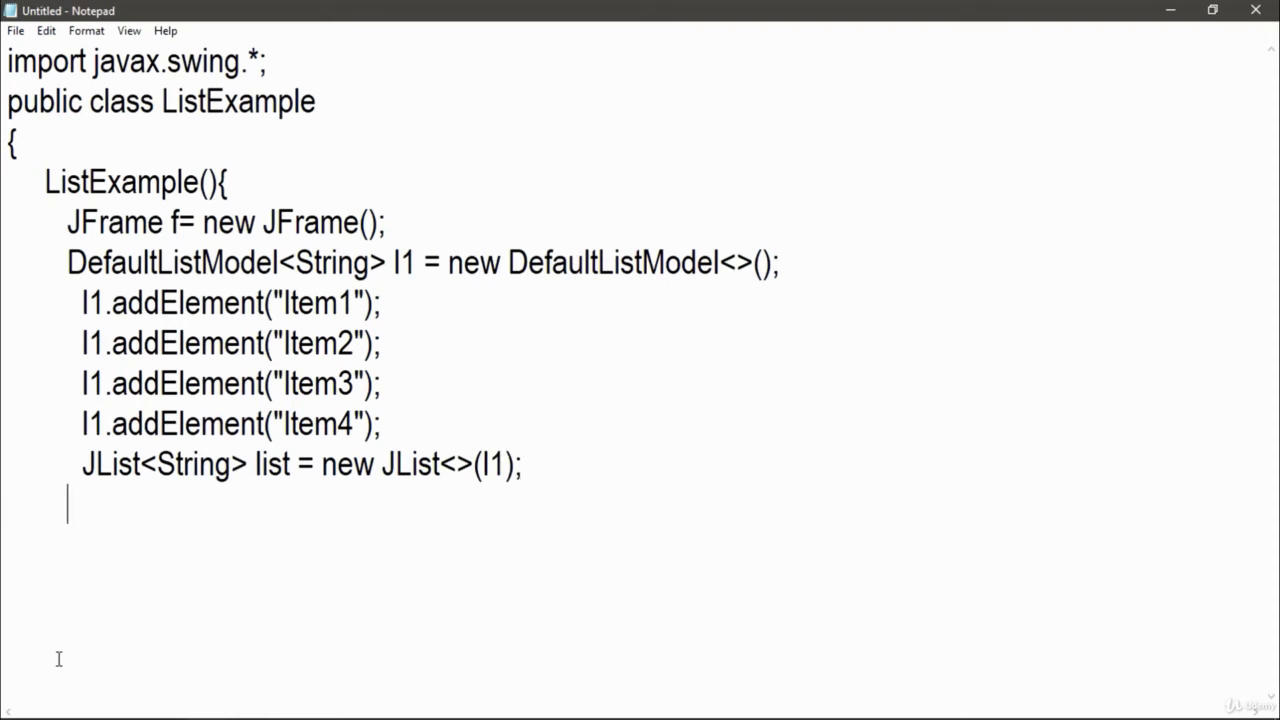
Position the list with list.setBounds(100,100, 75,75);.
type("list")
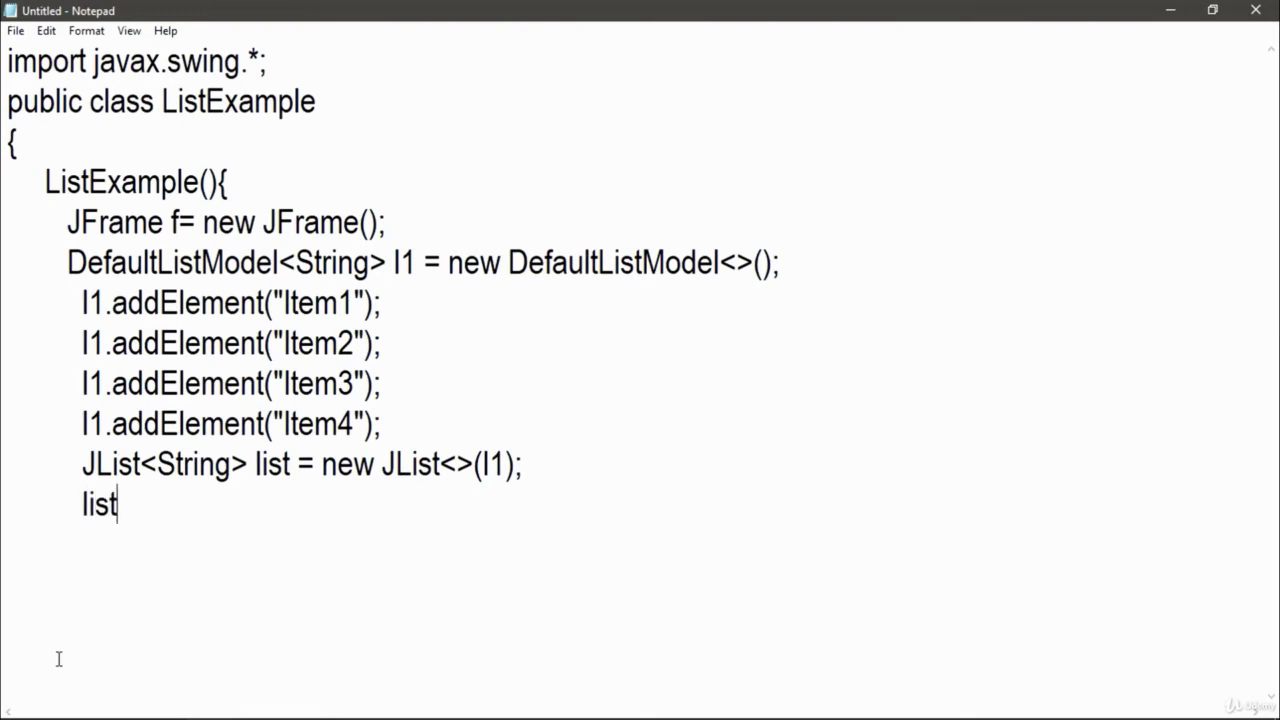
type(".setBo")
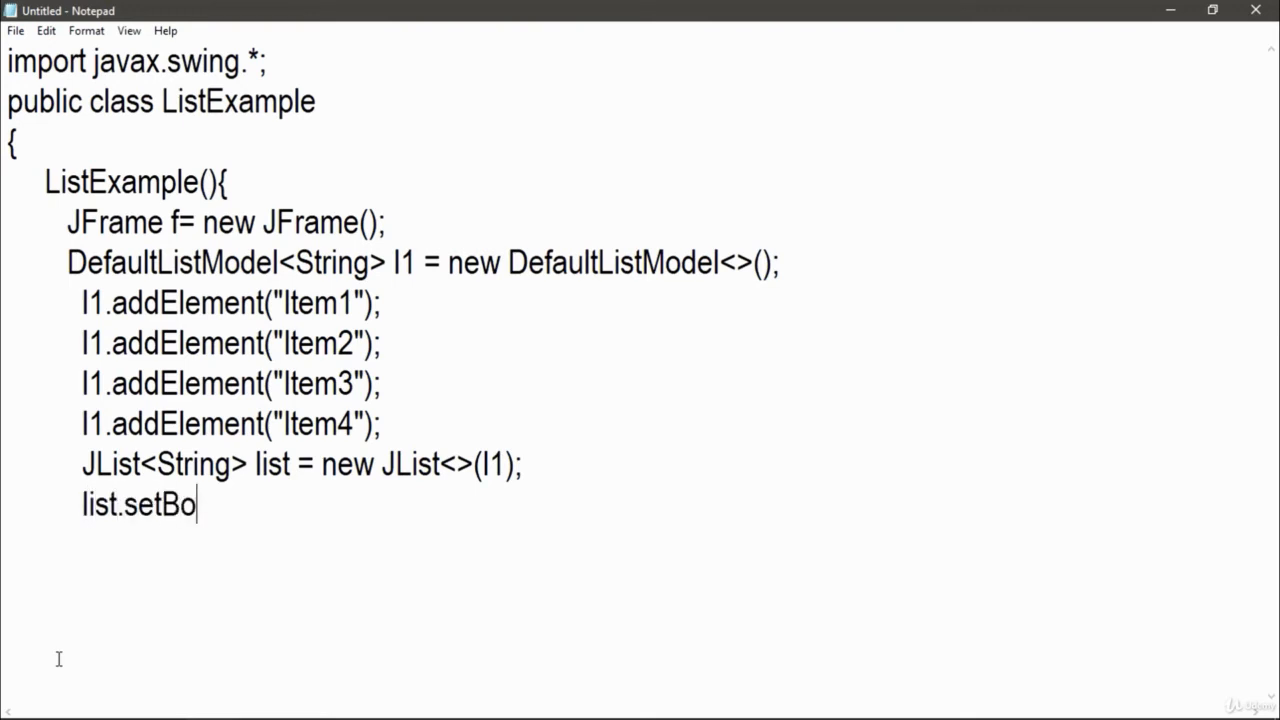
type("unds(")
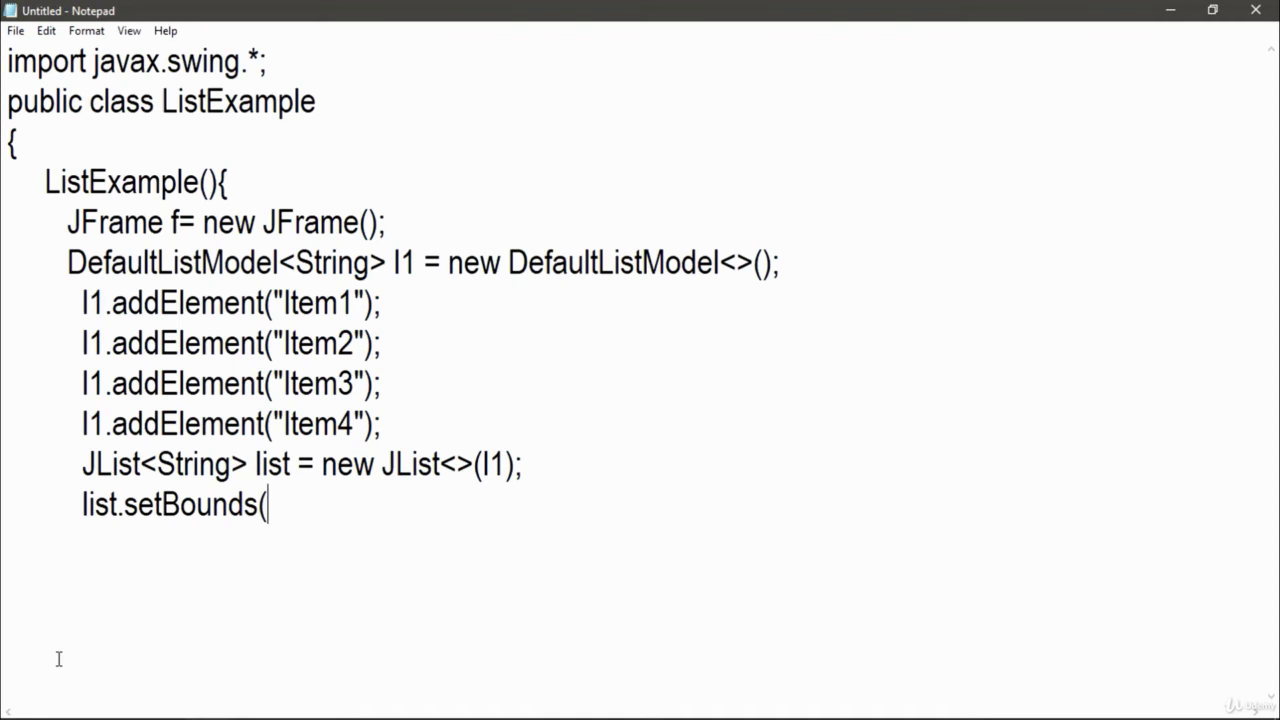
type("100,10")
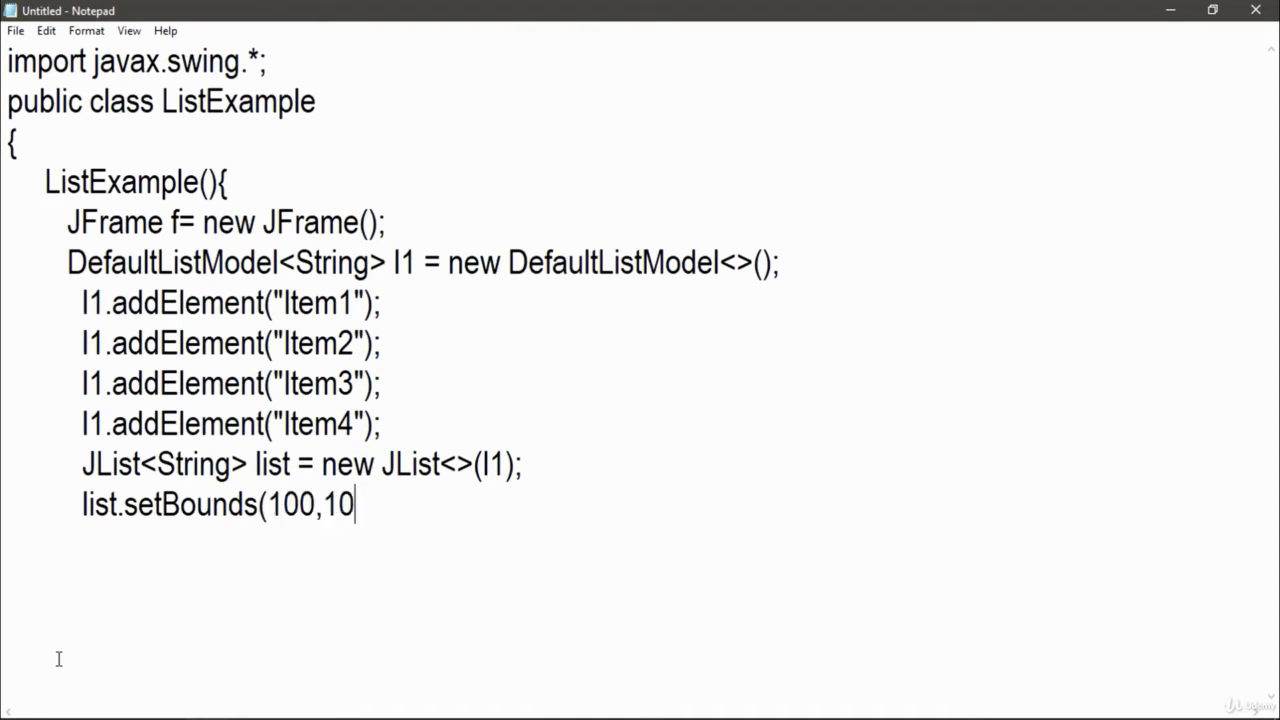
type("0, 75,7")
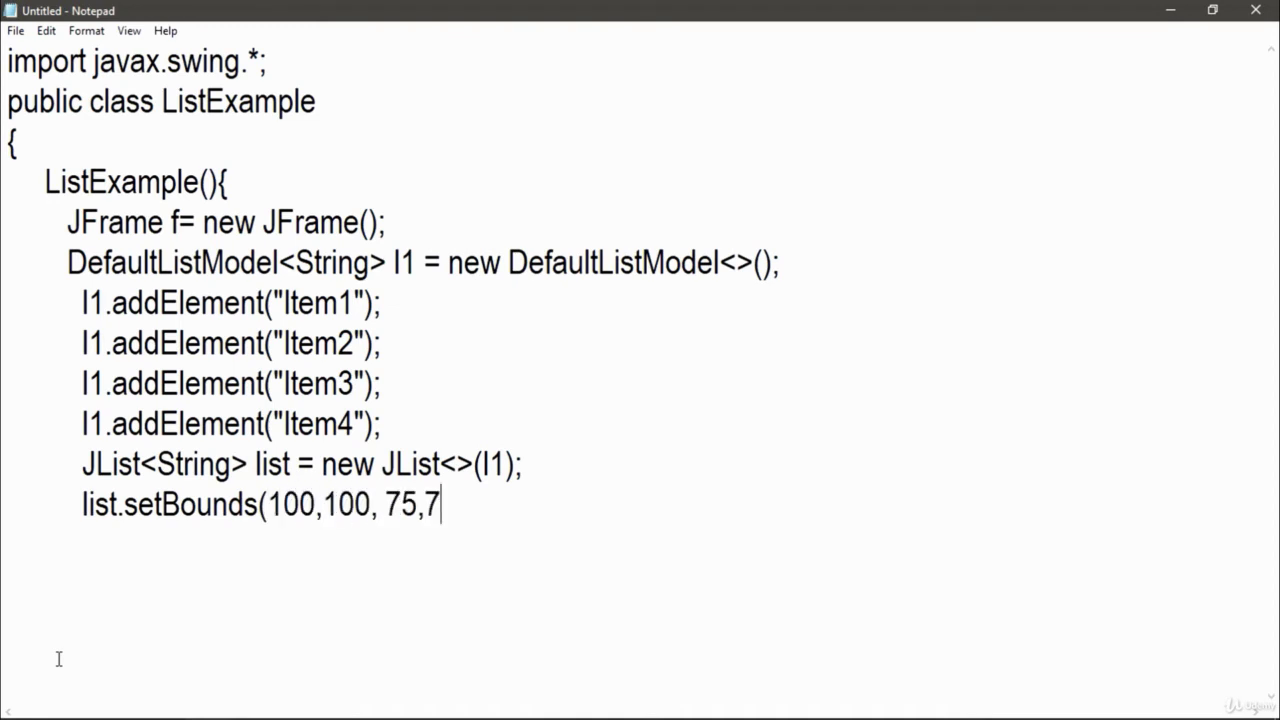
type("5);")
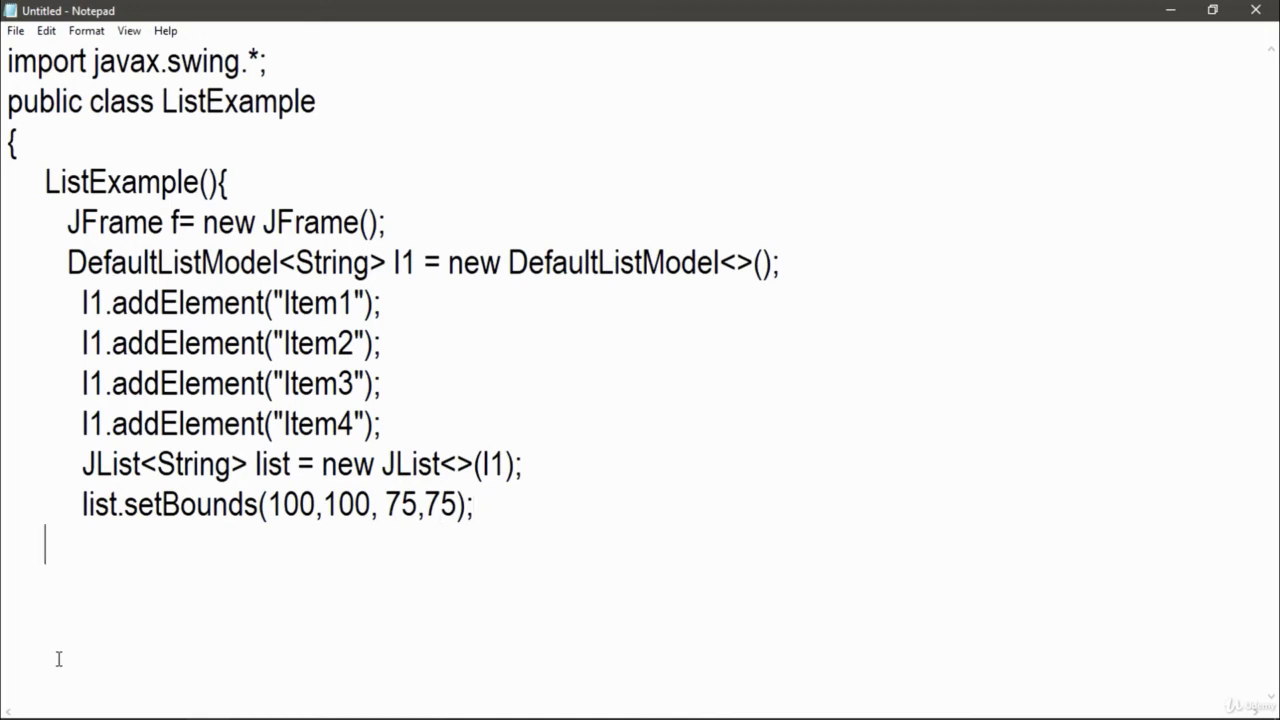
Add f.add(list); and f.setSize(400,400); to the constructor.
type("f.")
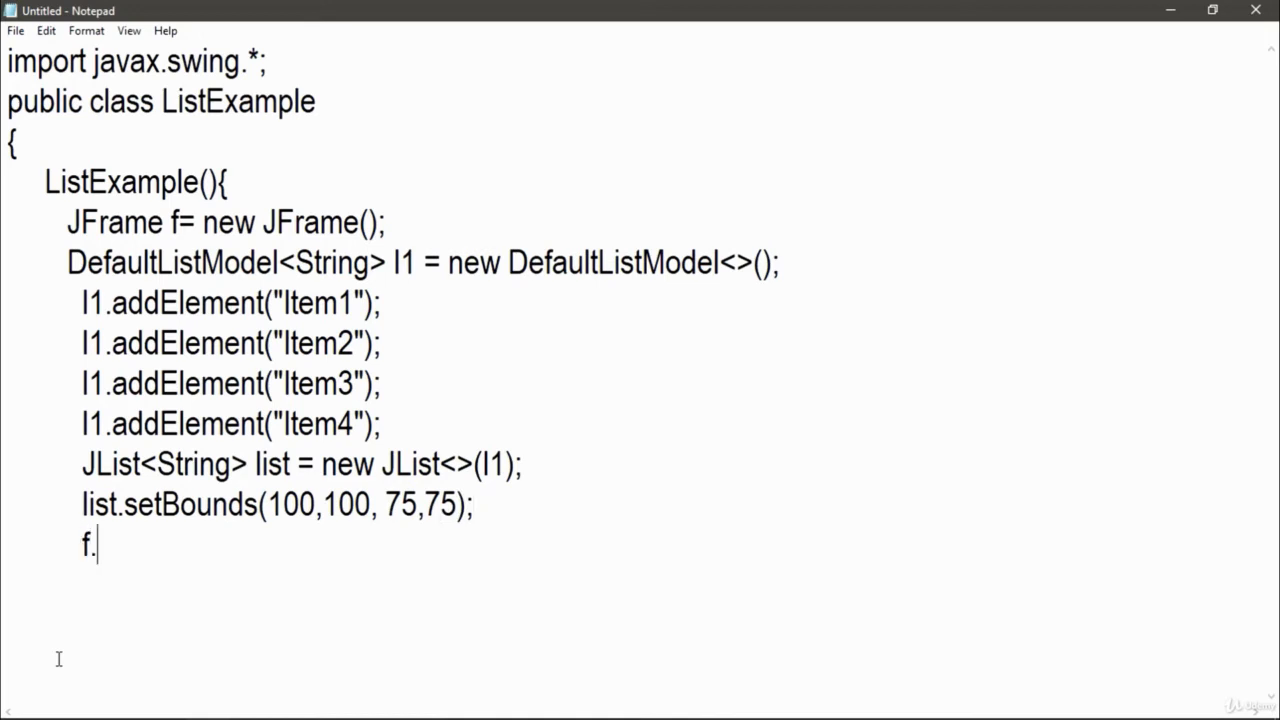
type("add(list")
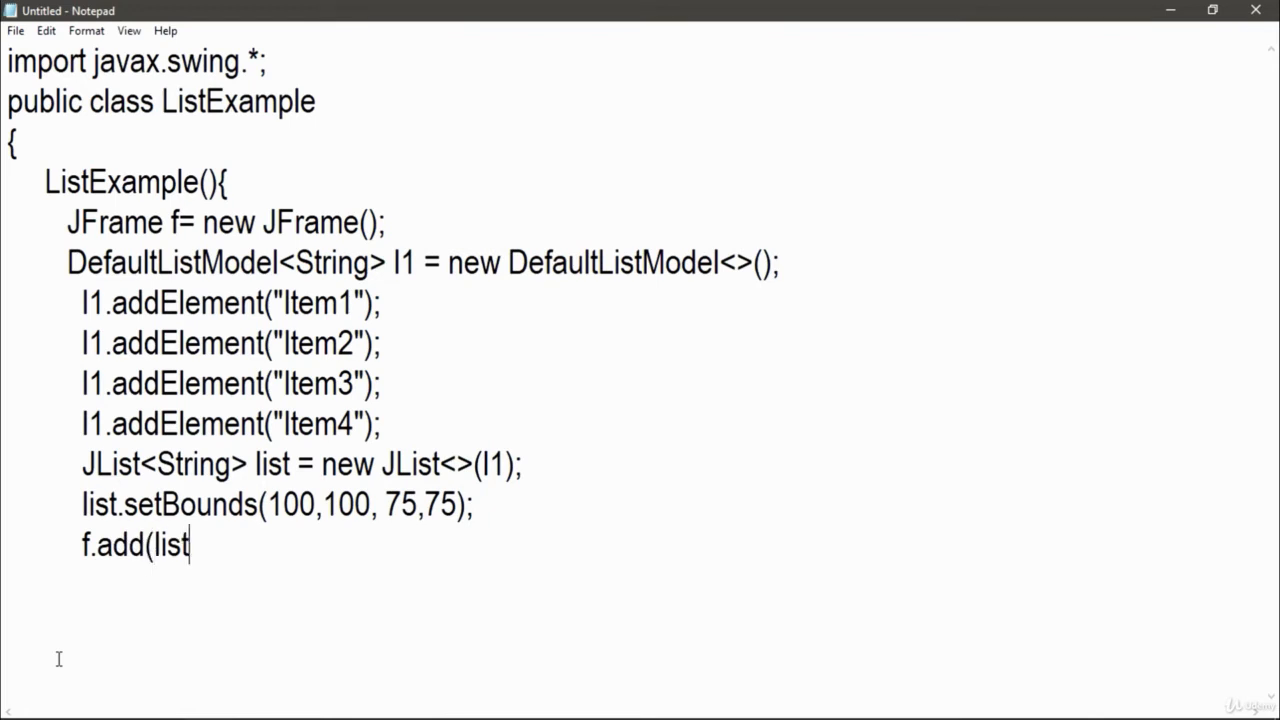
type(");")
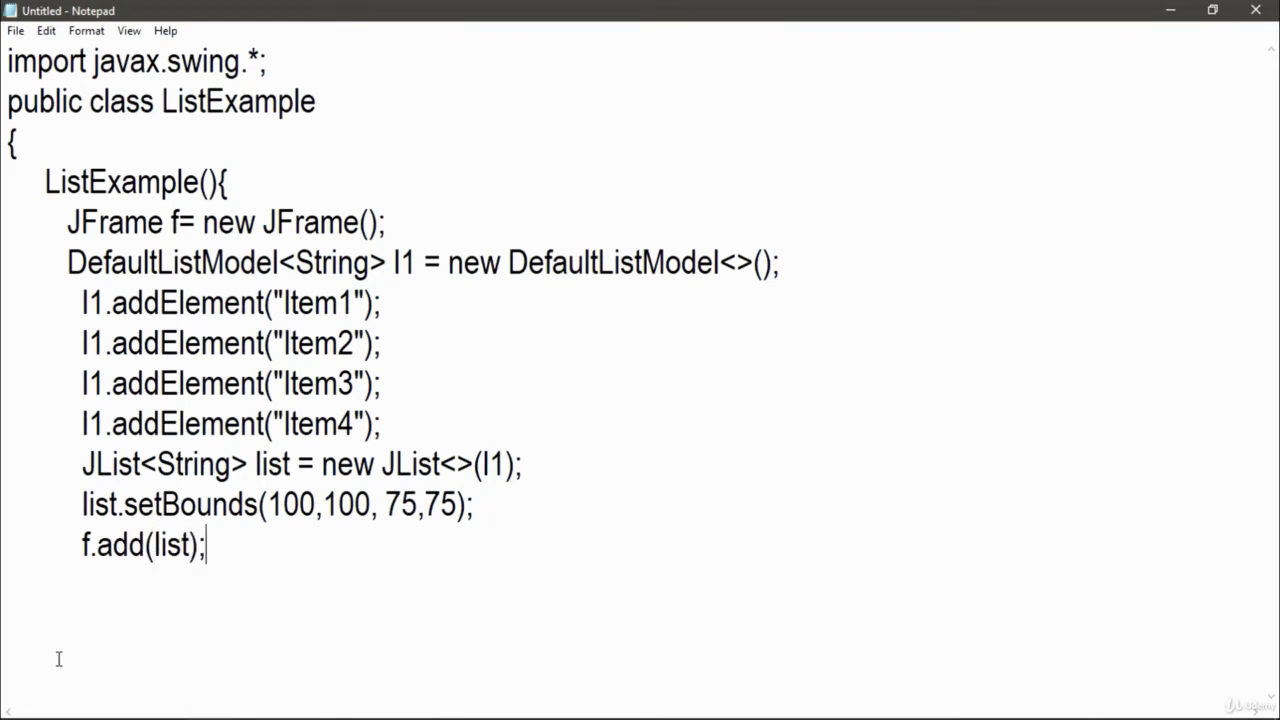
key("enter")
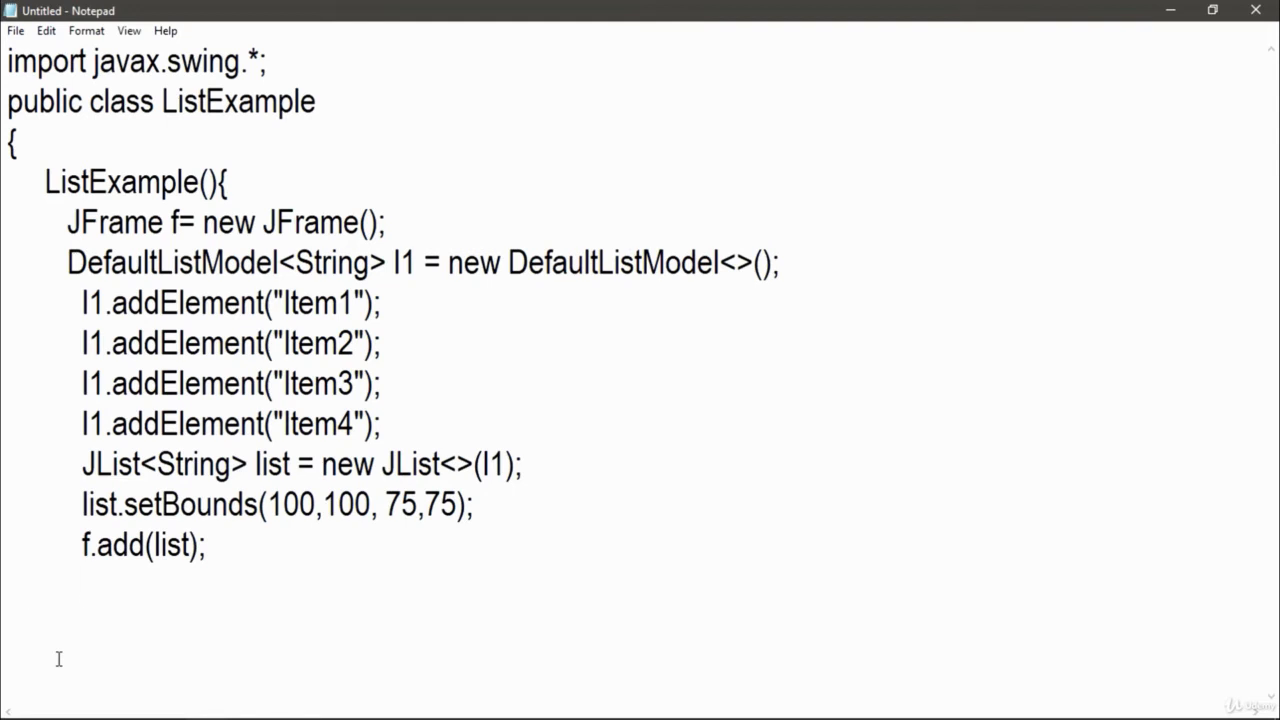
type("f.s")
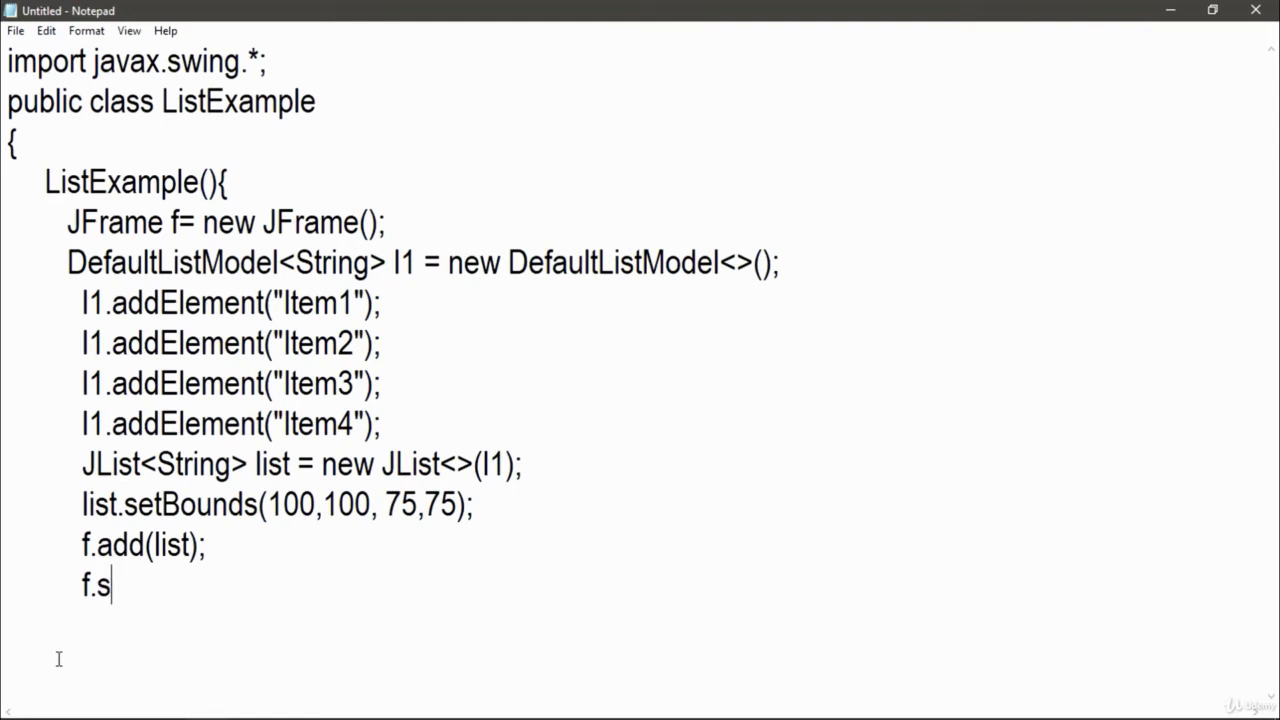
type("etSize")
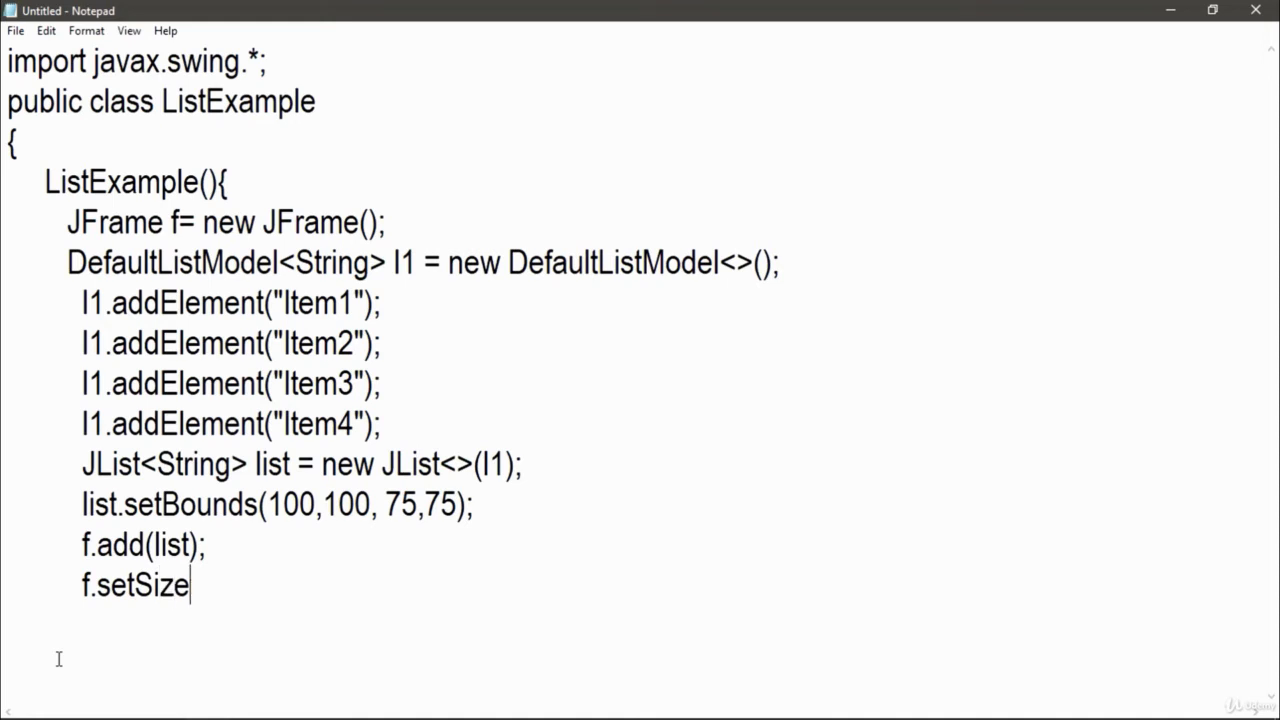
type("(400,")
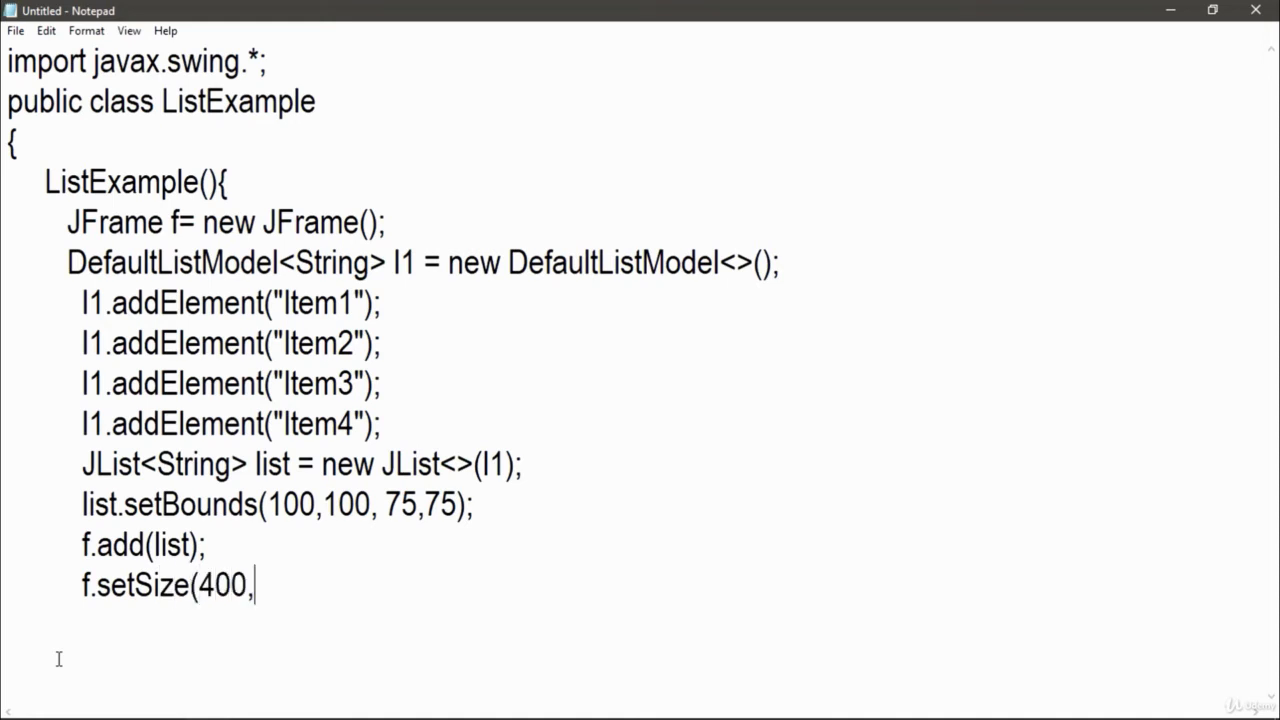
type("400);")
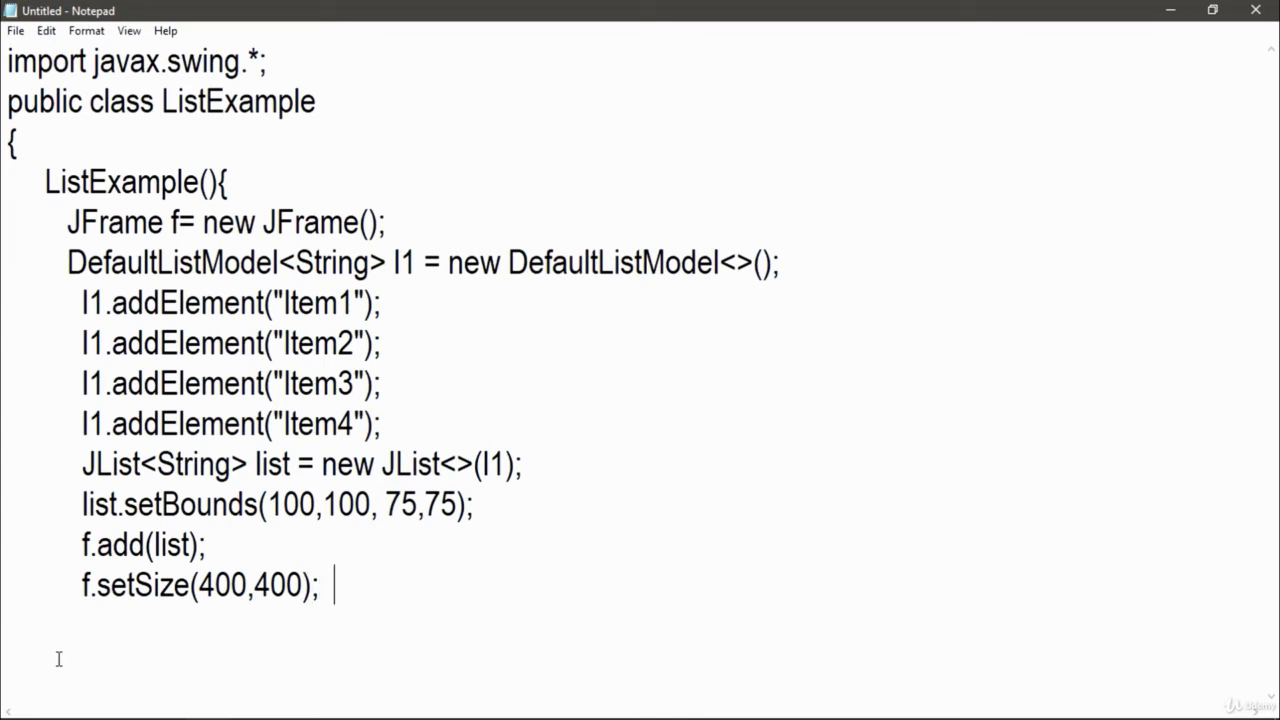
key("Enter")
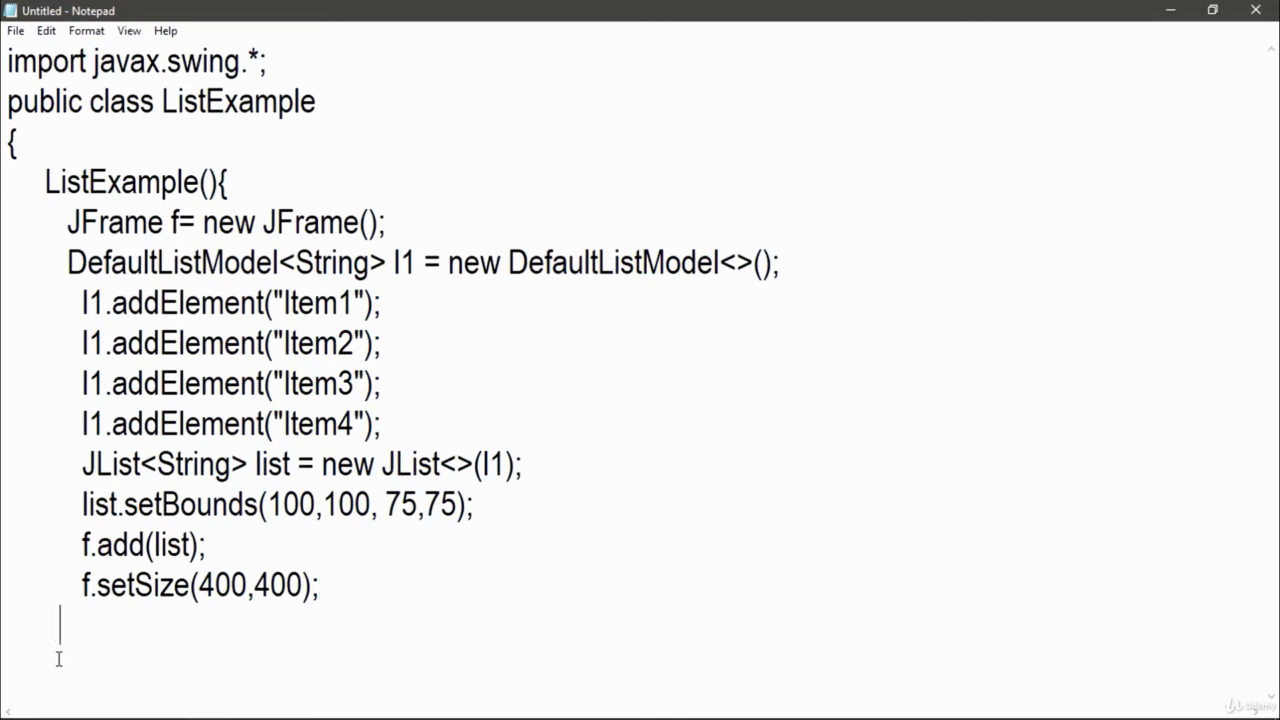
Add f.setLayout(null) and f.setVisible(true); to finish the frame setup.
type("f.se")
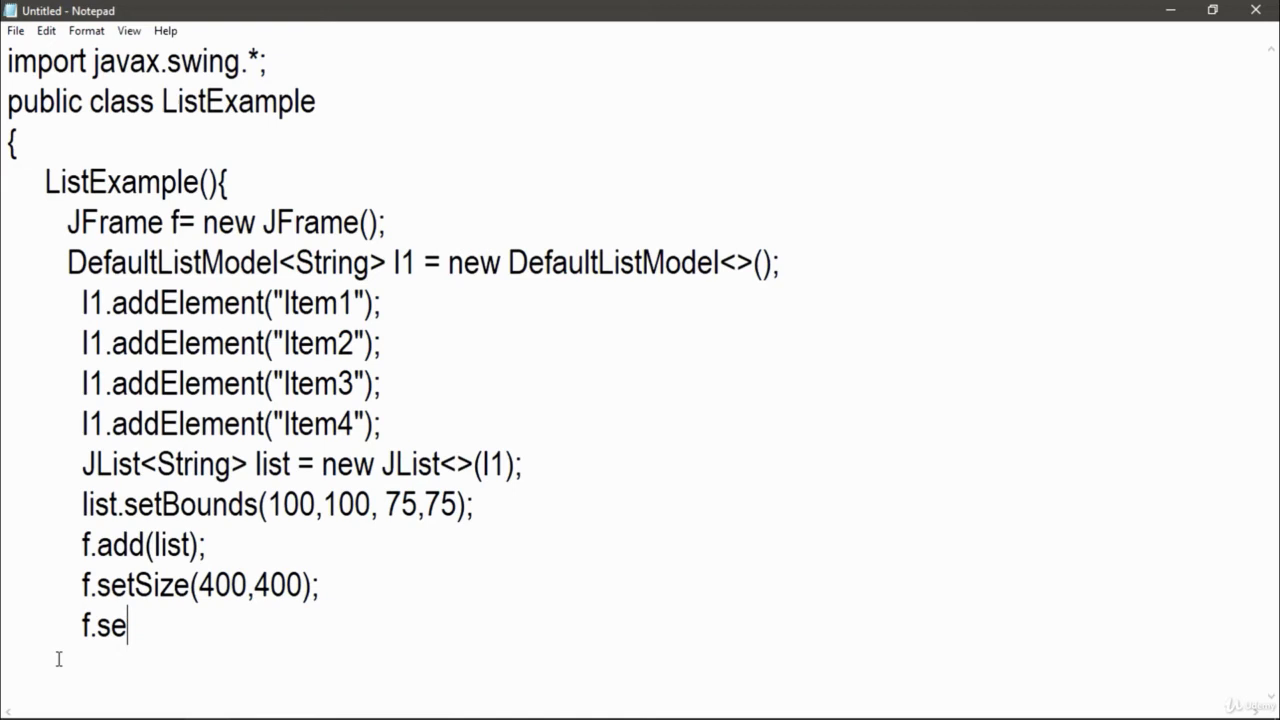
type("tLayout(")
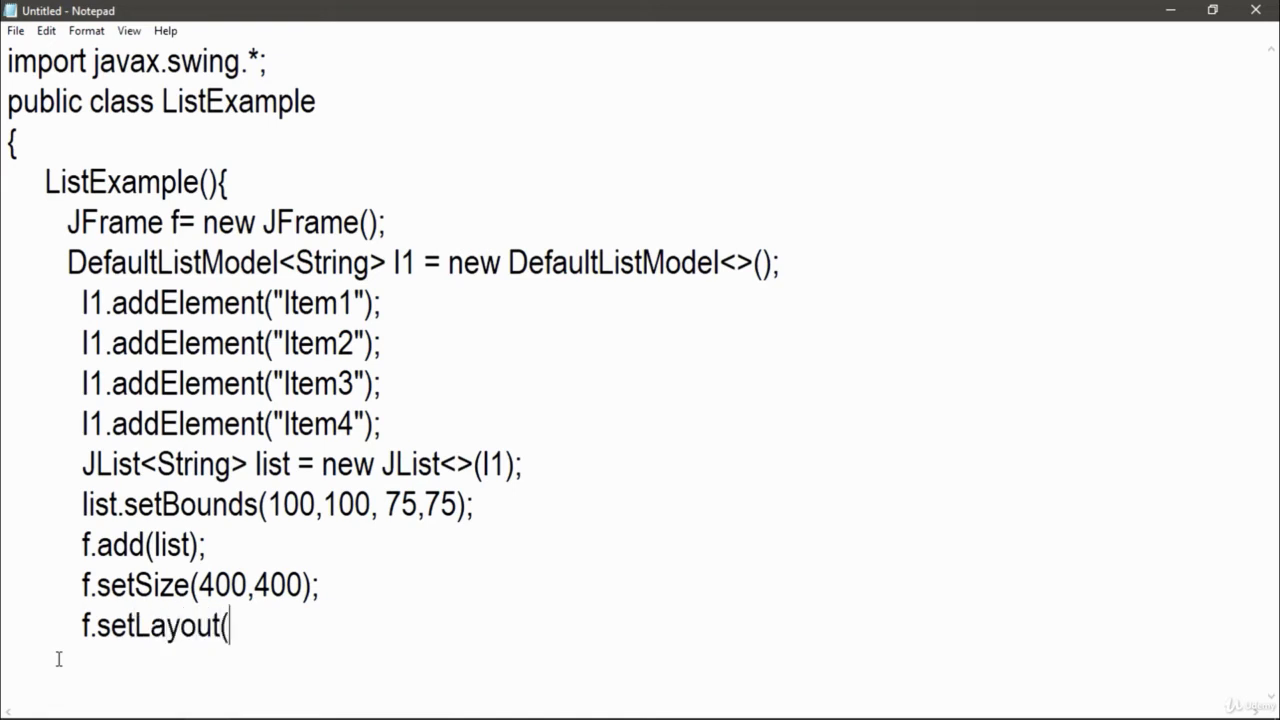
type("null);")
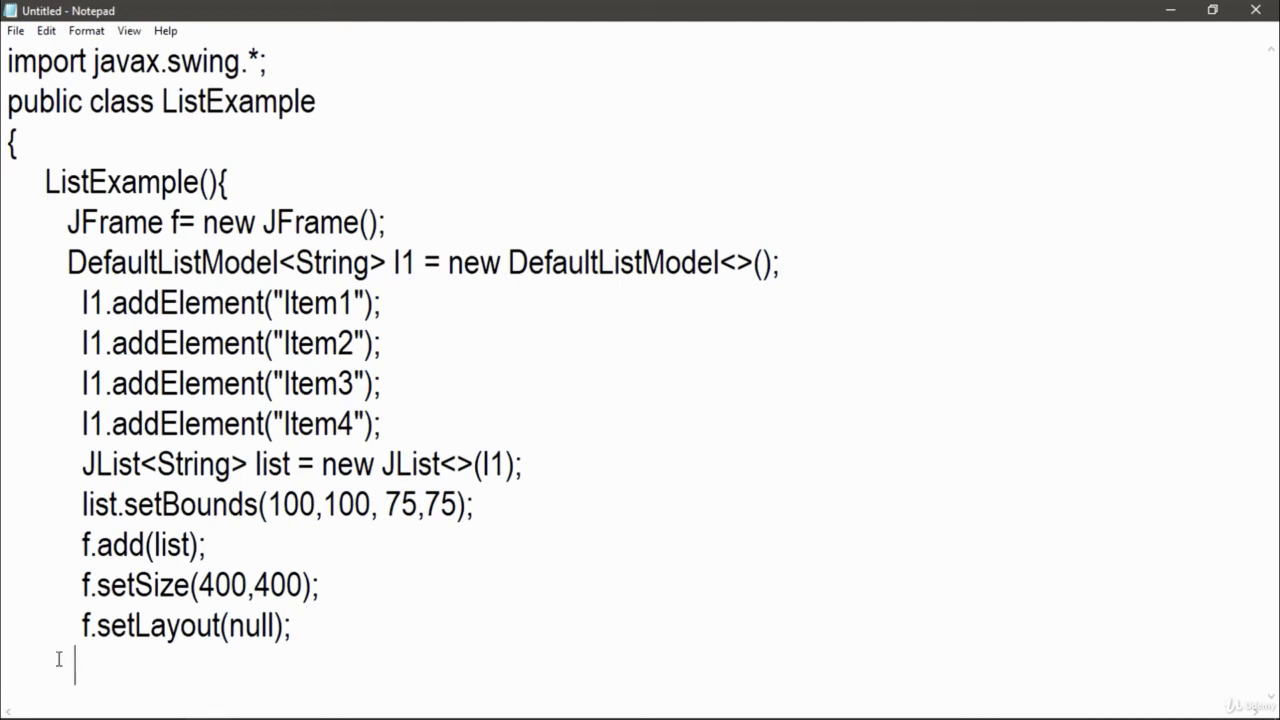
type("f.setVisibl")
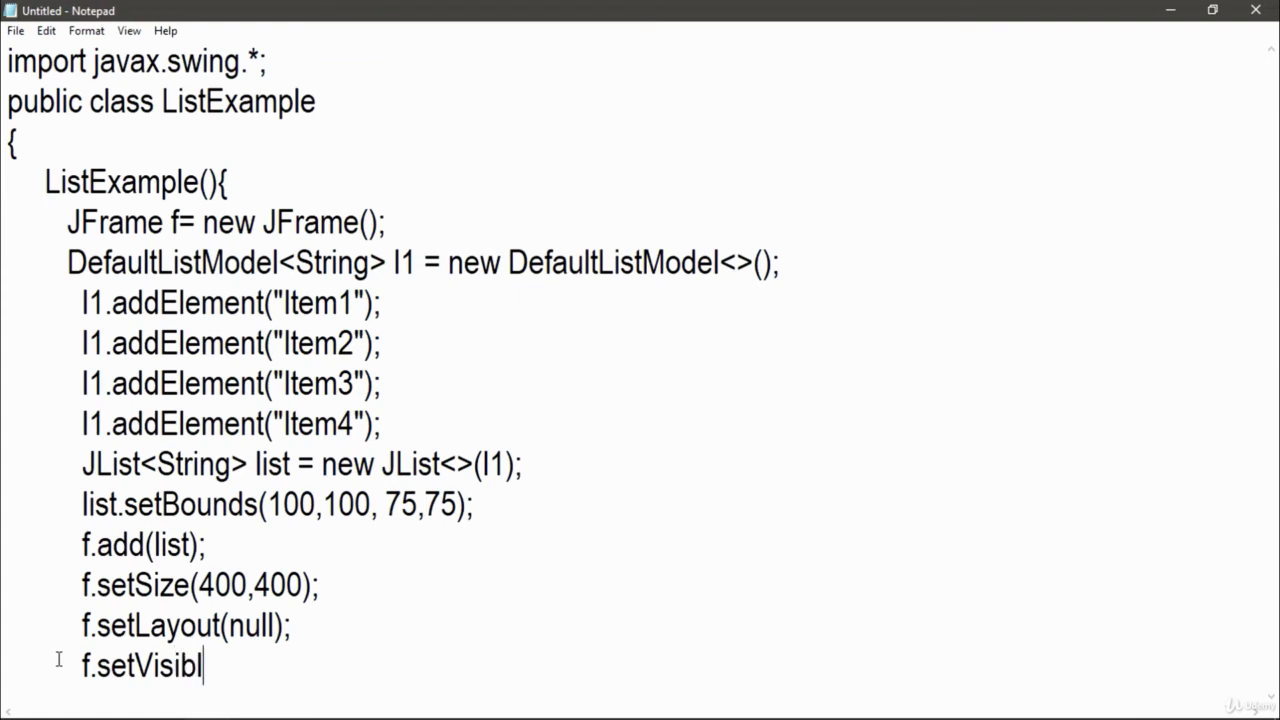
type("e(t")
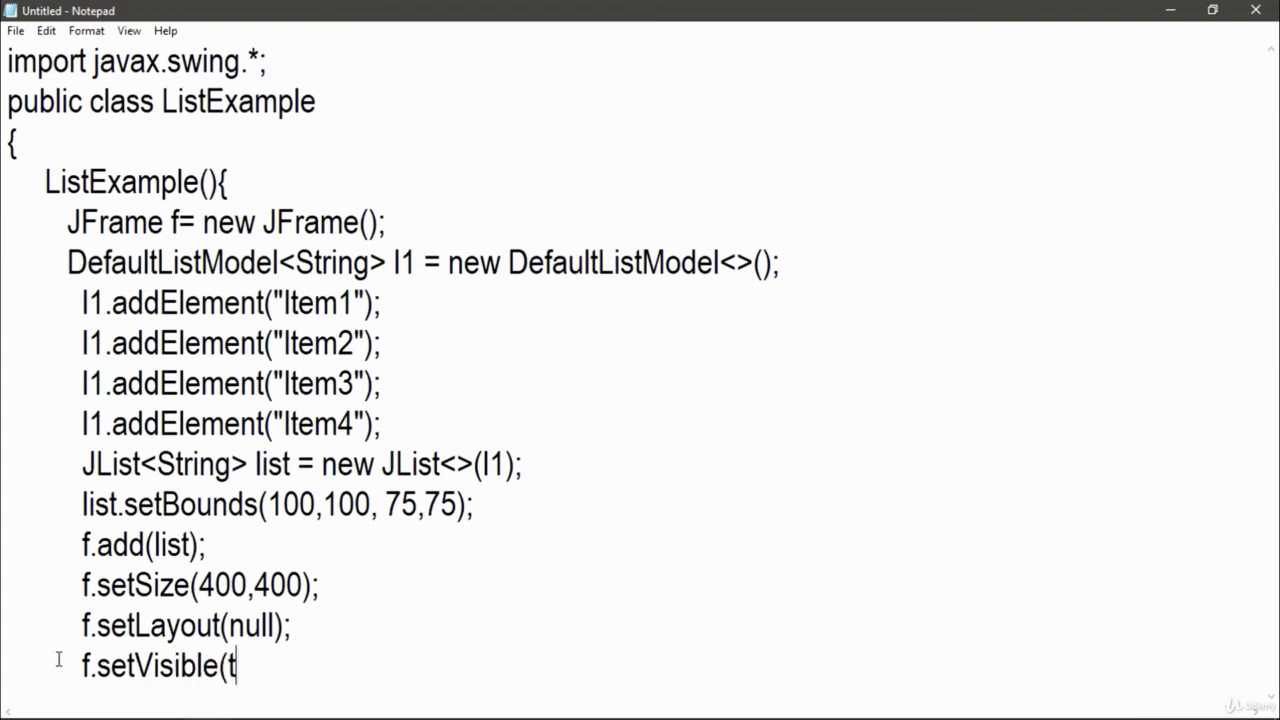
type("rue)")
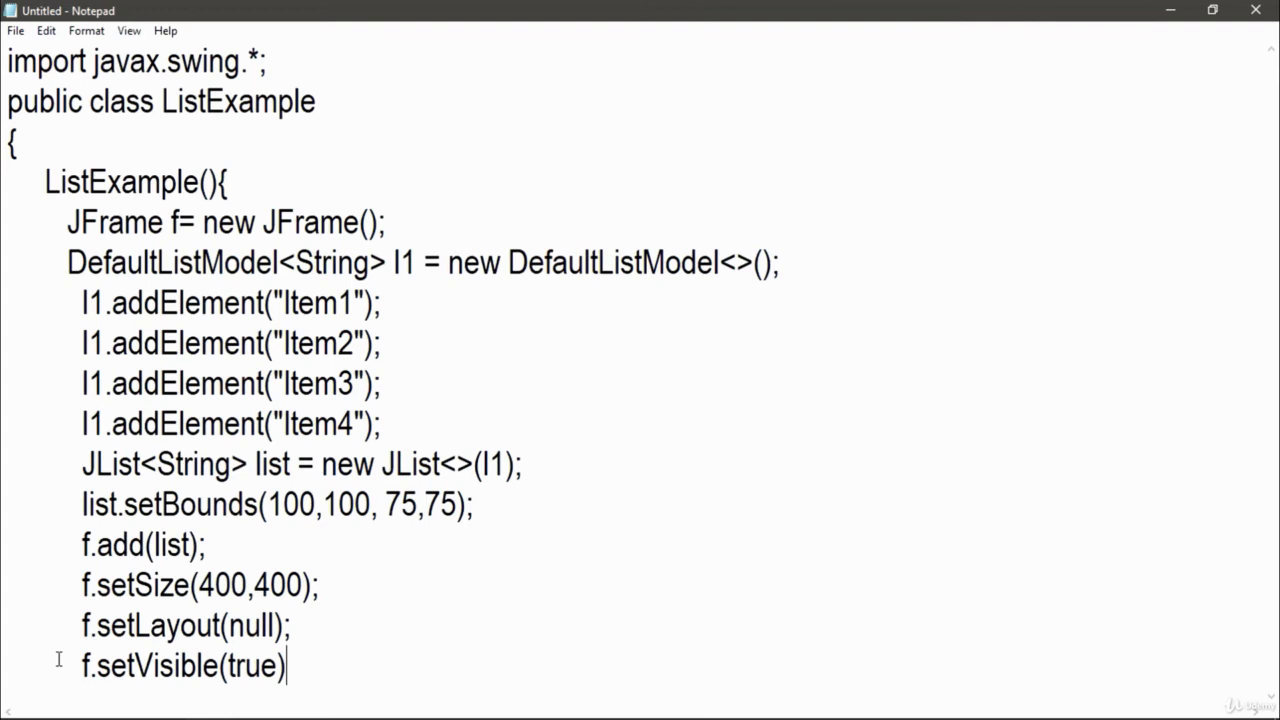
type(";")
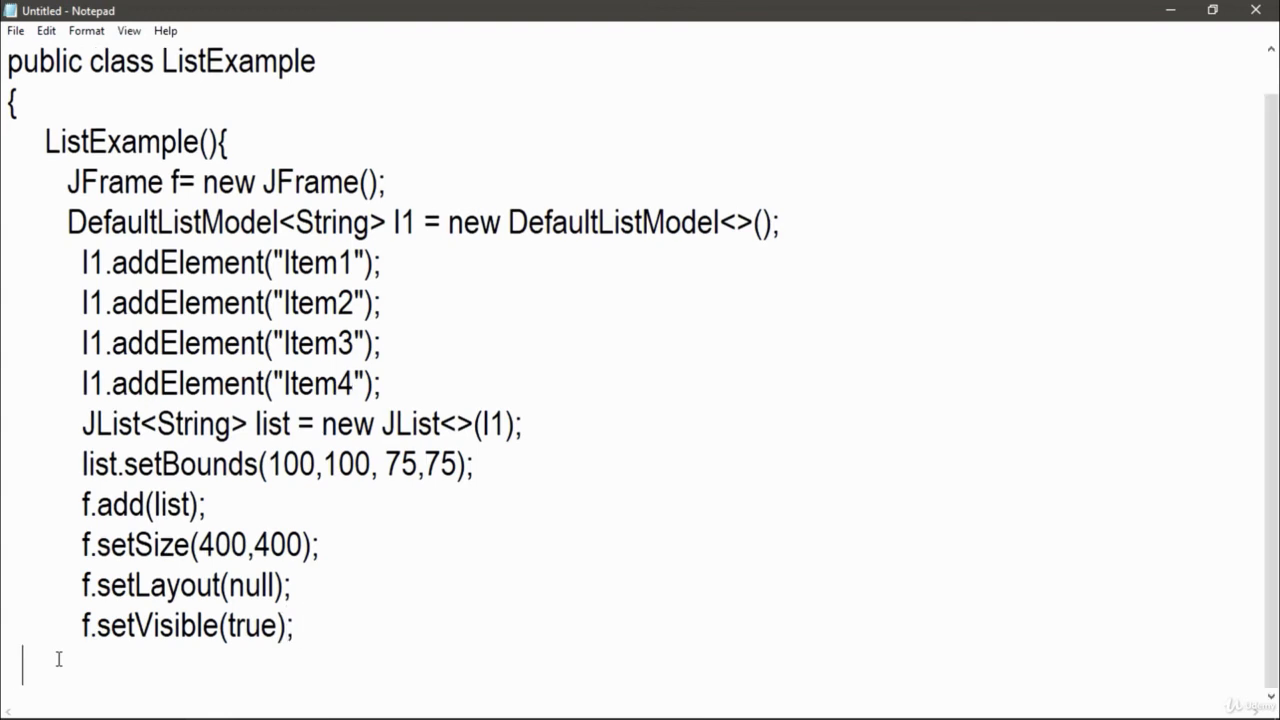
Close the constructor and write the static void main(String args[]) header with its opening brace.
type("}")
type("public")
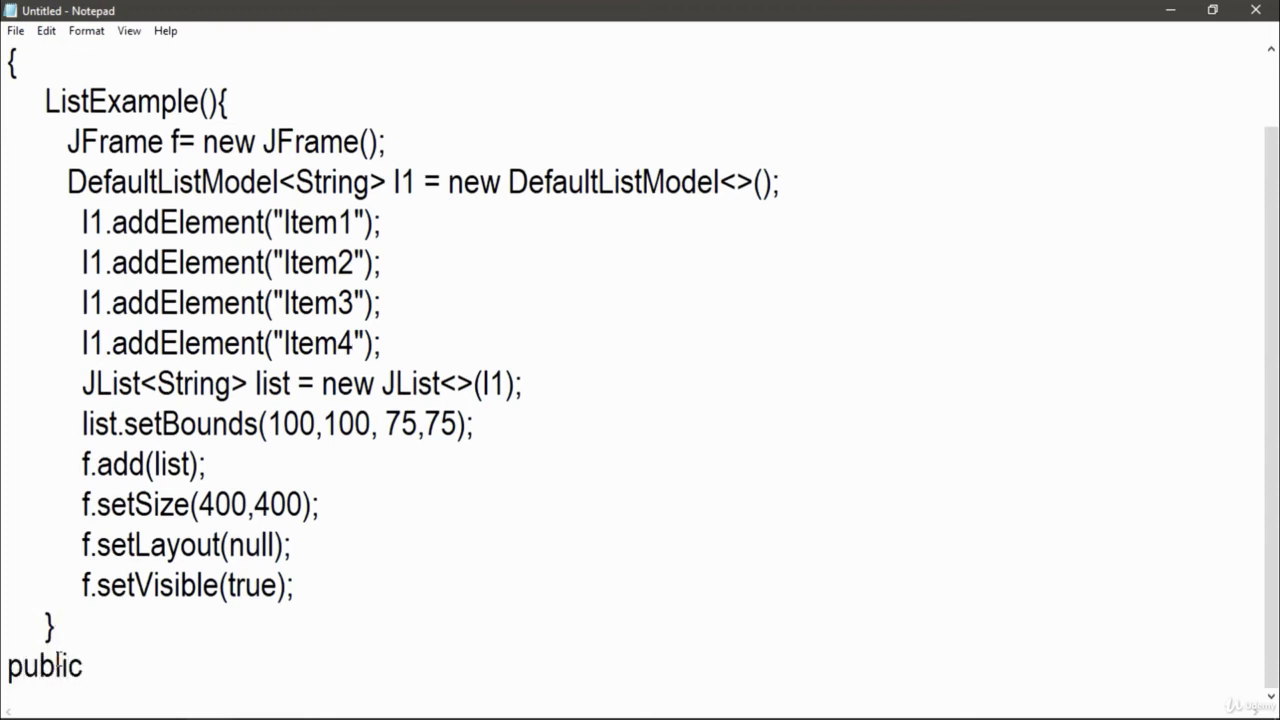
type("stati")
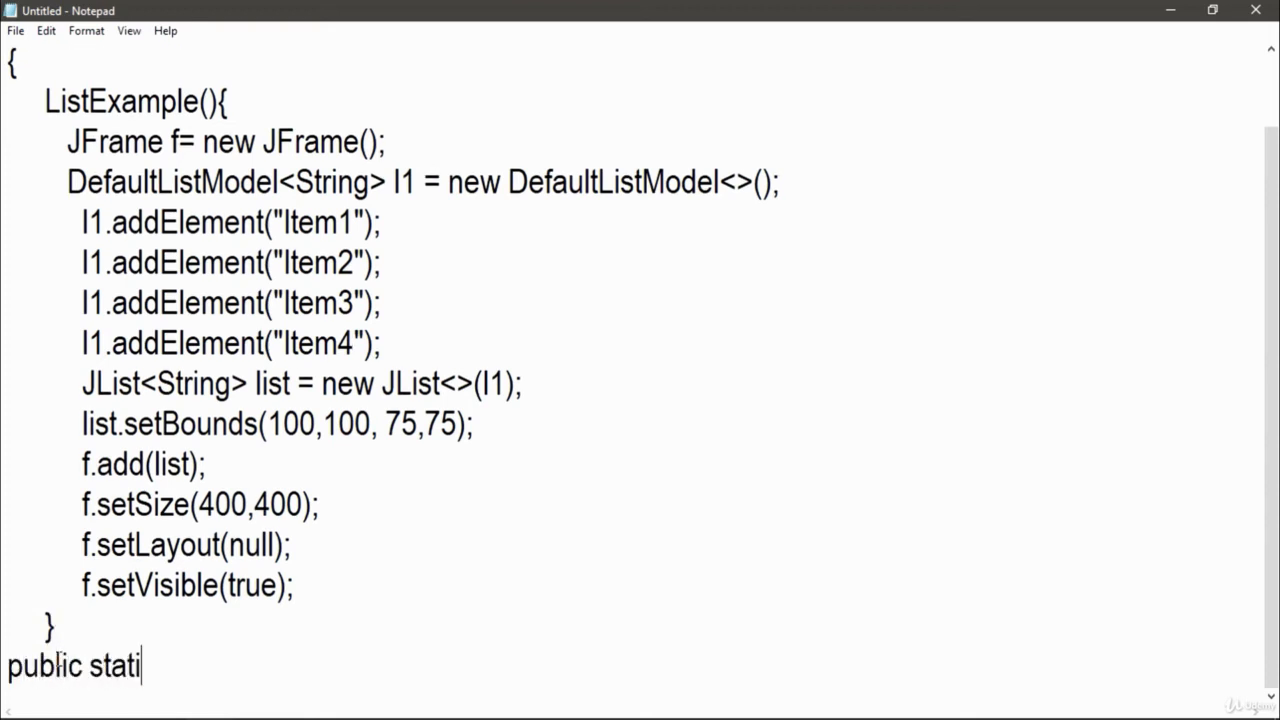
type("c void")
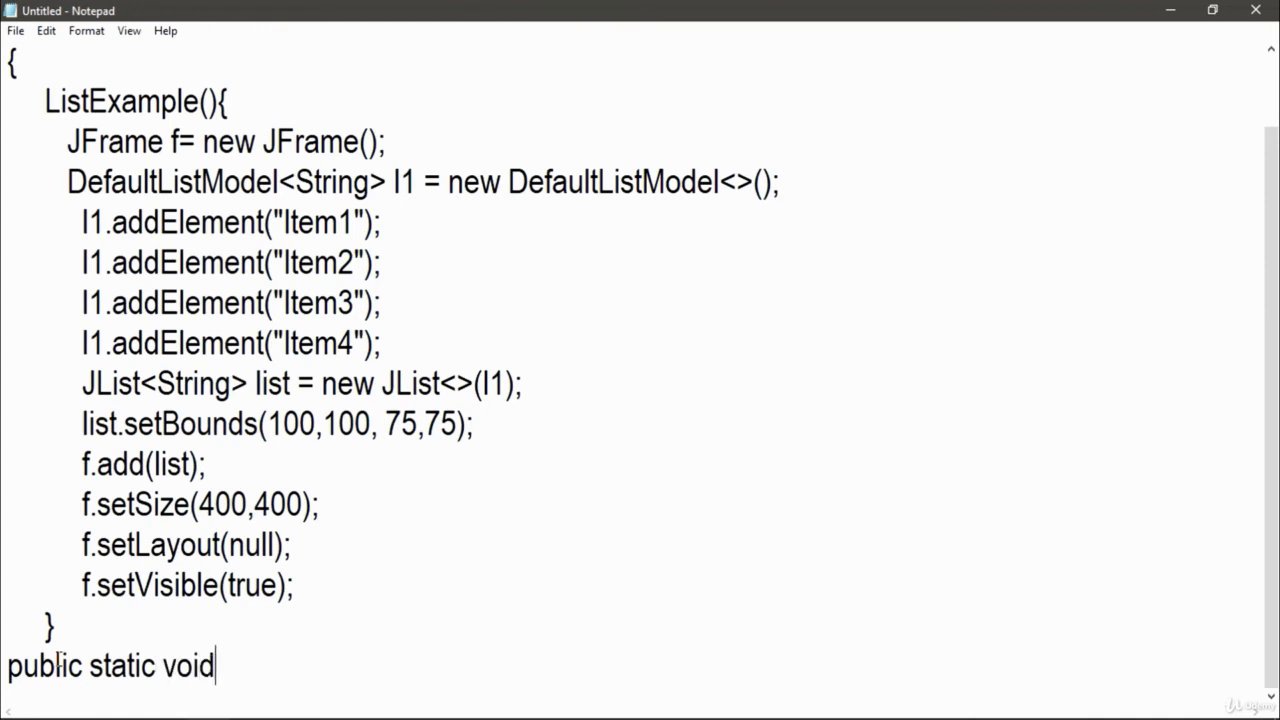
type("main")
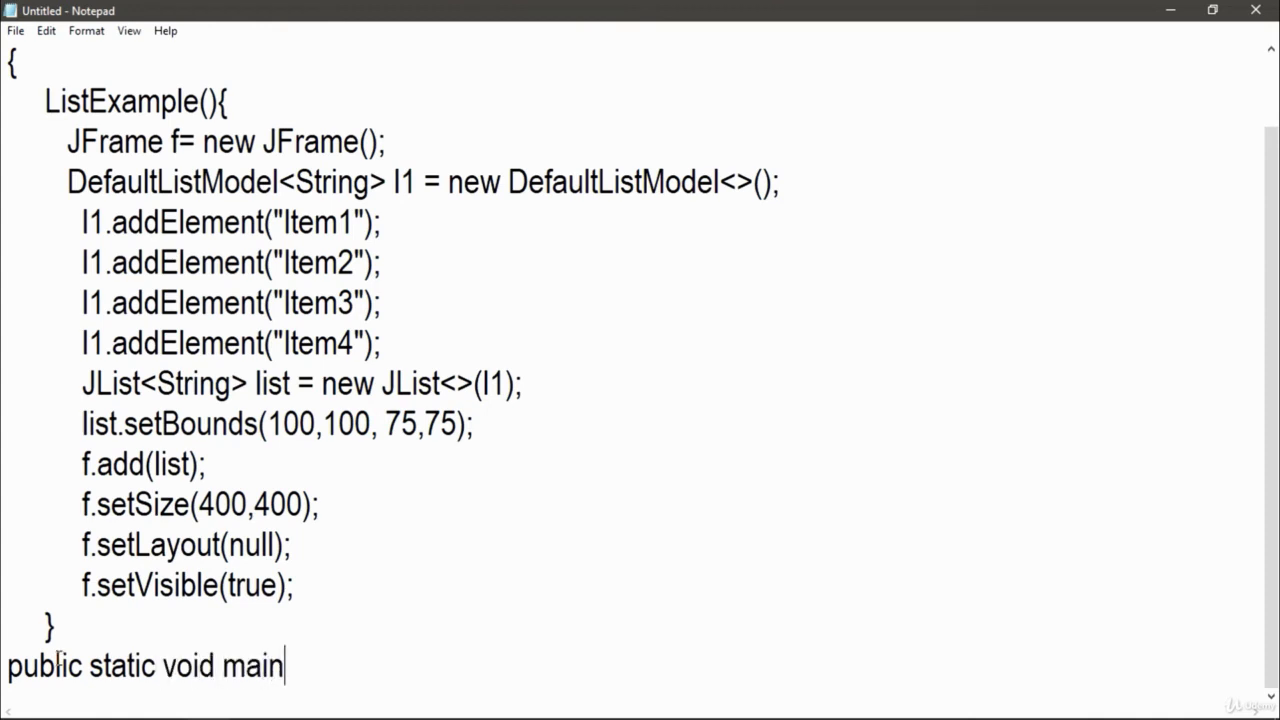
type("(String")
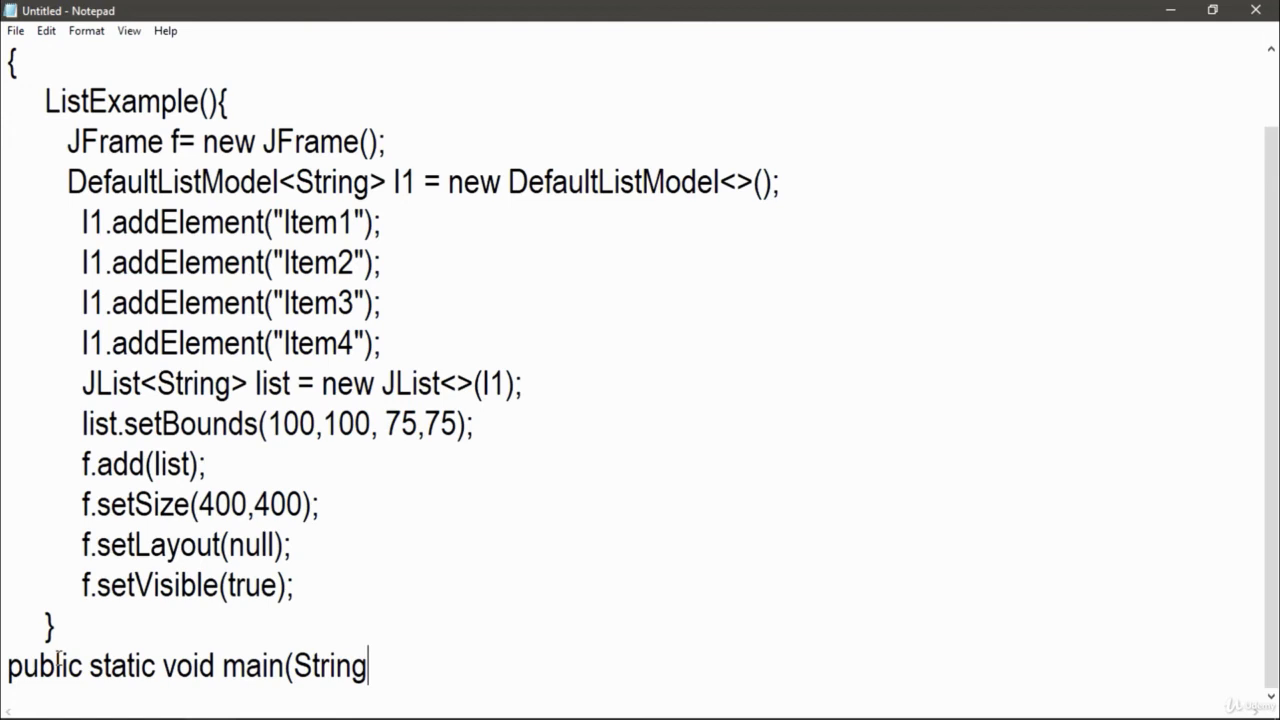
type("args[]")
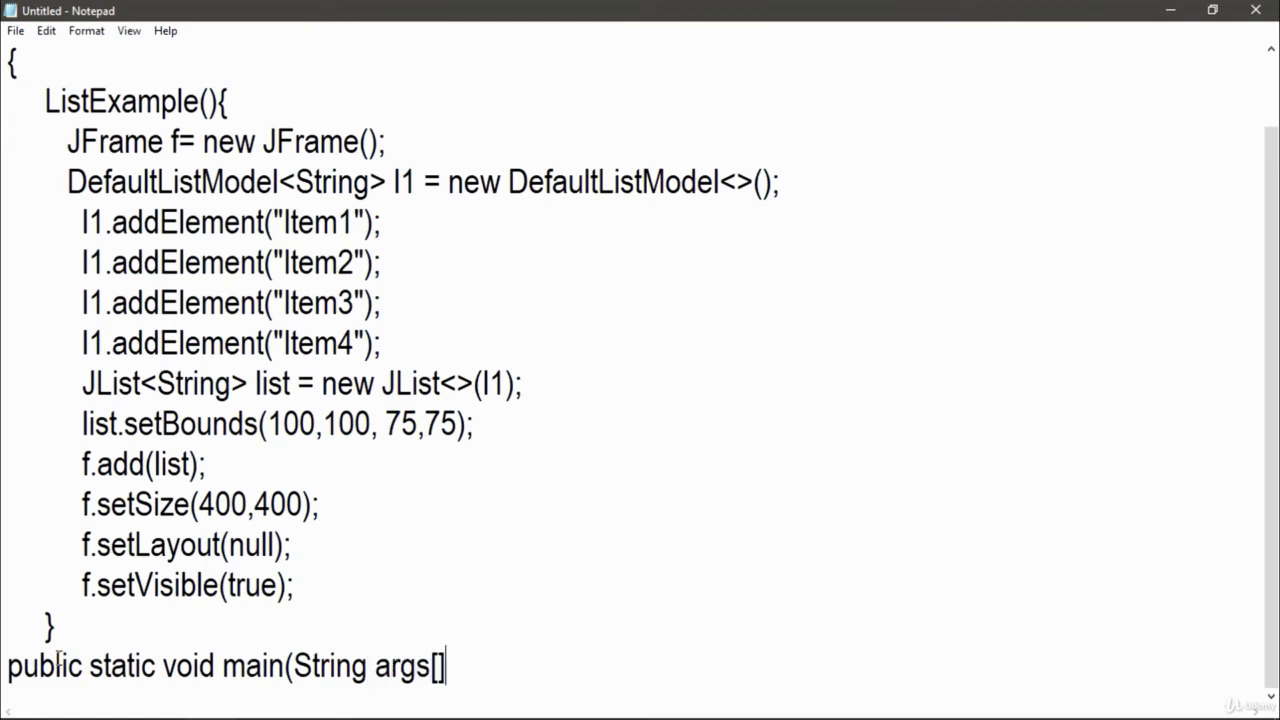
type(")")
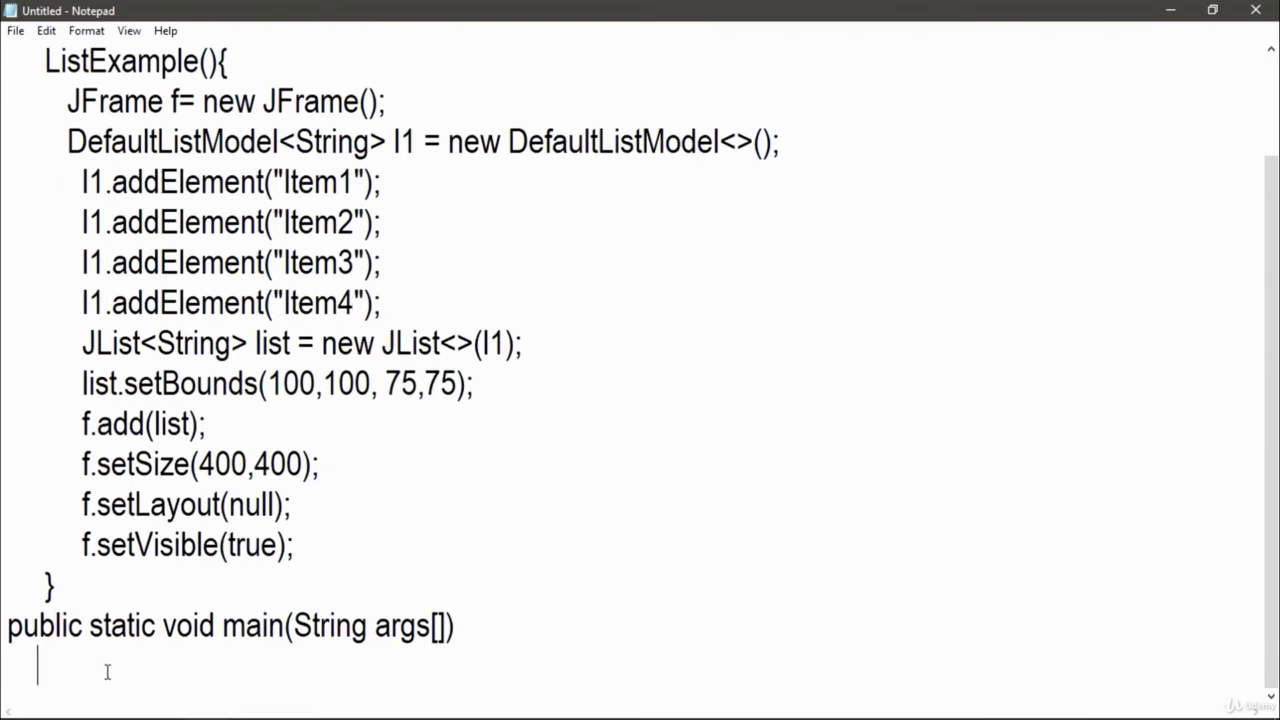
type("{")
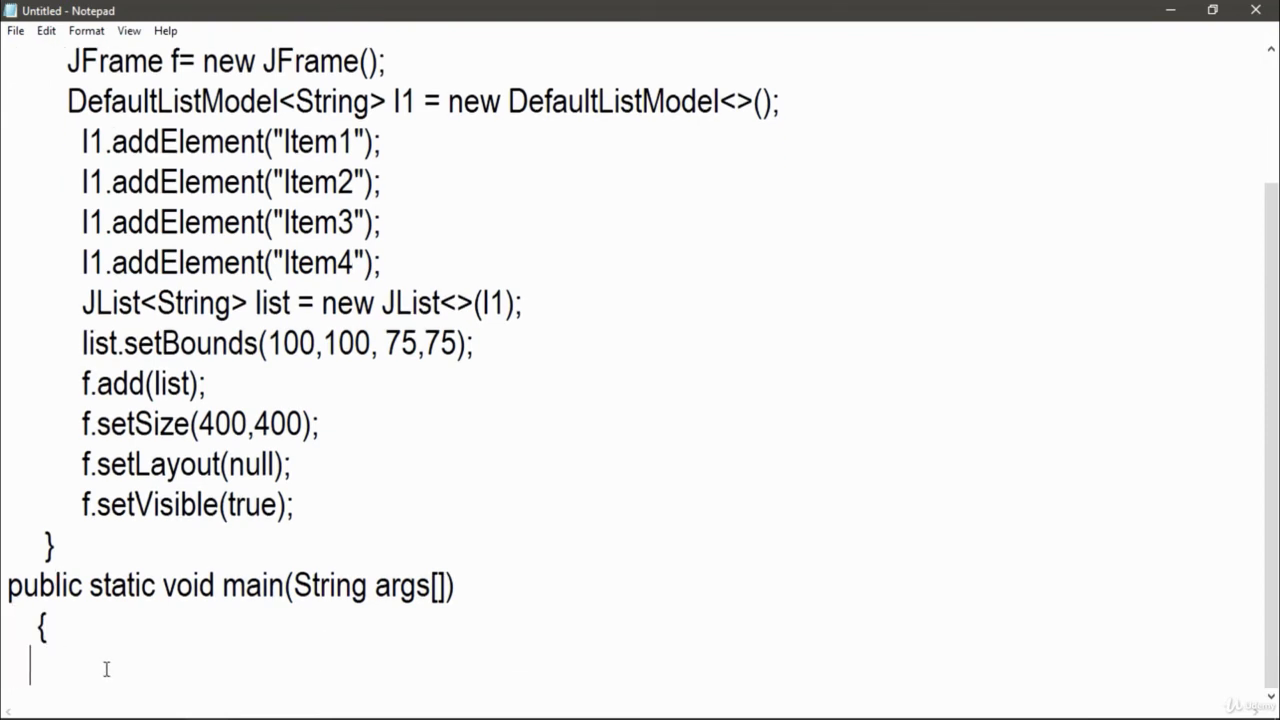
Call new ListExample(); in main and close the method and class with two braces.
type("new ListE")
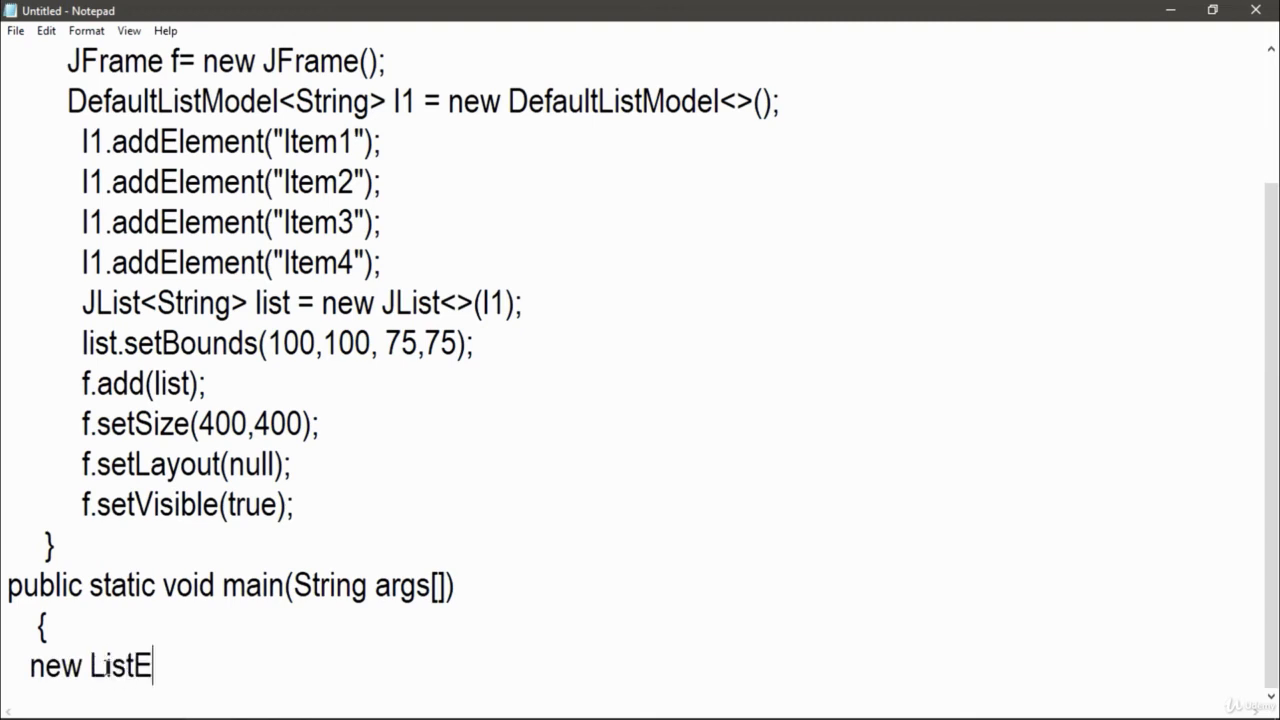
type("xample();")
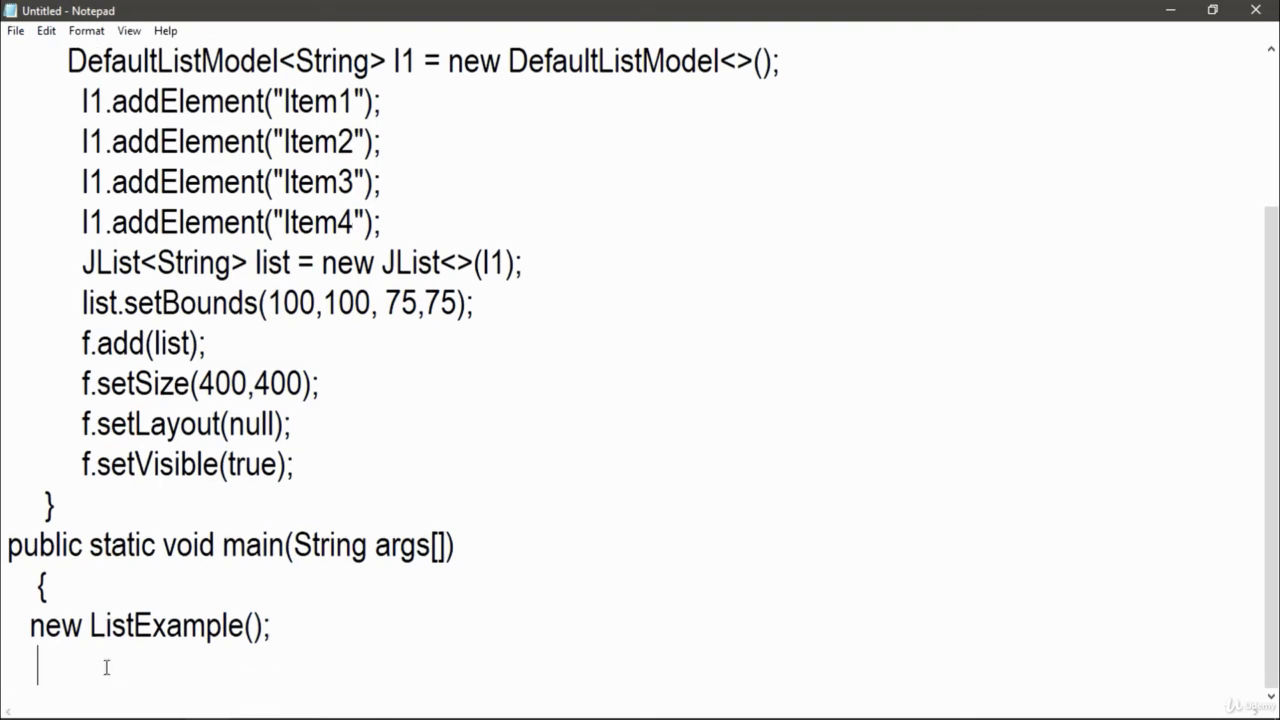
type("}}")
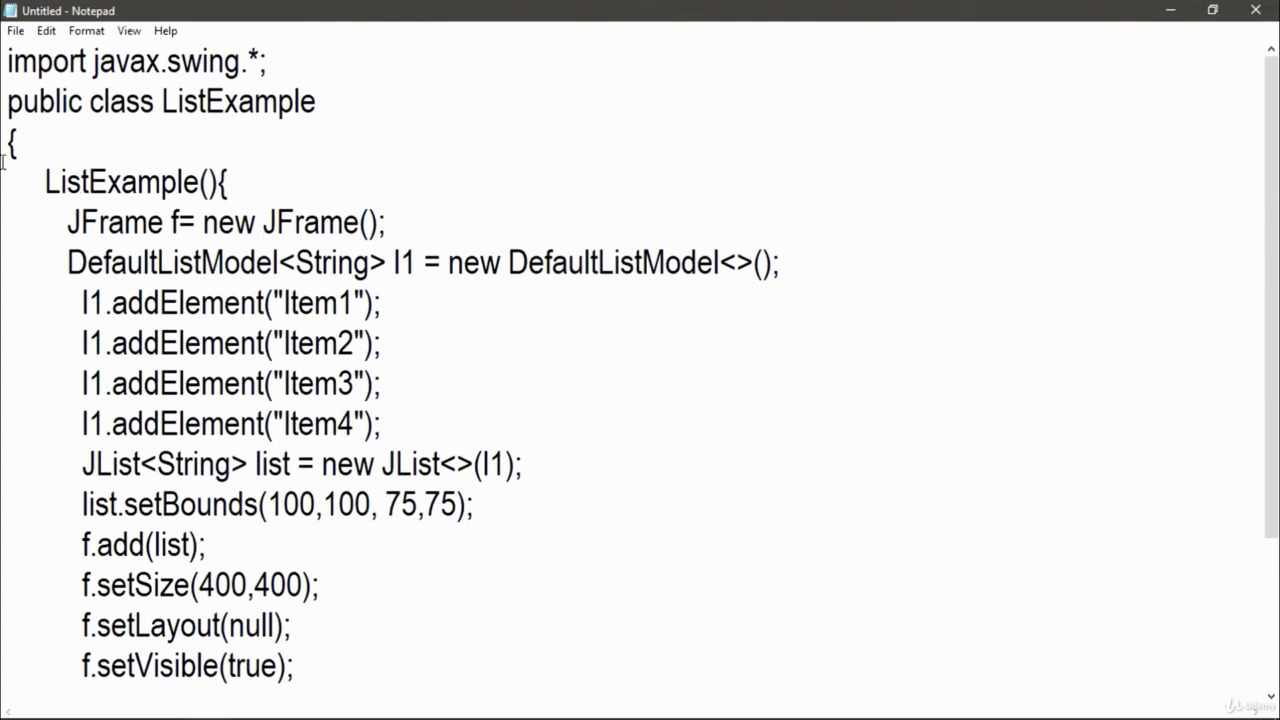
Save the source as ListExample.java, naming the file after the class.
double_click(112, 180)
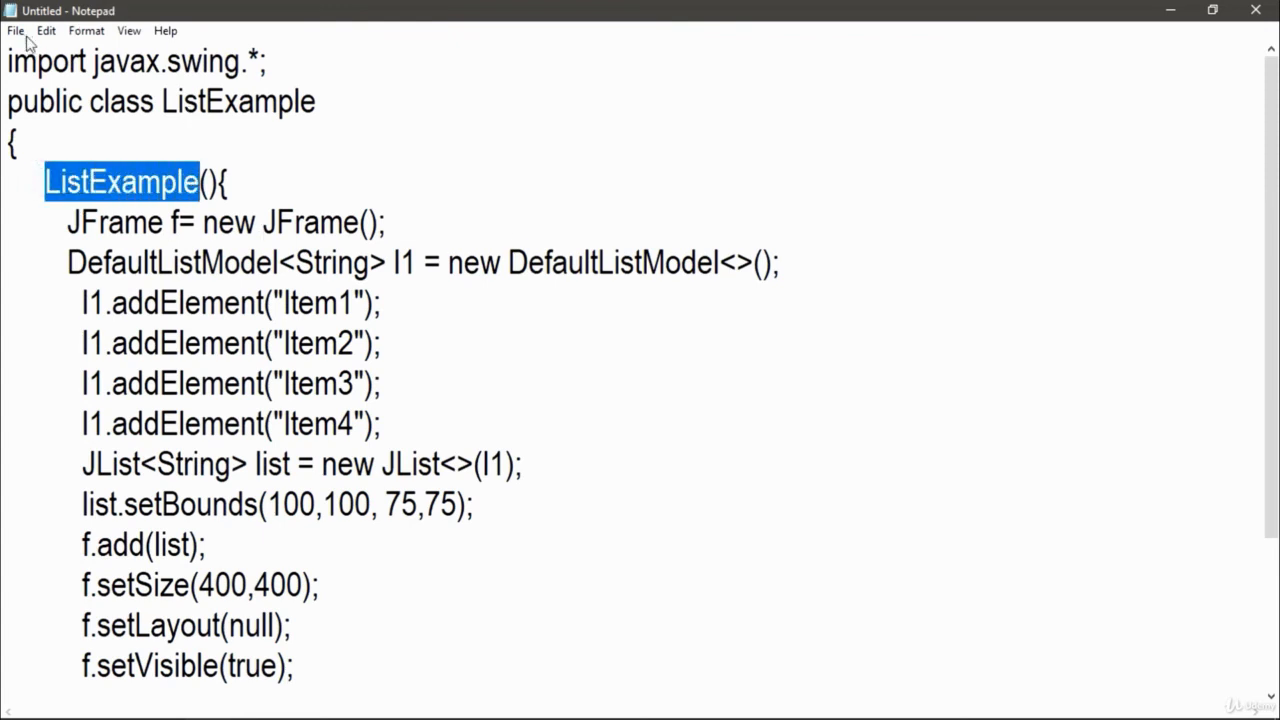
key("ctrl+s")
type("ListExample")
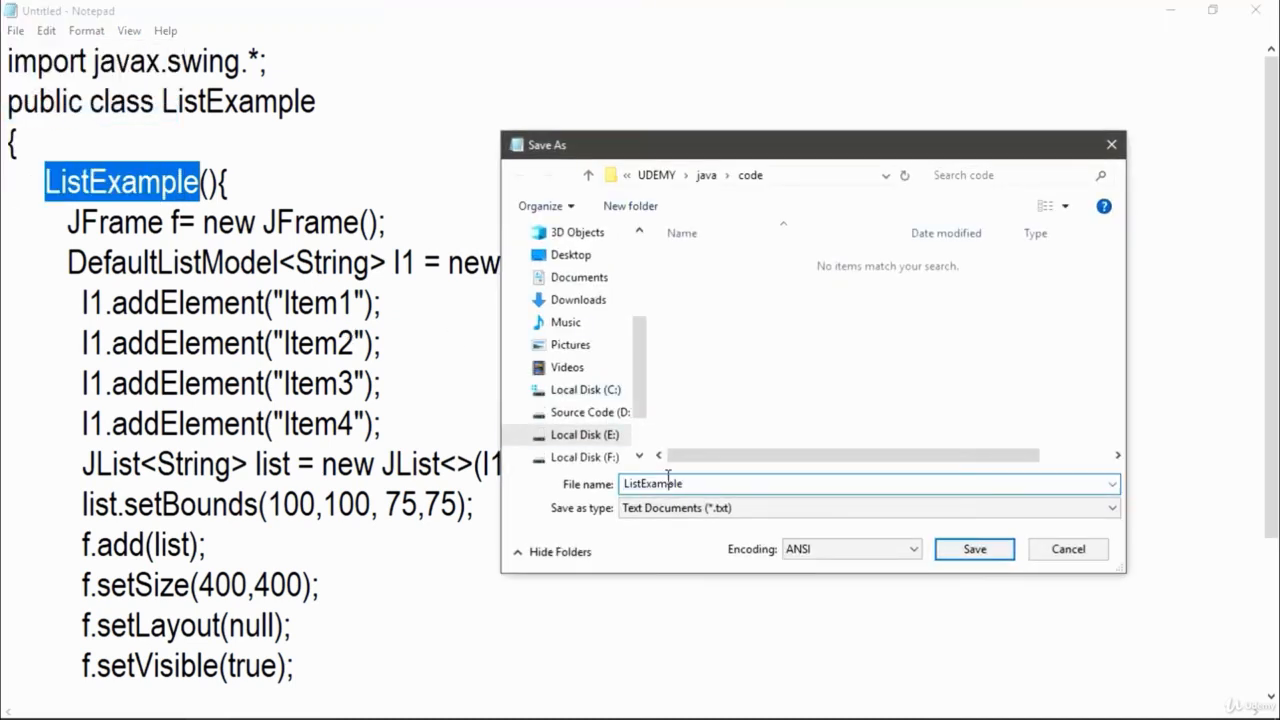
type(".java")
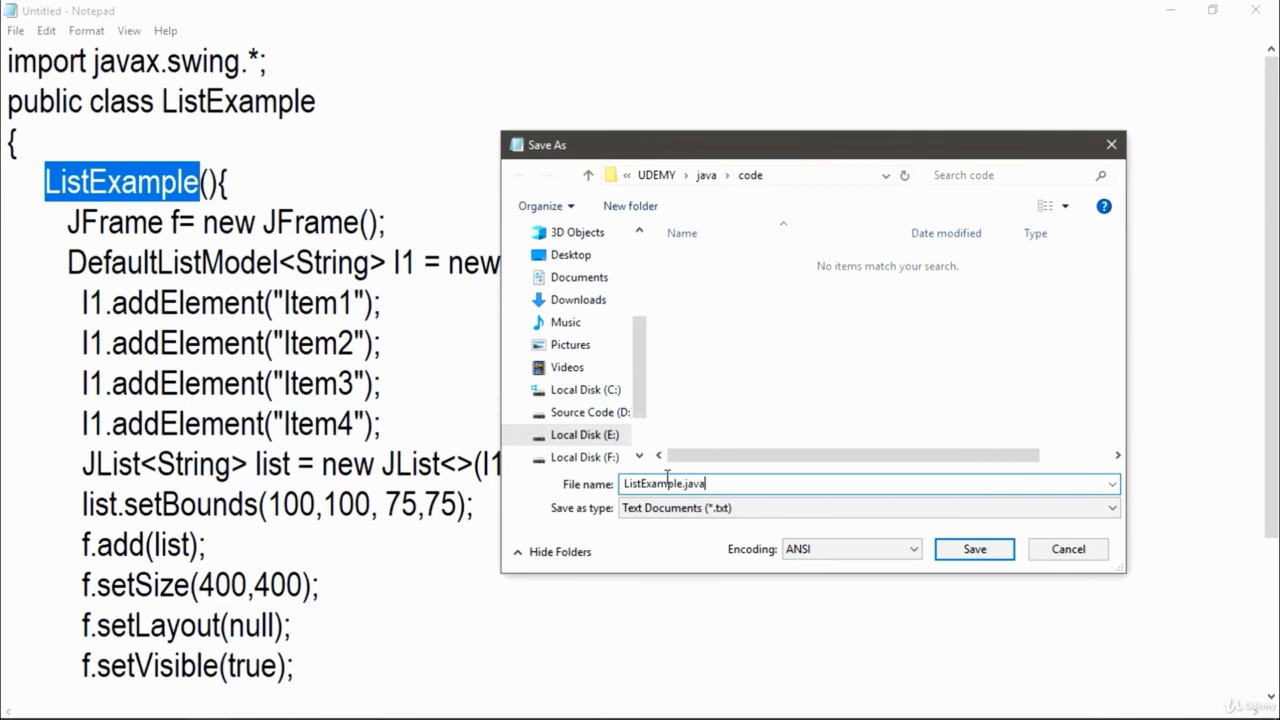
mouse_move(980, 586)
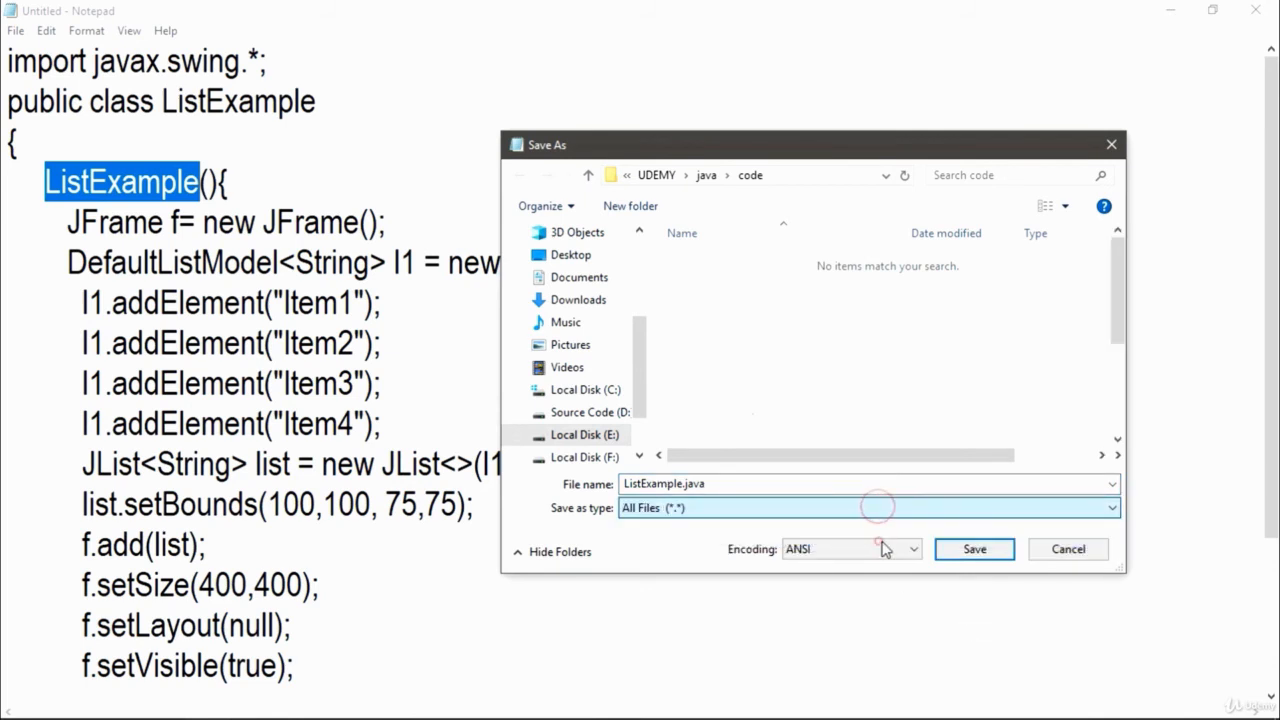
left_click(972, 548)
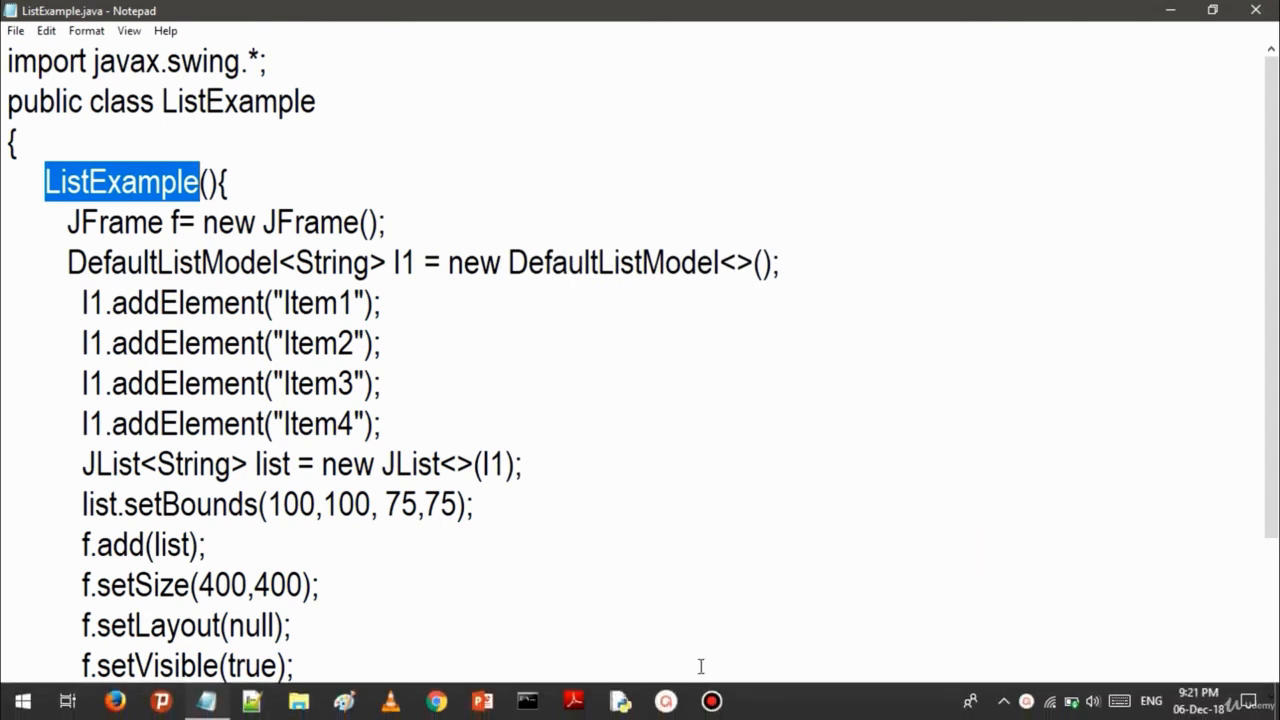
mouse_move(490, 598)
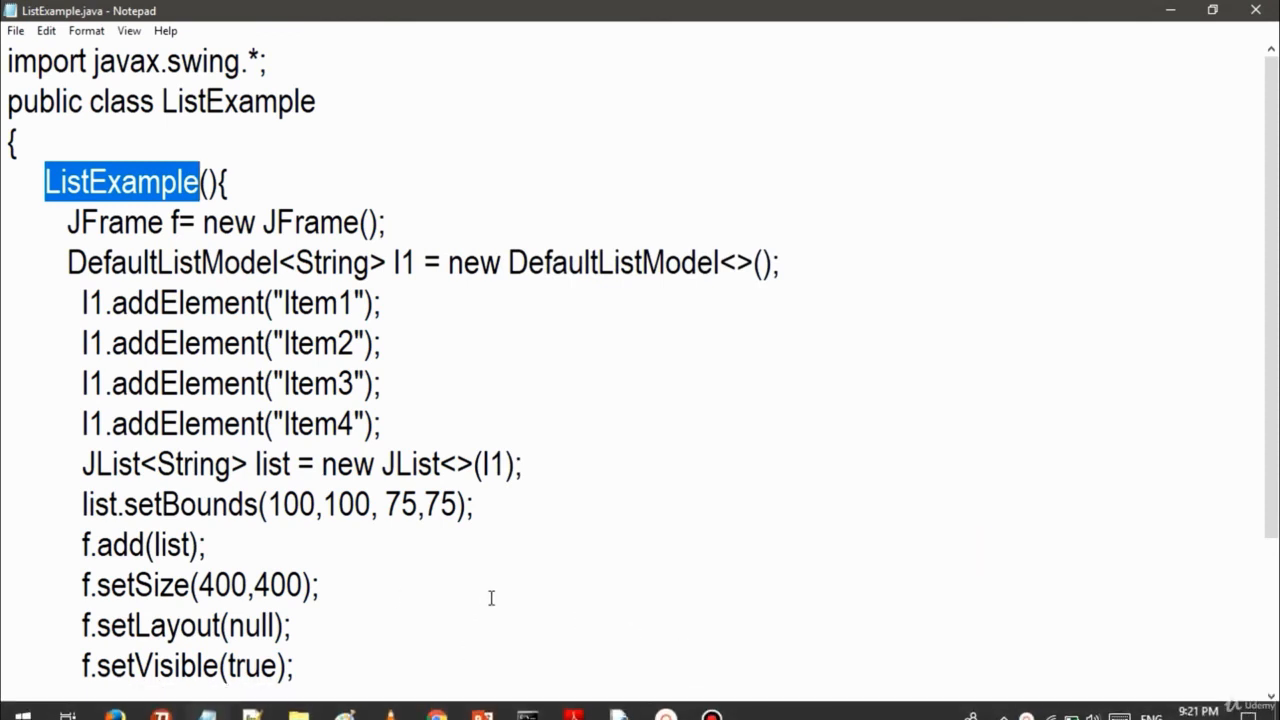
Save ListExample.java again via File > Save and bring up a Command Prompt window.
left_click(16, 30)
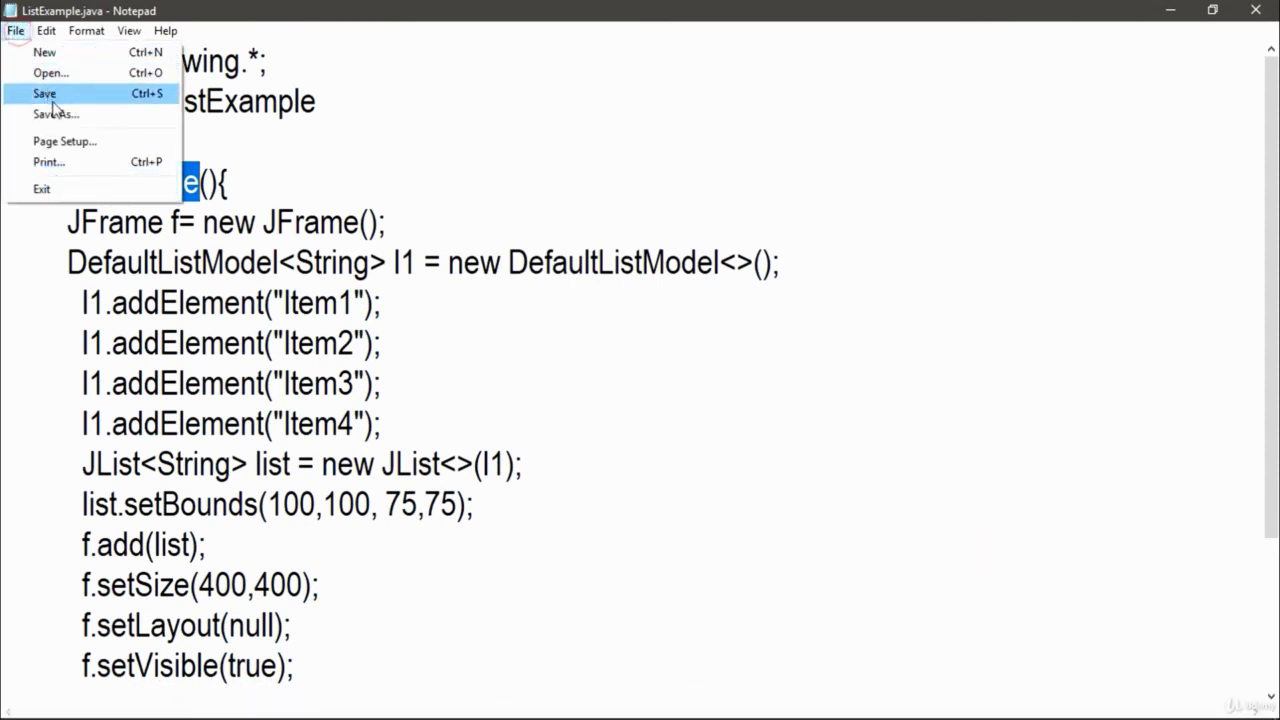
left_click(56, 112)
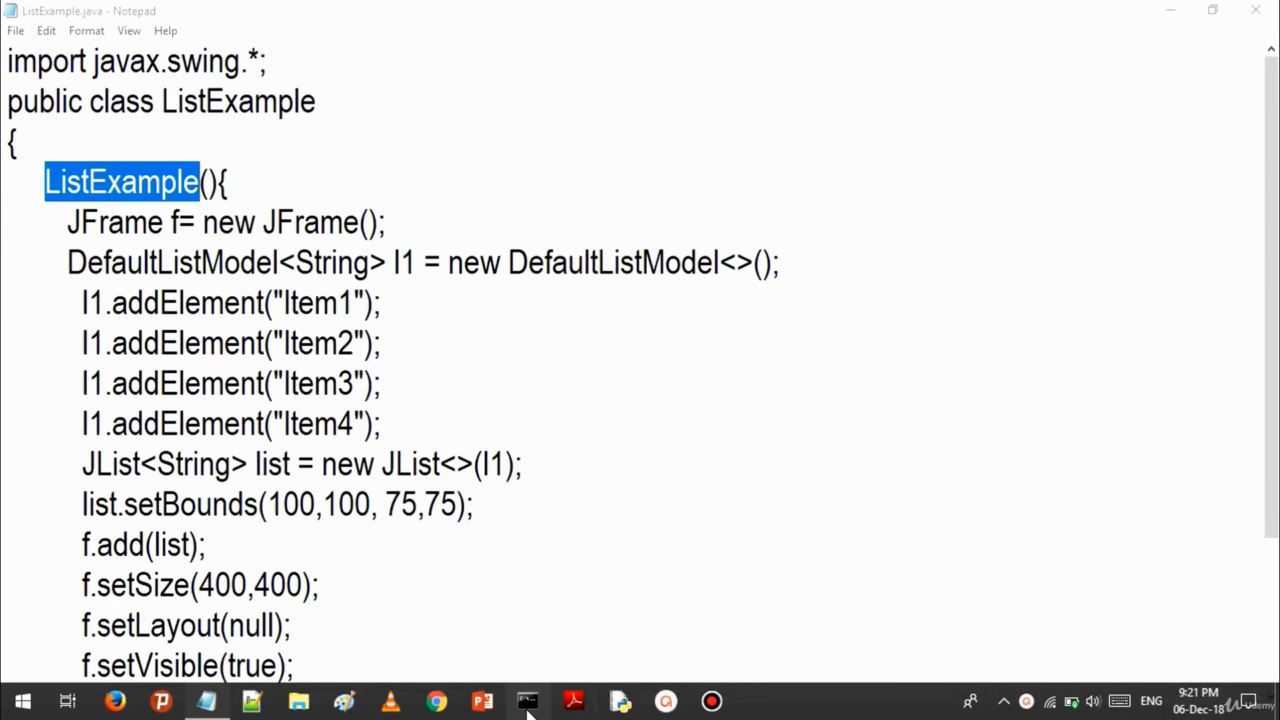
left_click(528, 700)
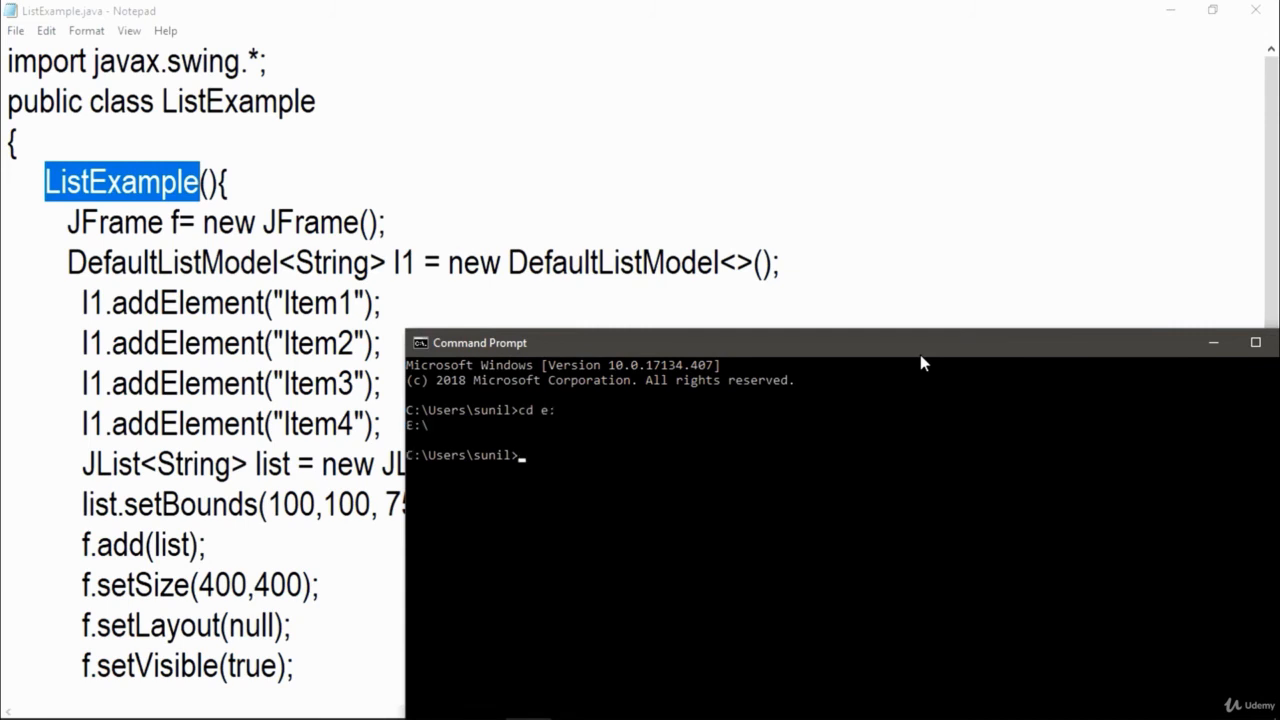
Change directory to E:\UDEMY\java\code and begin the javac command.
type("cd")
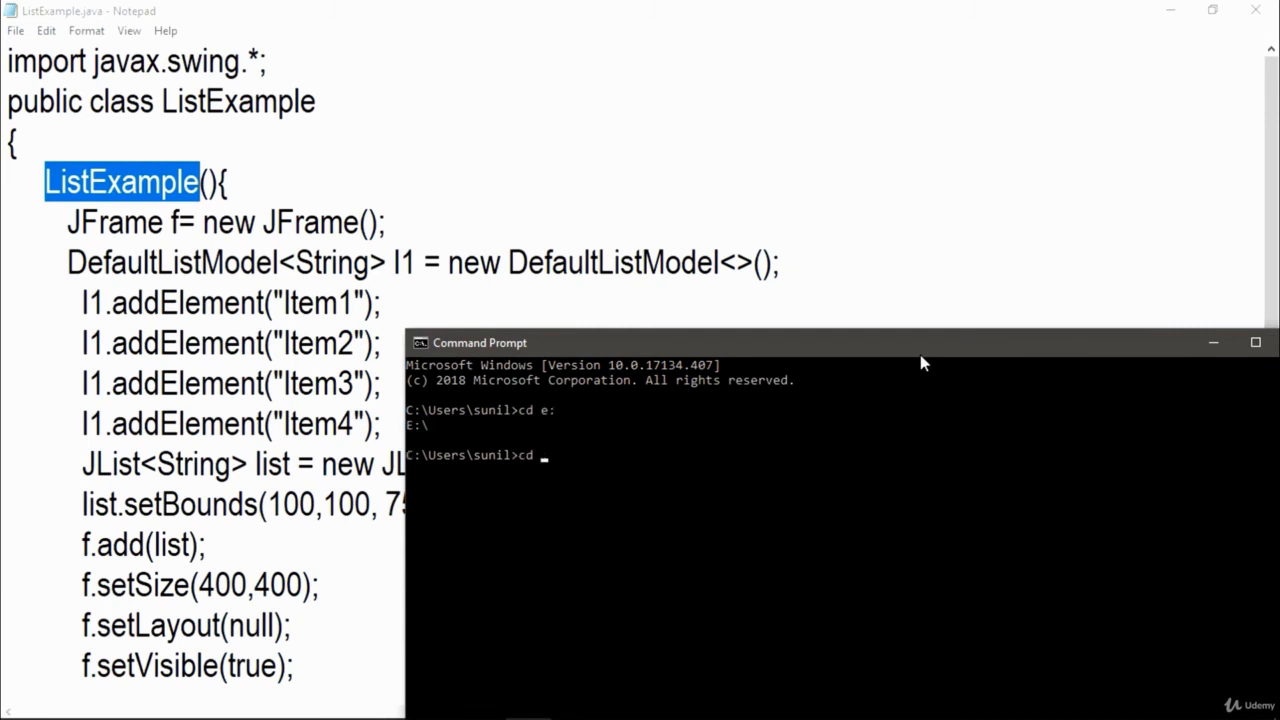
type("cd..")
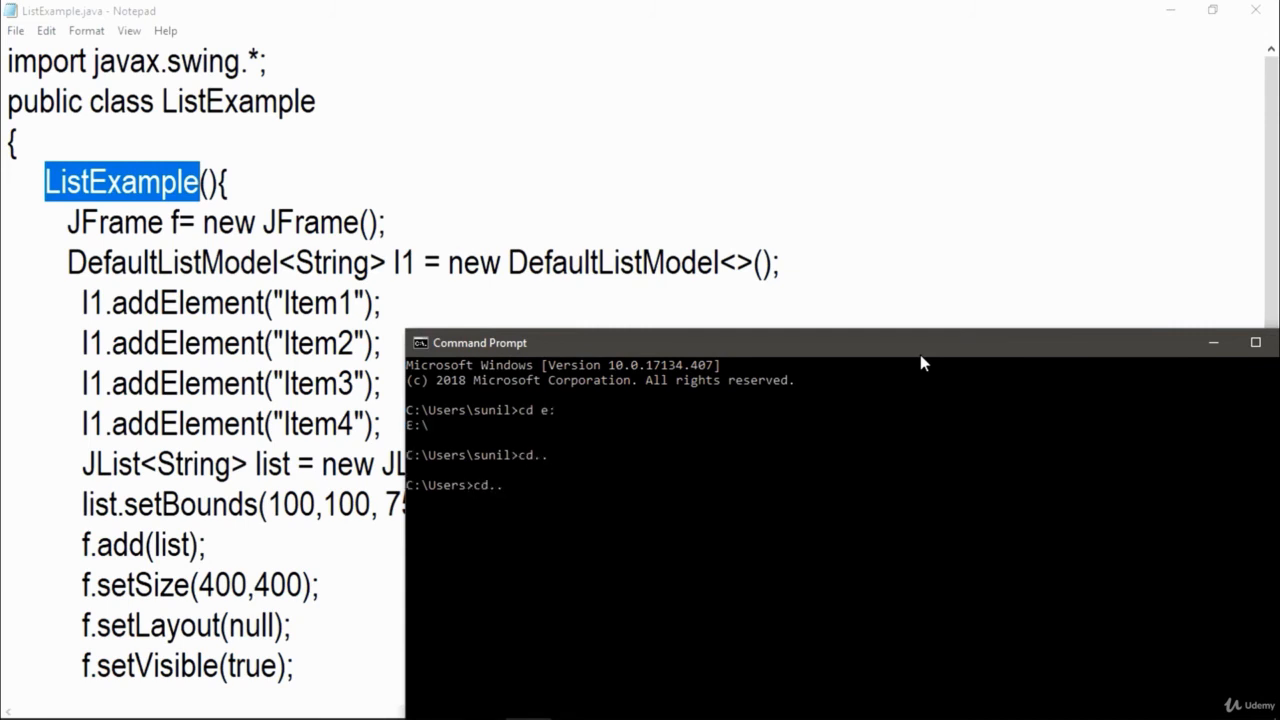
key("Enter")
type("e:")
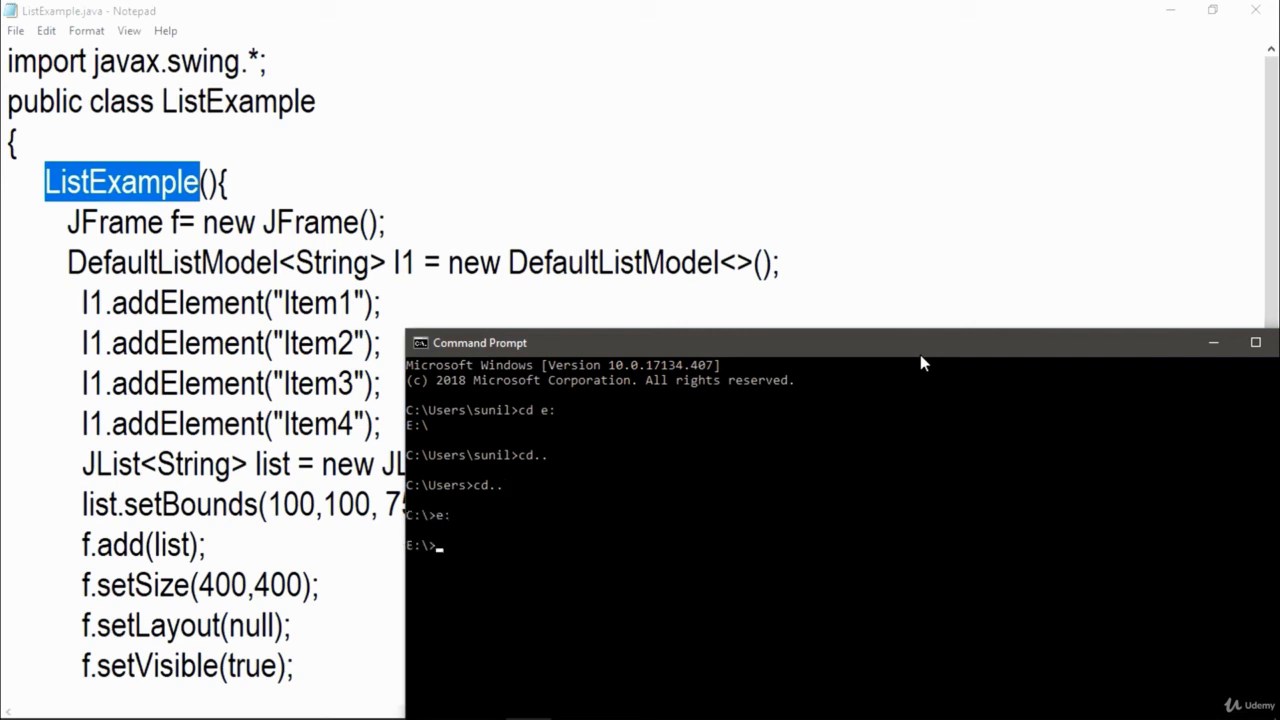
type("cd E:\\UDEMY\\java\\code")
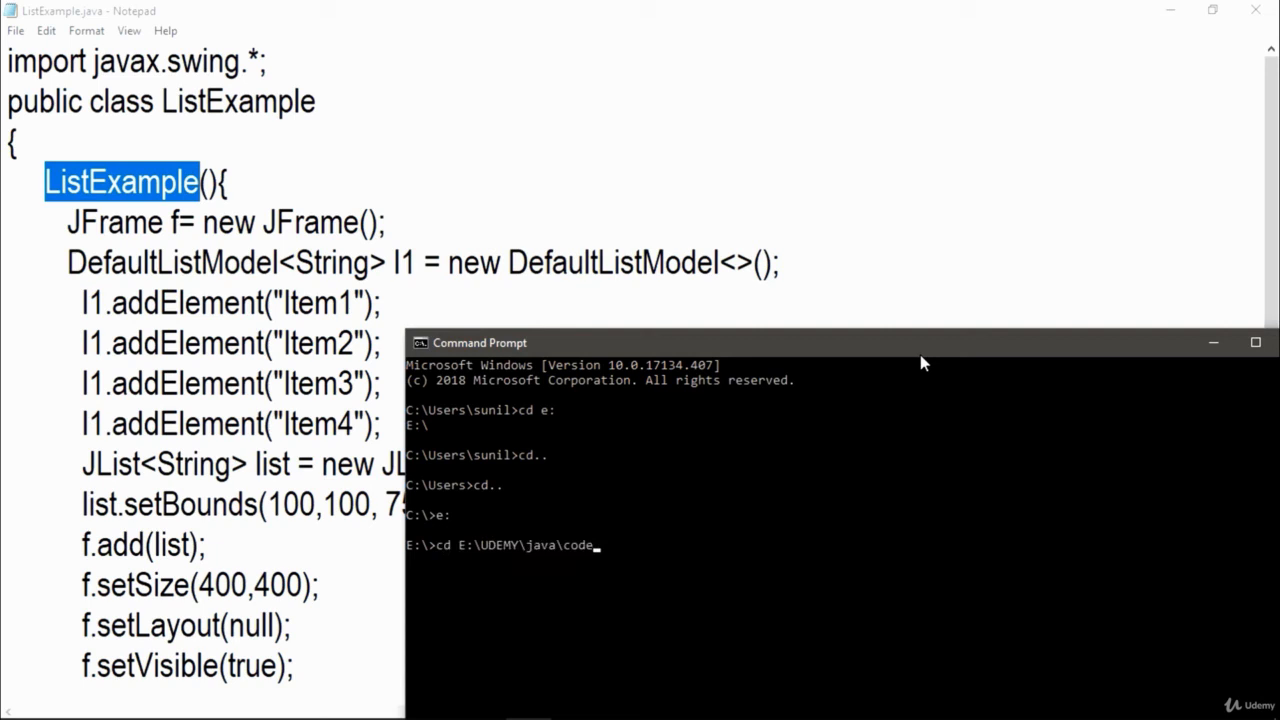
key("enter")
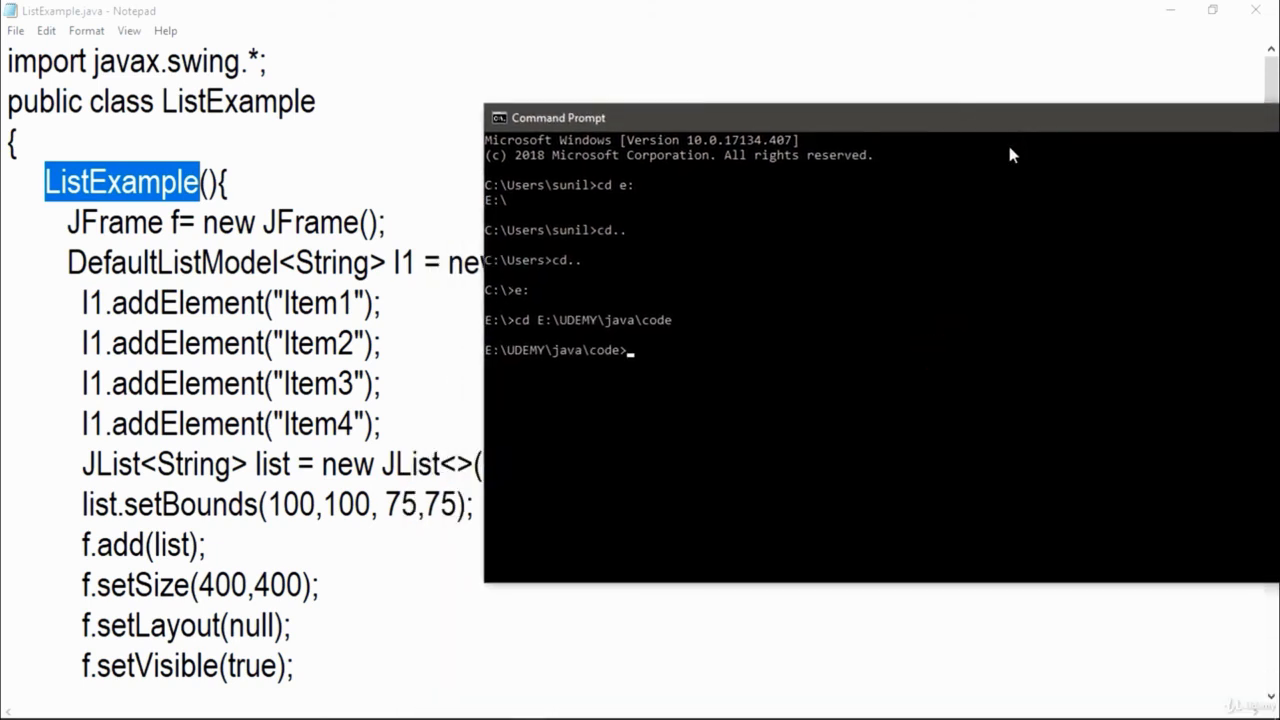
type("javac")
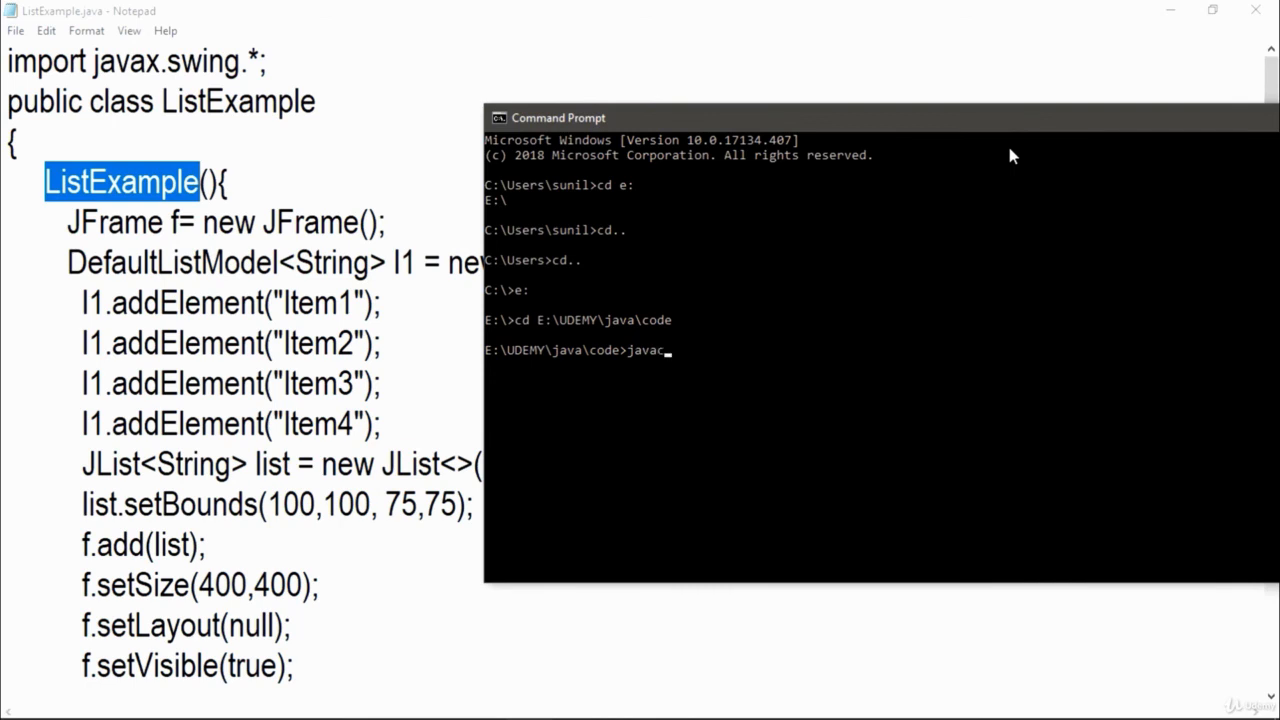
Compile ListExample.java with javac from the E:\UDEMY\java\code folder.
type("E:\\UDEMY\\java\\code")
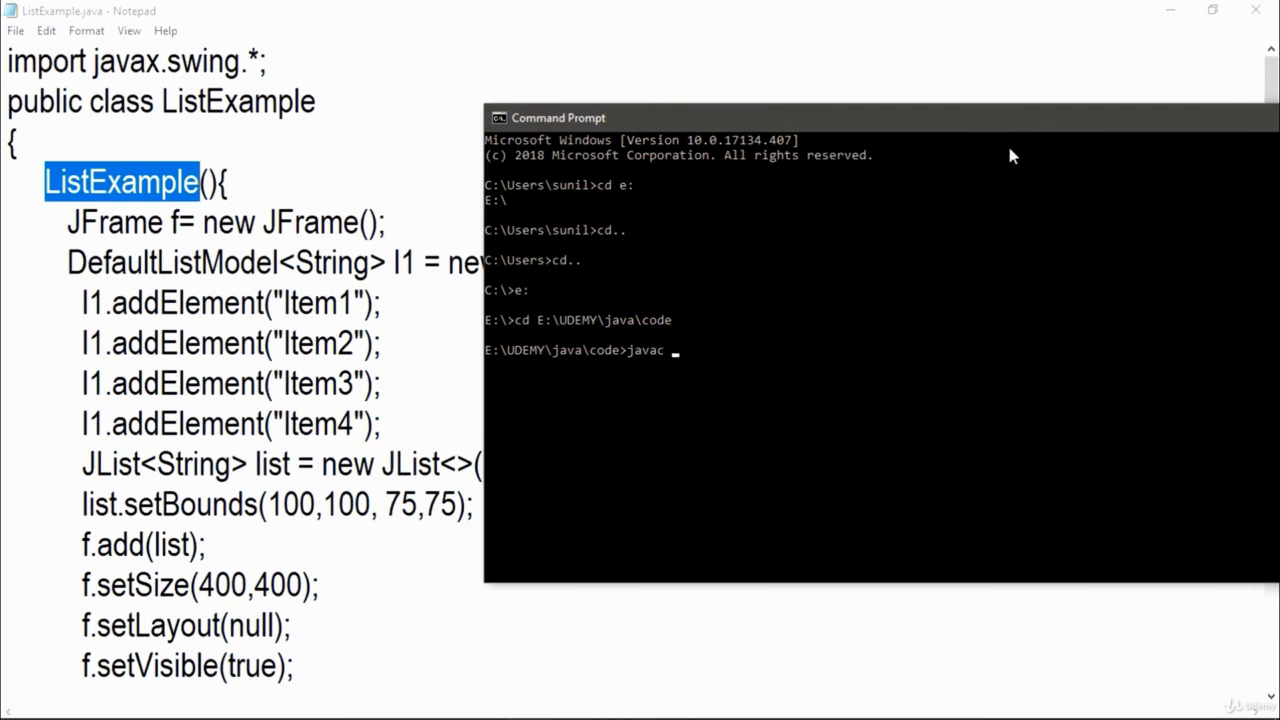
type("List")
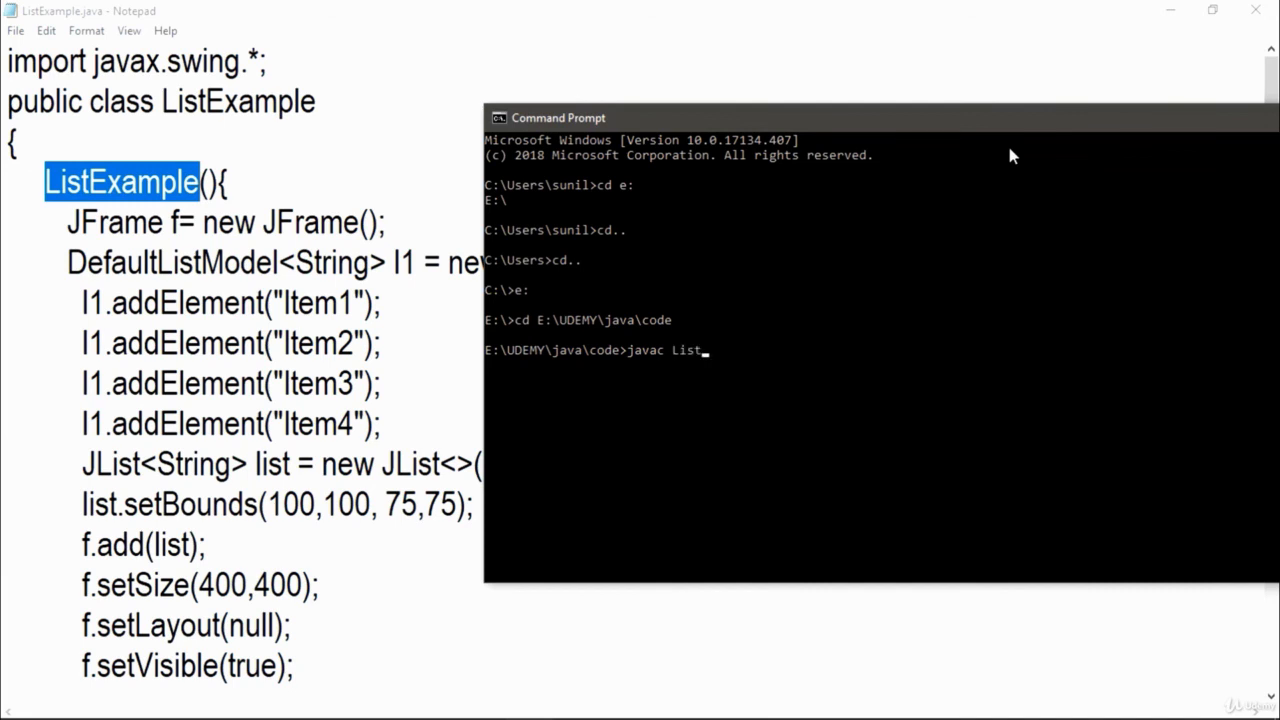
type("T")
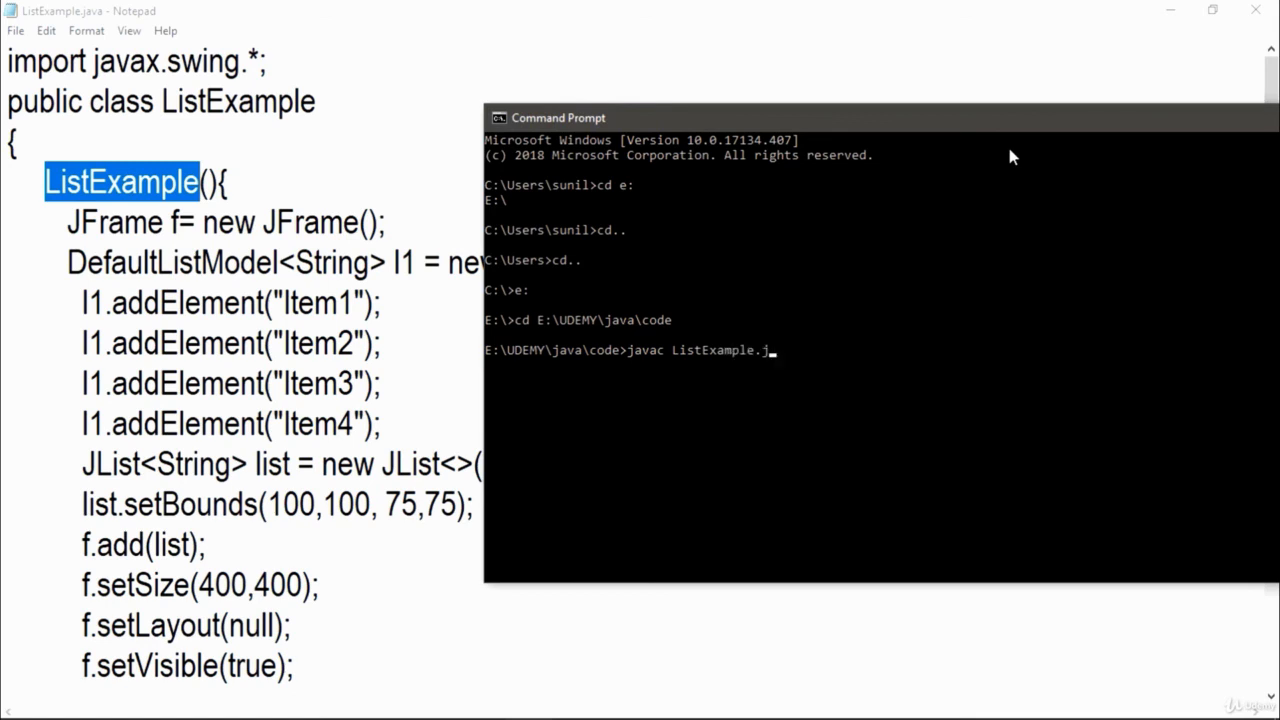
type("ava")
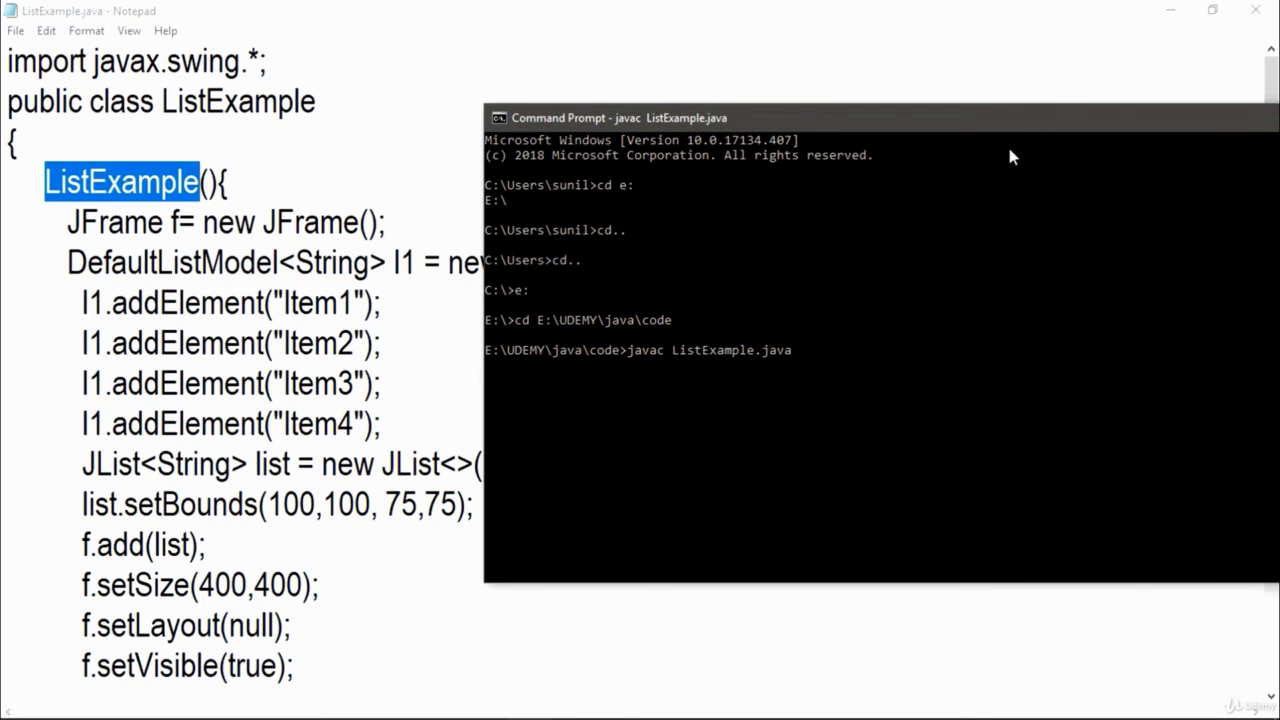
type("javac ListExample.ja")
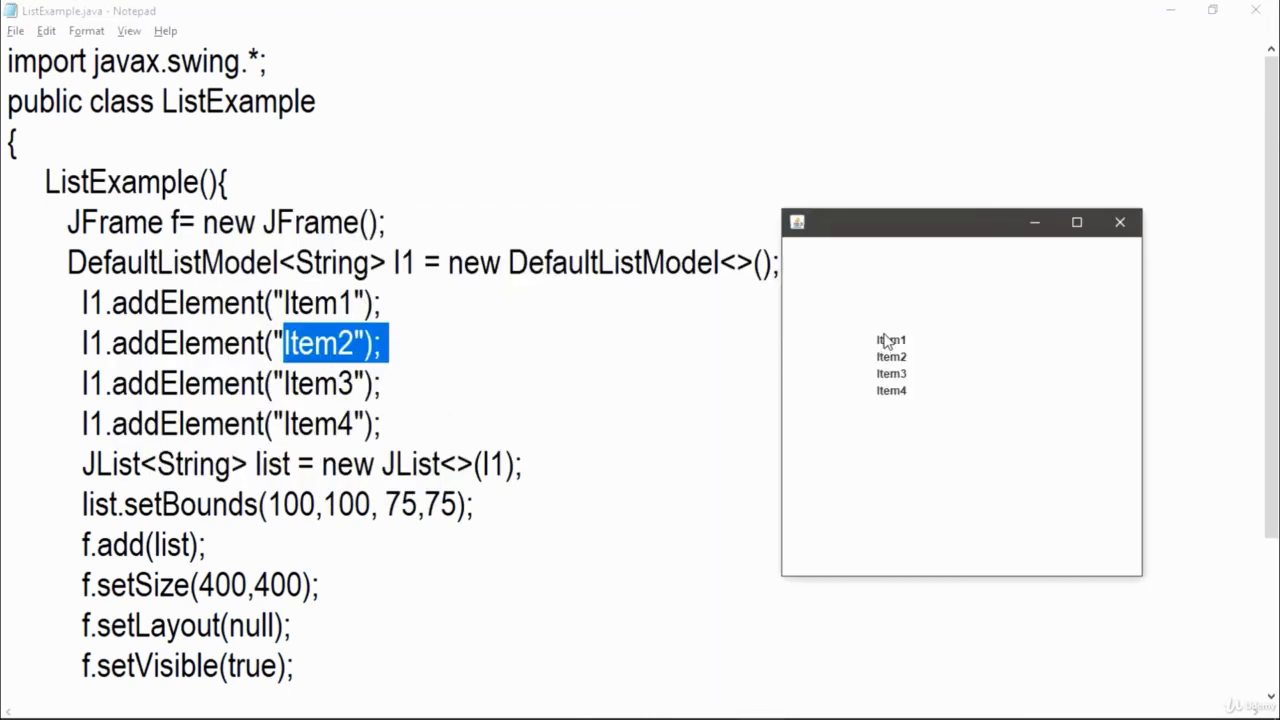
Select Item4 in the running ListExample window's JList.
left_click(890, 390)
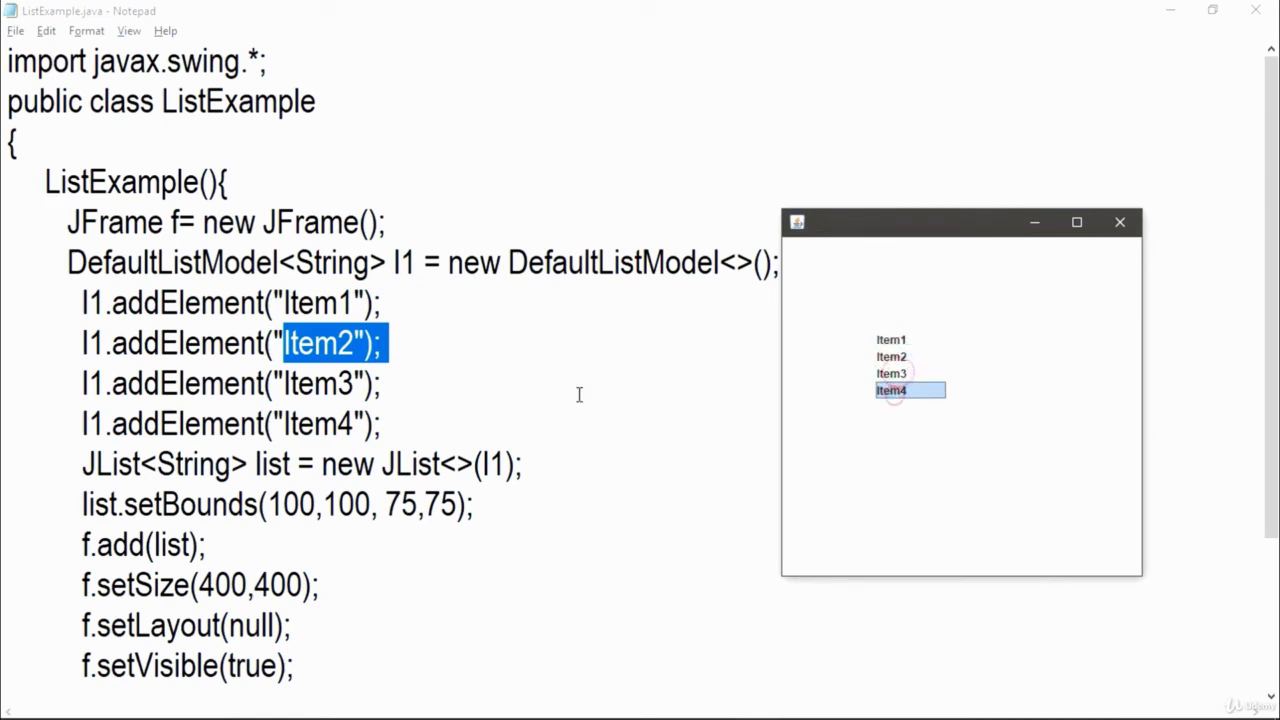
scroll("down", 3)
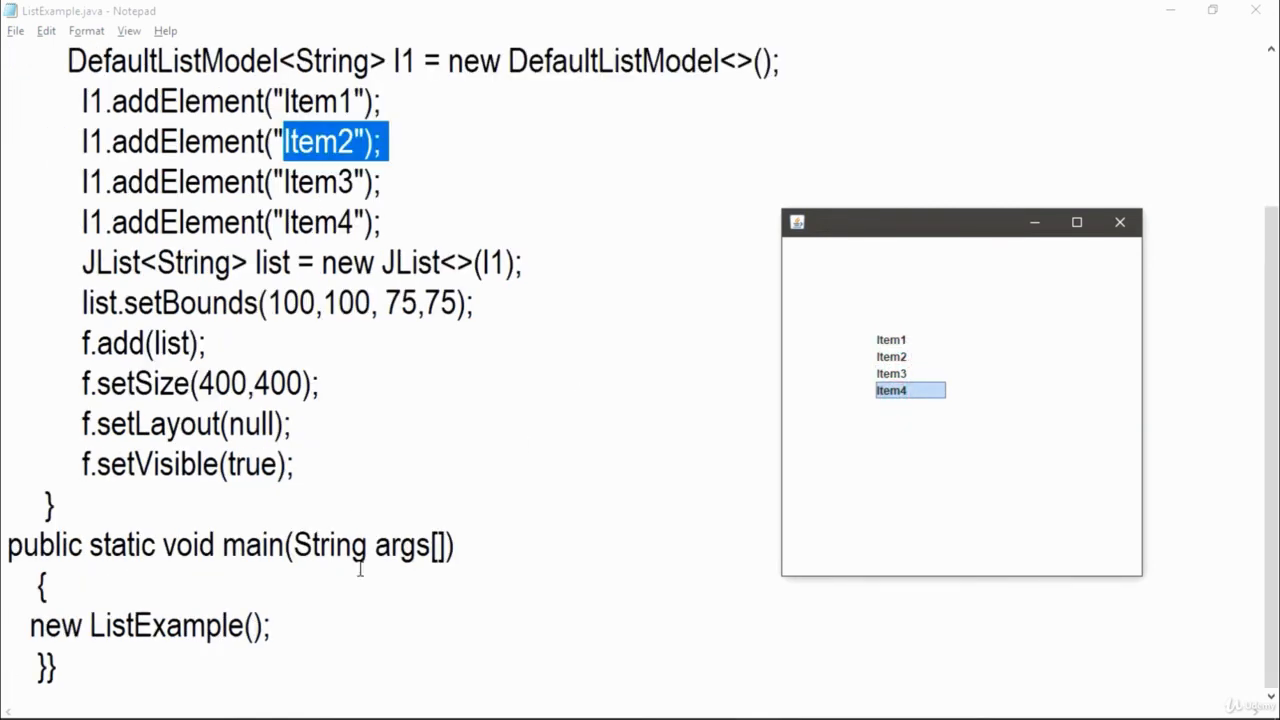